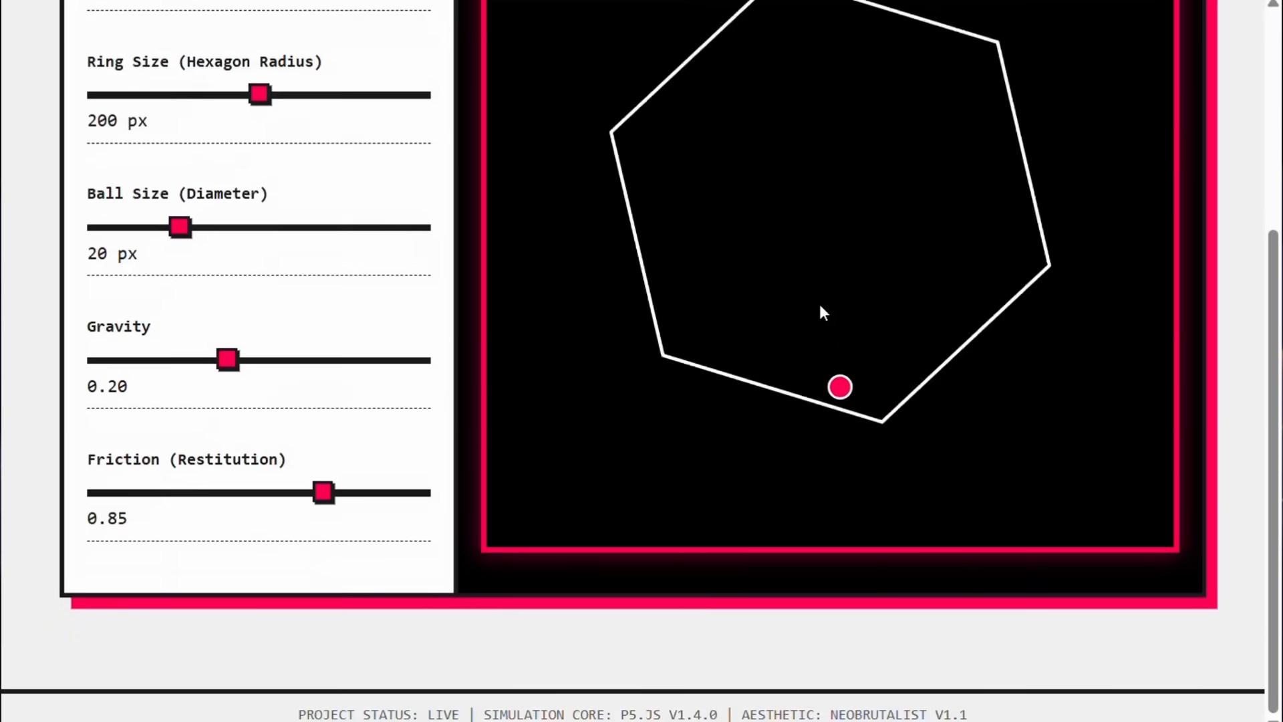
# - Scroll the release page to the V3.1-Terminus vs V3.2-Exp benchmark table
pyautogui.scroll(3)
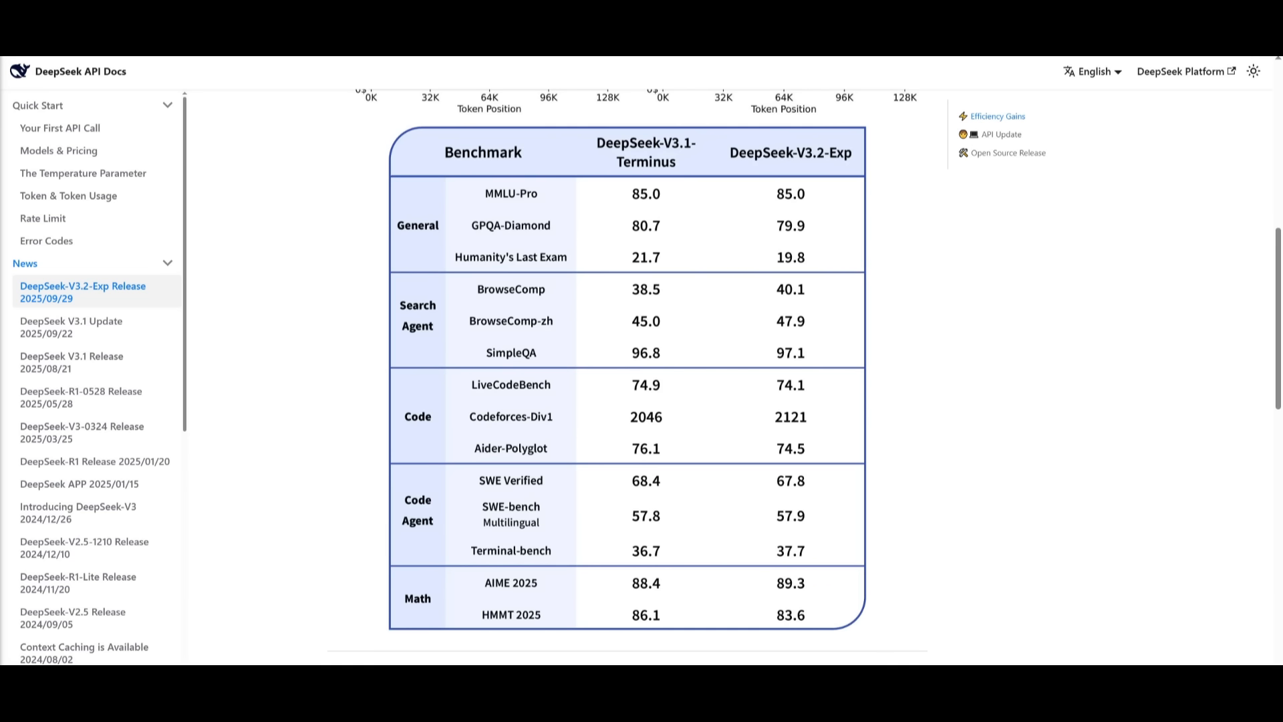
pyautogui.moveTo(494, 198)
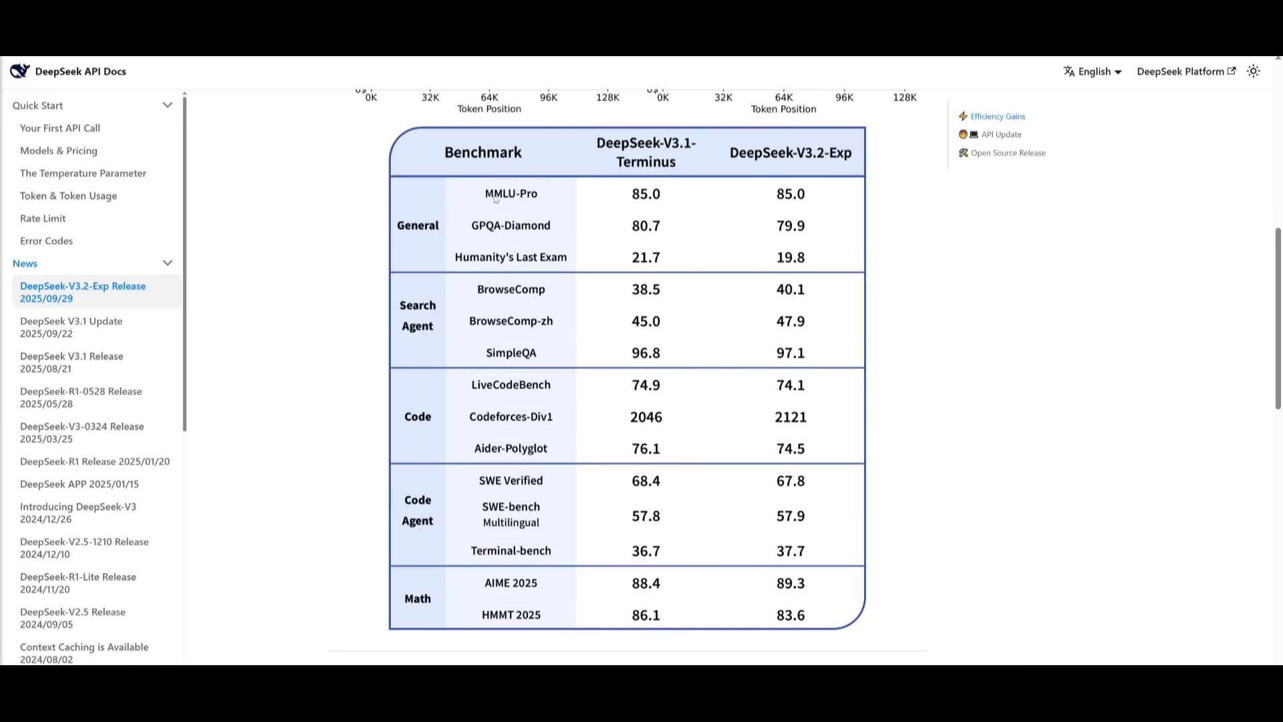
pyautogui.moveTo(490, 227)
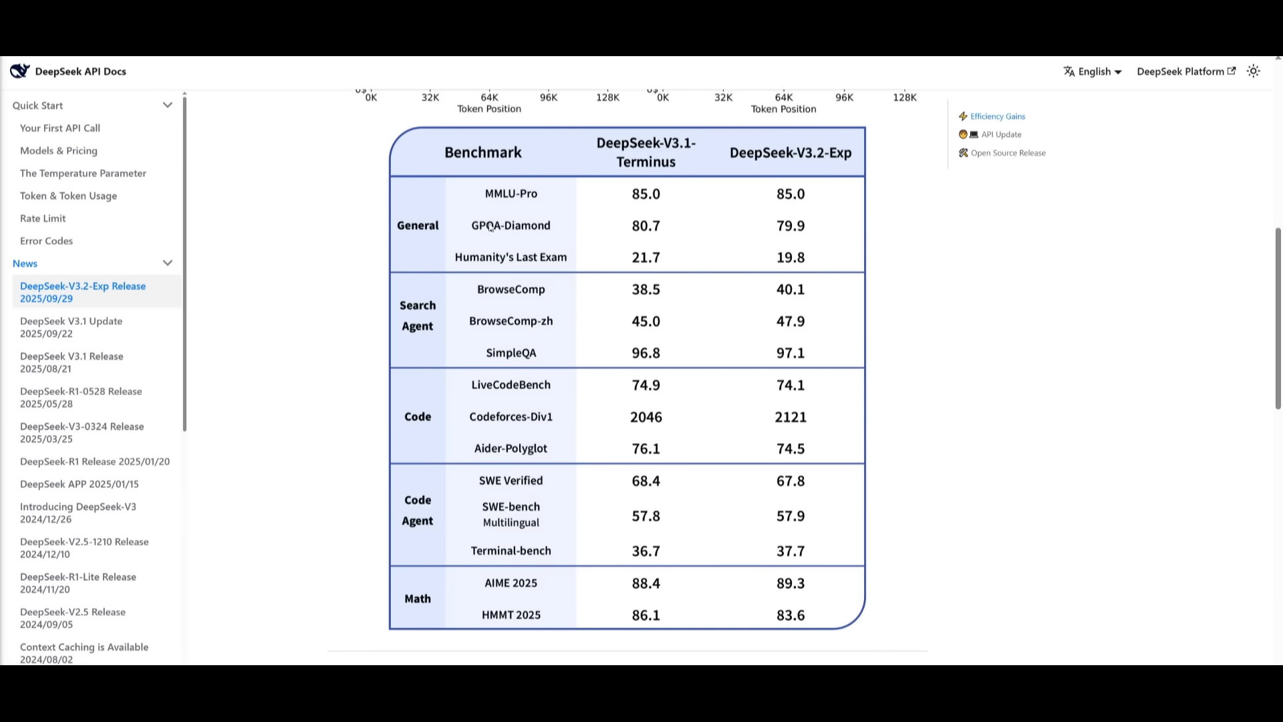
pyautogui.moveTo(407, 438)
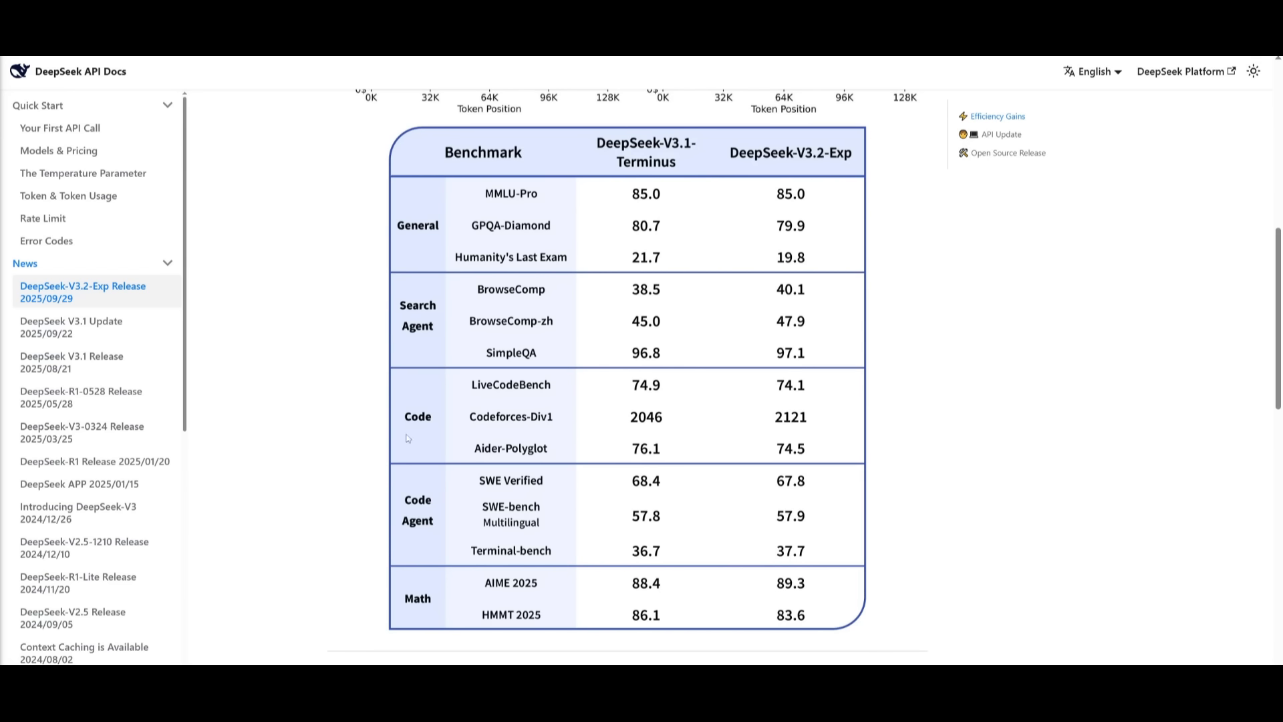
pyautogui.moveTo(589, 619)
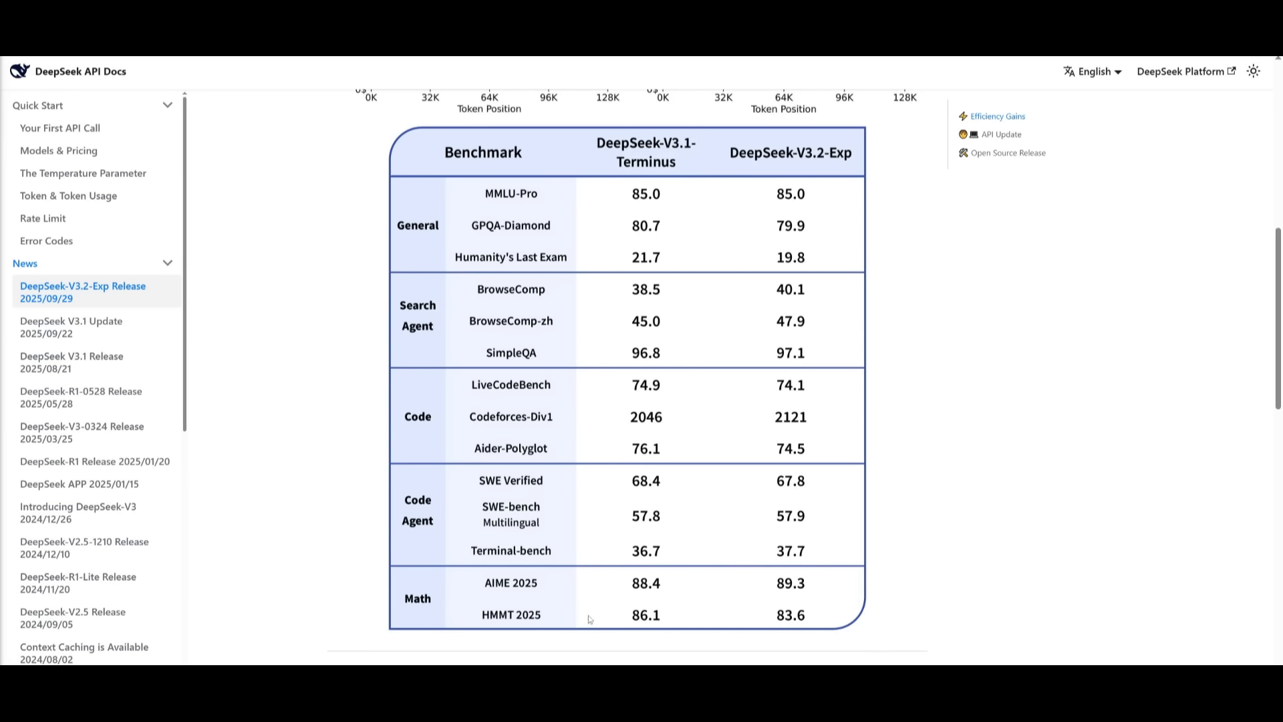
pyautogui.moveTo(590, 599)
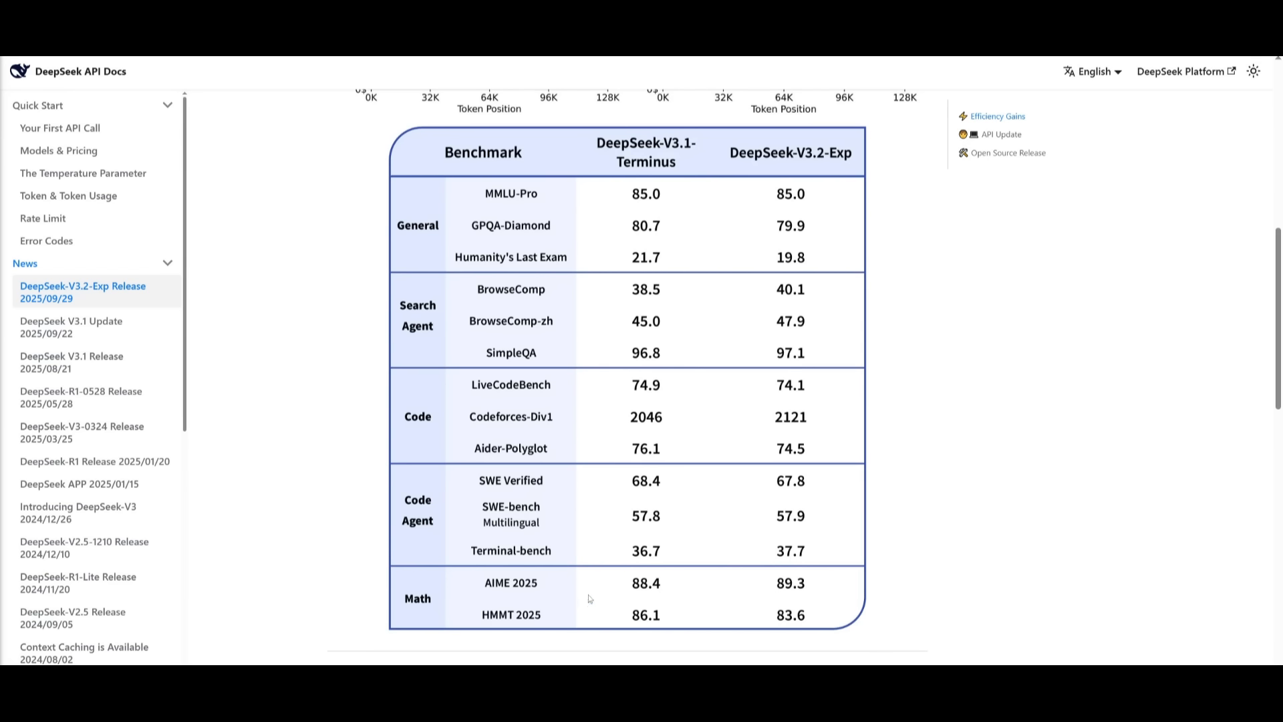
pyautogui.moveTo(818, 183)
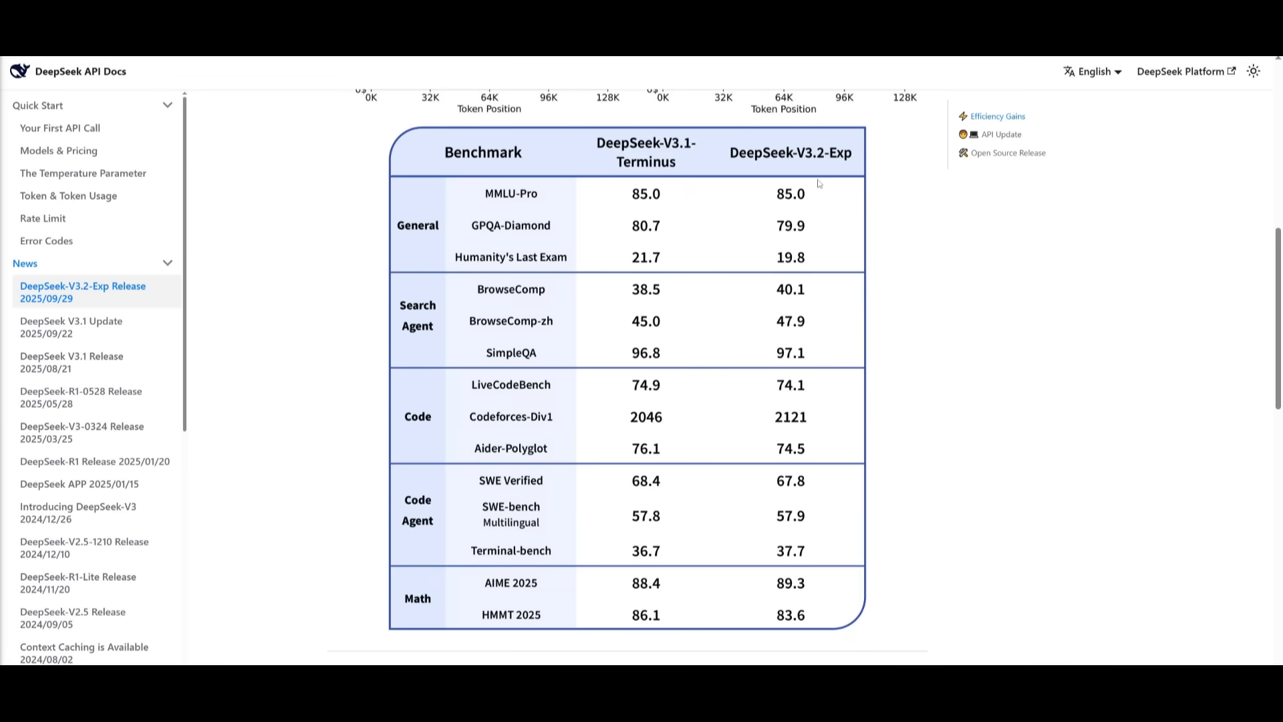
pyautogui.moveTo(806, 207)
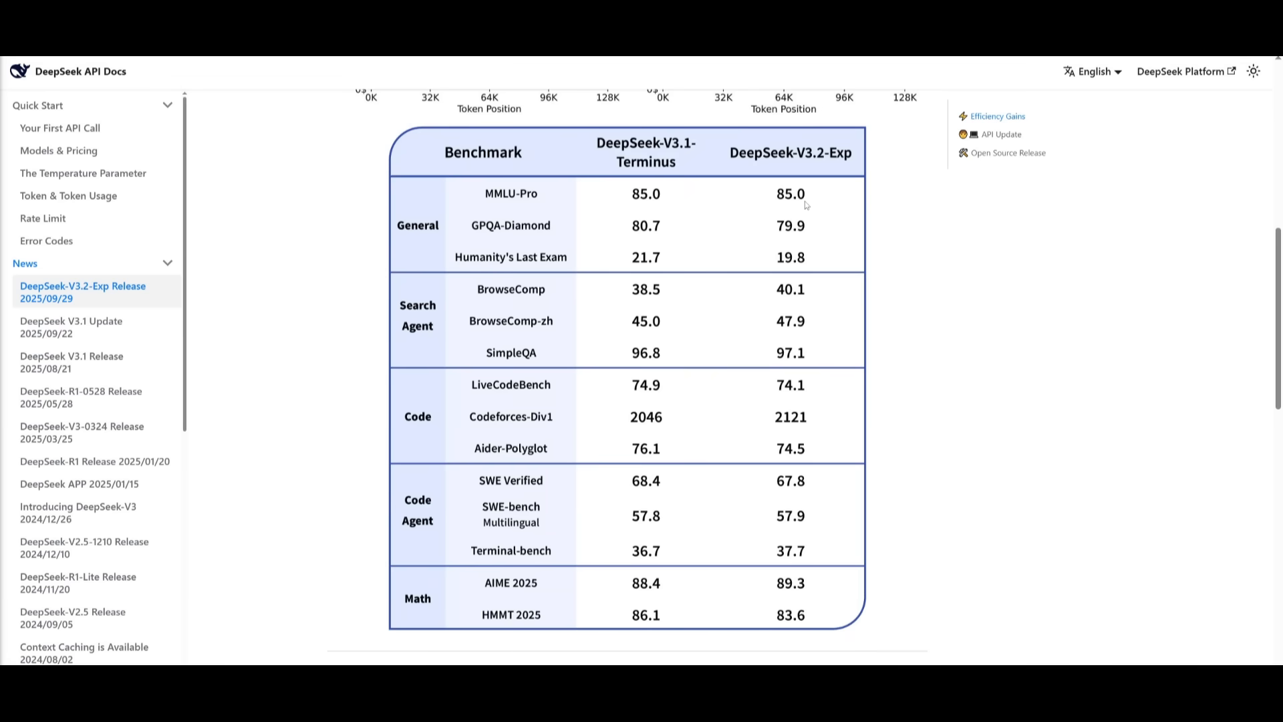
pyautogui.moveTo(805, 205)
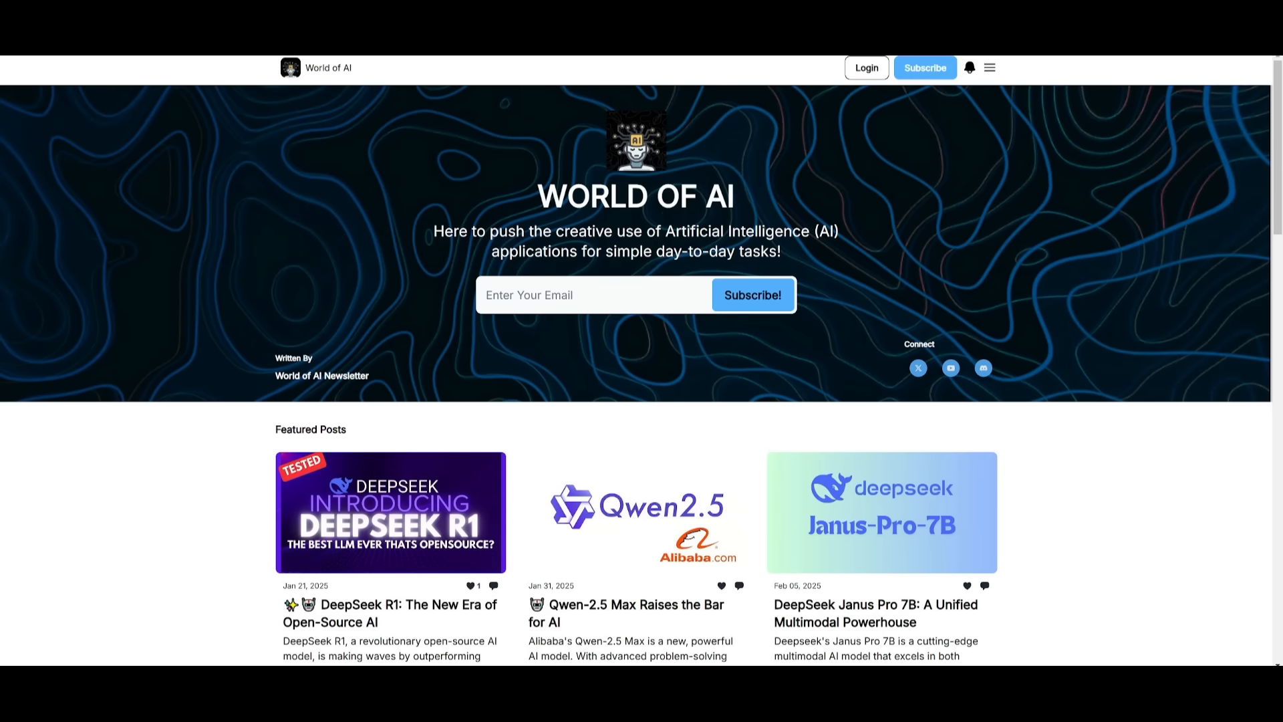
pyautogui.moveTo(343, 260)
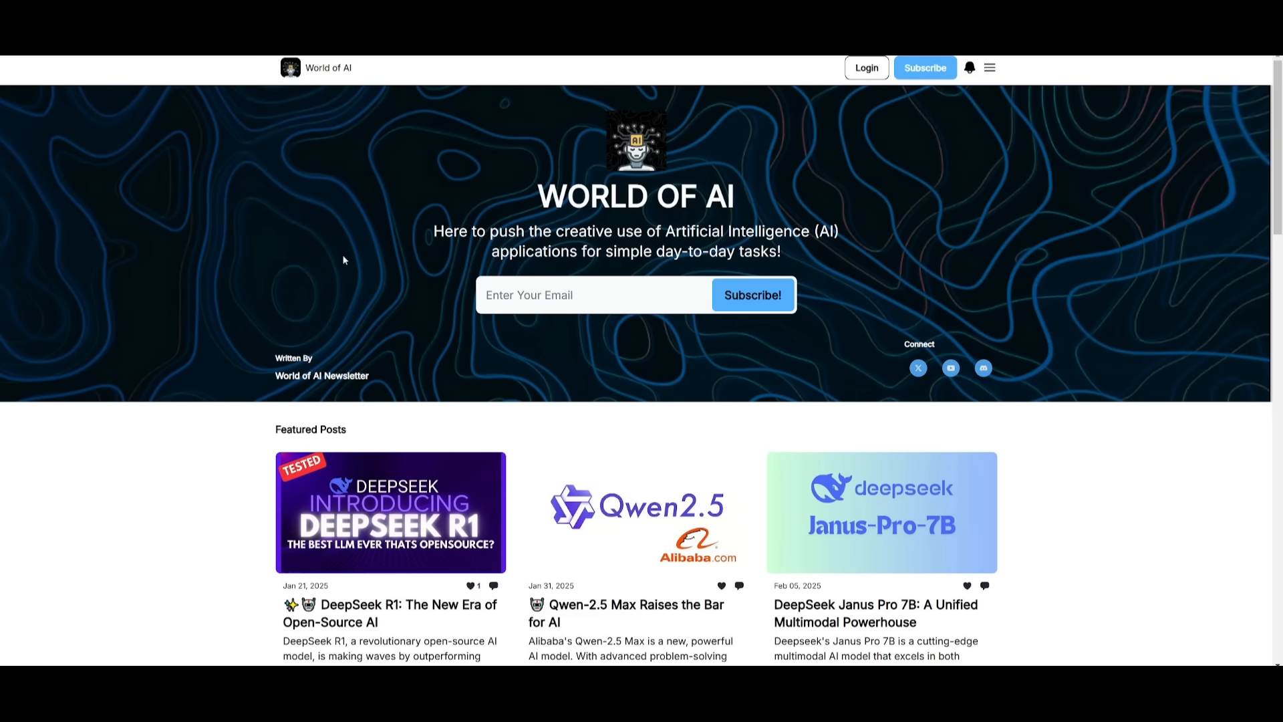
# - Scroll past Featured Posts and Latest Posts down to the Archive
pyautogui.scroll(-3)
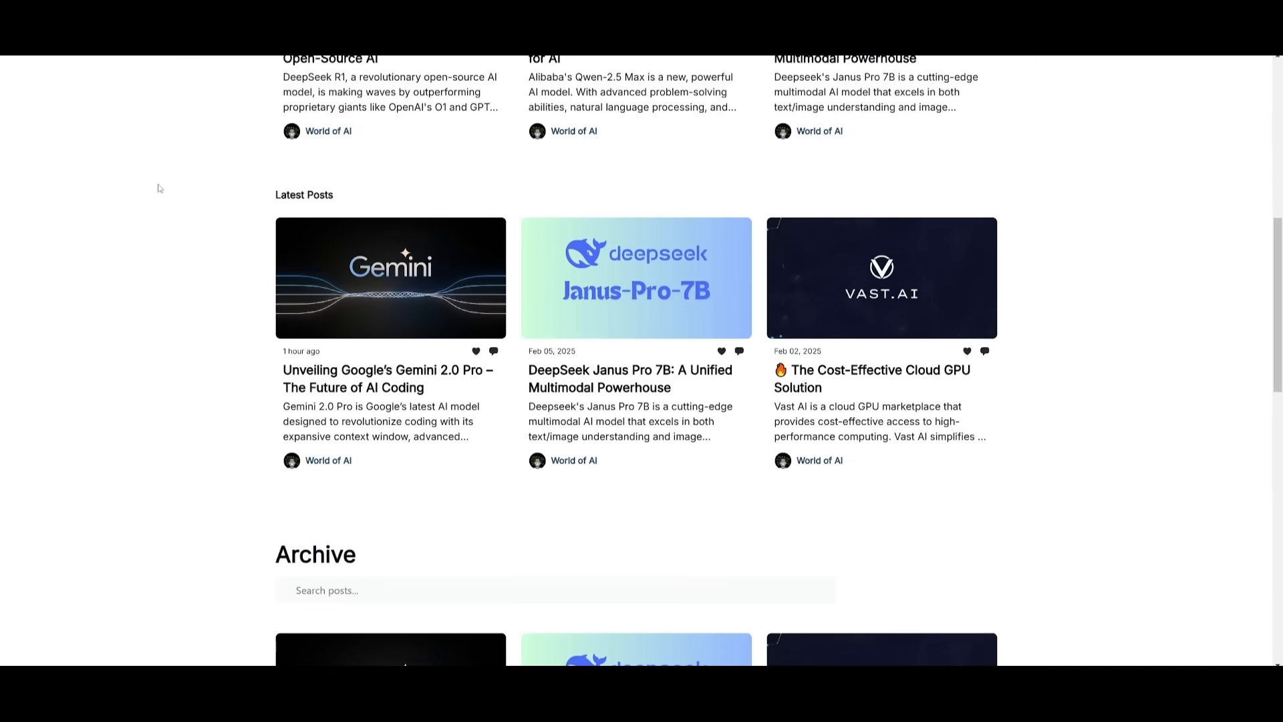
pyautogui.scroll(-3)
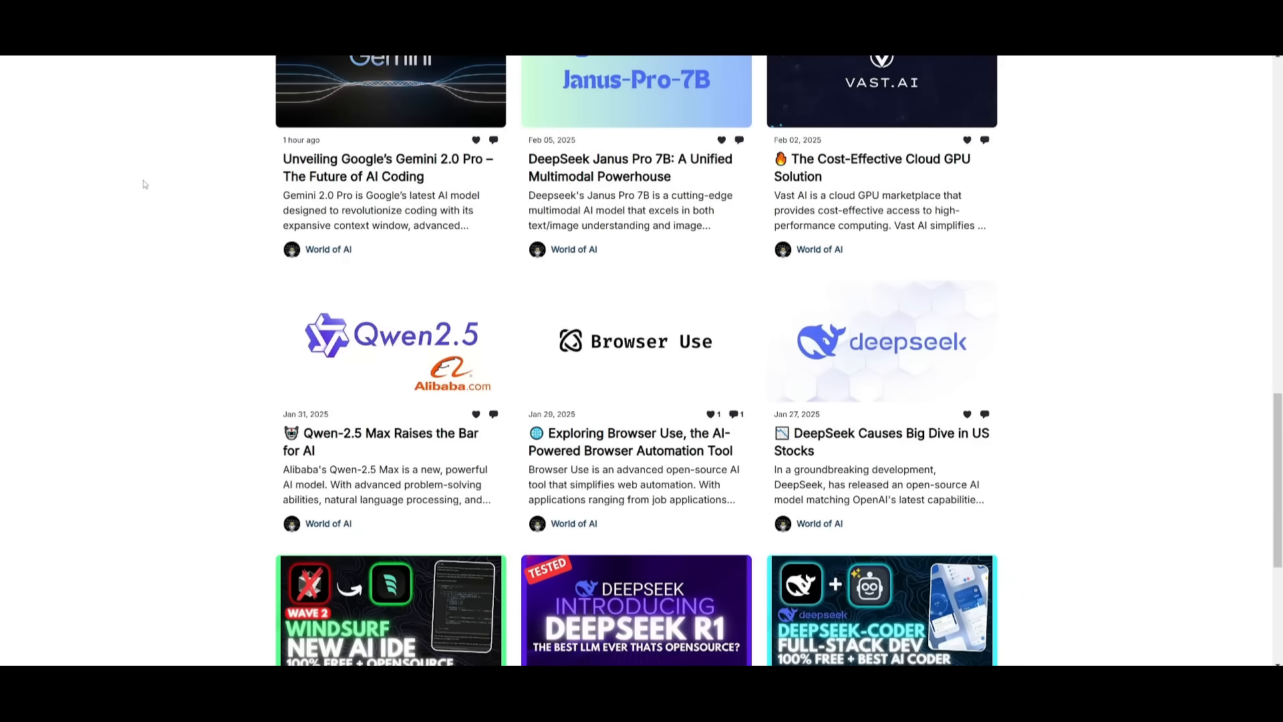
pyautogui.scroll(-3)
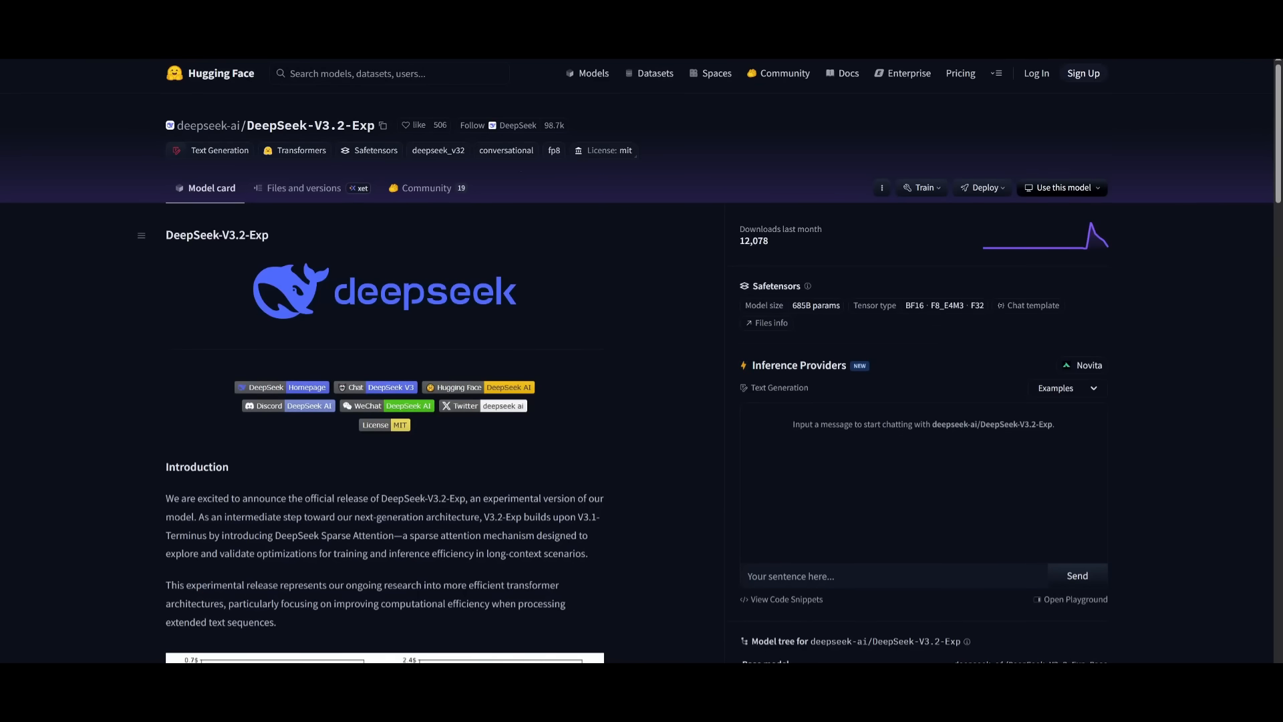
pyautogui.moveTo(238, 240)
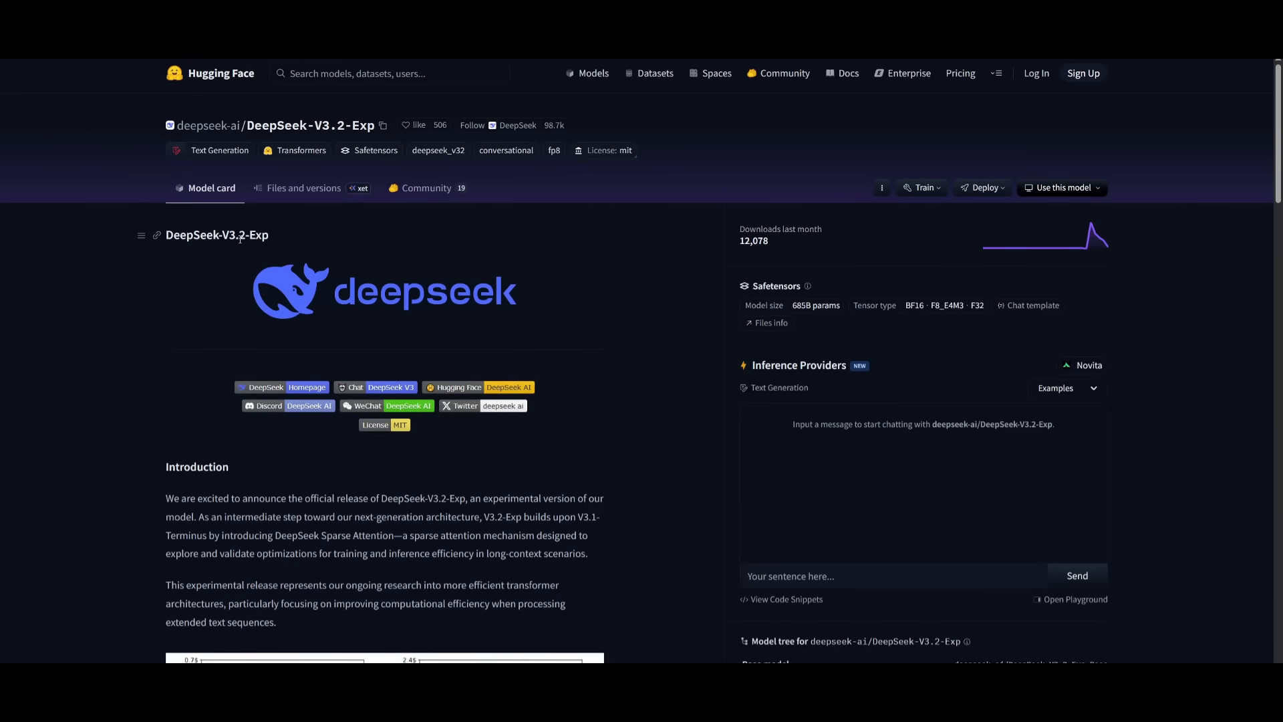
pyautogui.moveTo(425, 295)
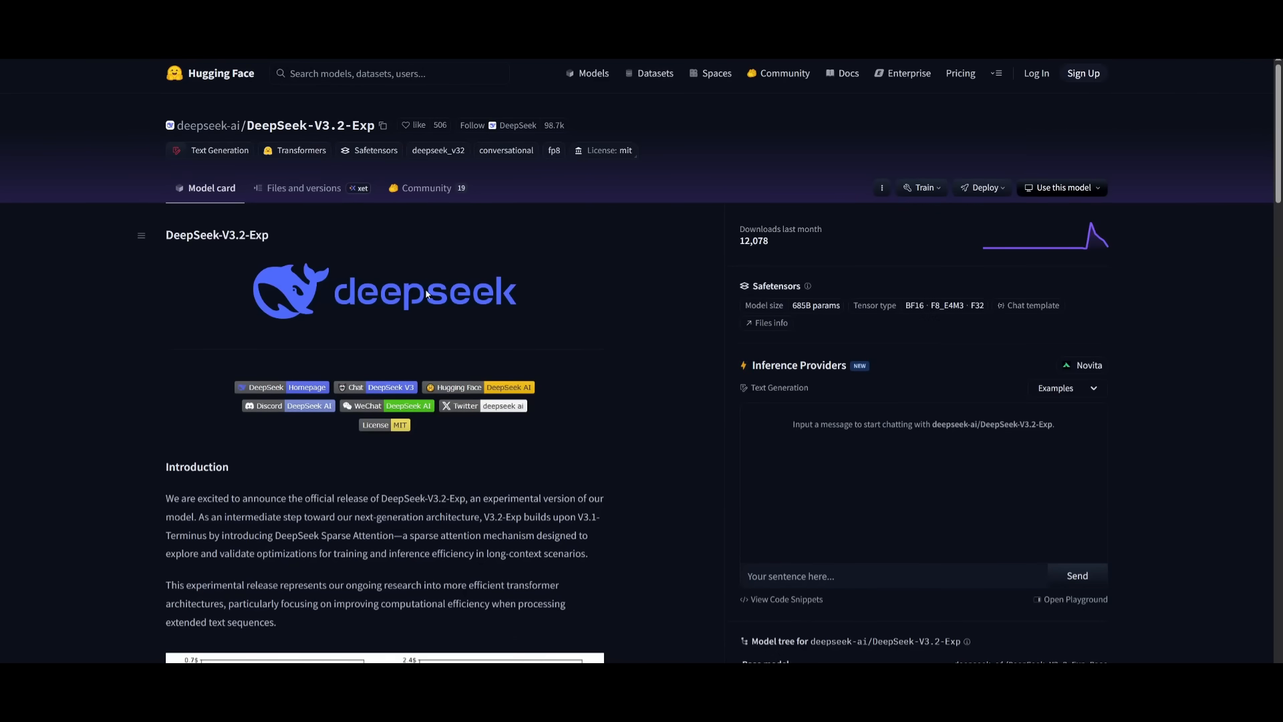
pyautogui.moveTo(419, 321)
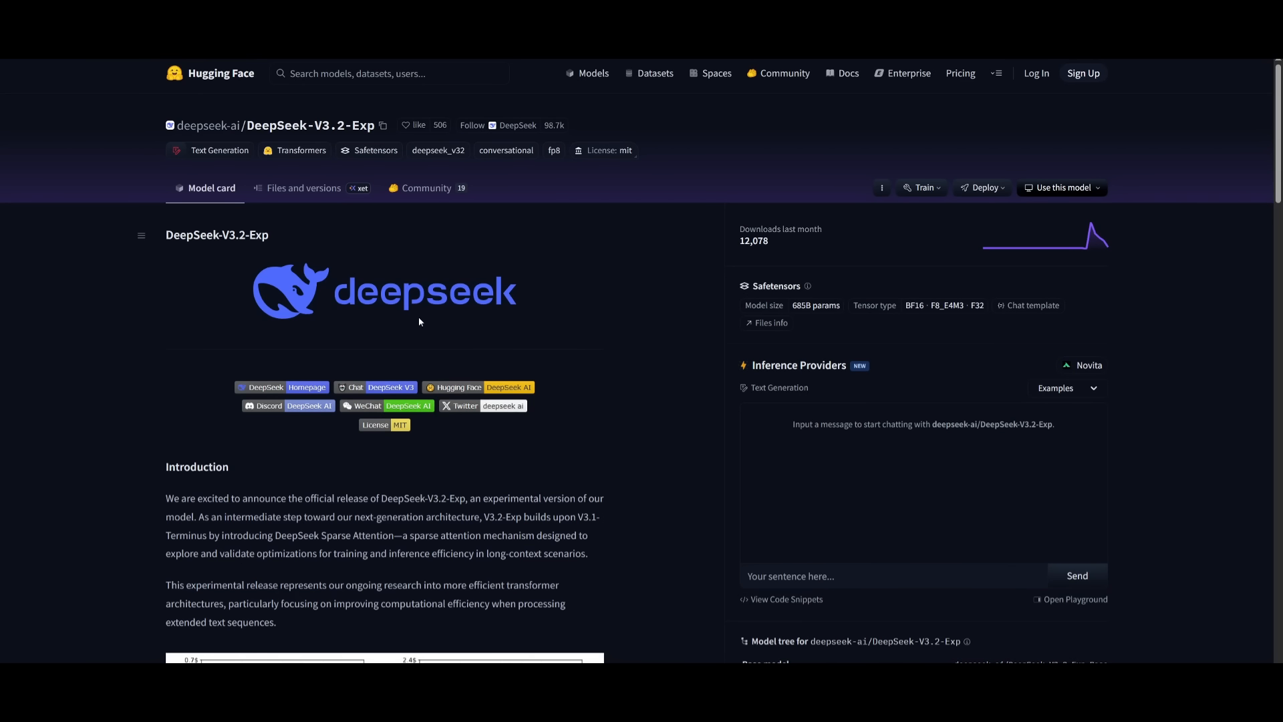
pyautogui.moveTo(595, 248)
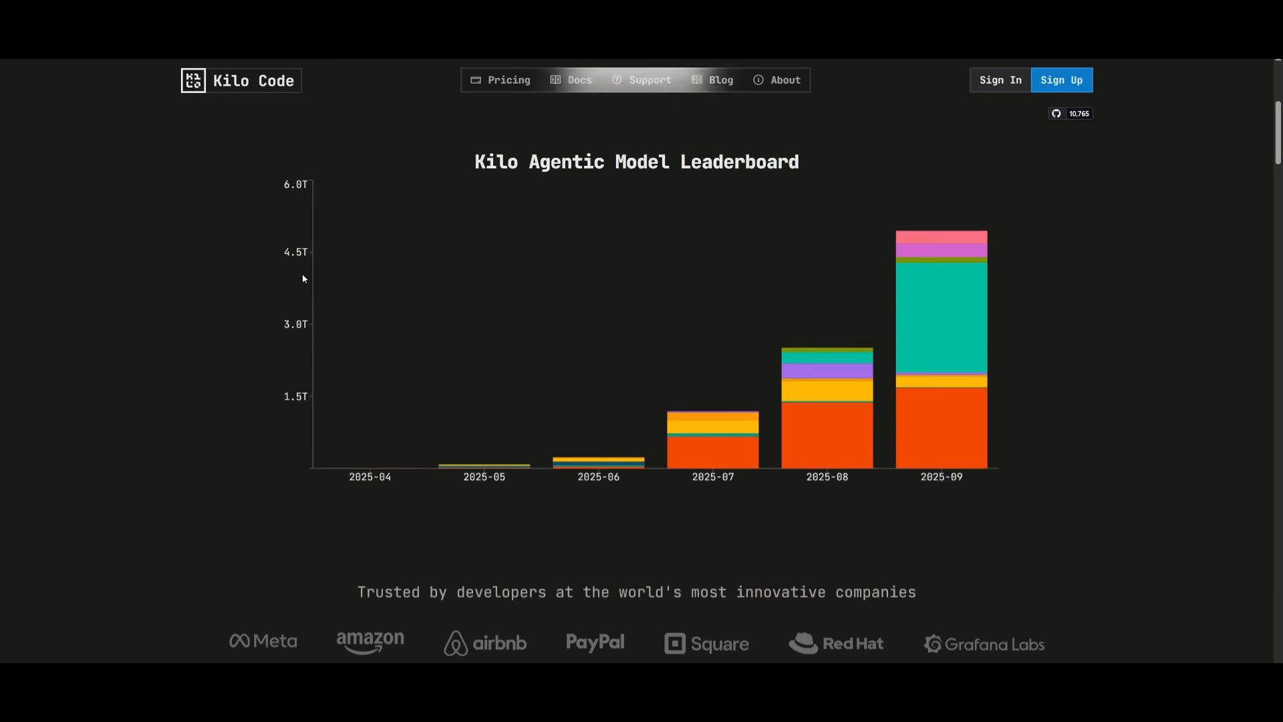
# - Scroll past the leaderboard and agent modes to the Cursor/Claude versus Kilo comparison list
pyautogui.scroll(-3)
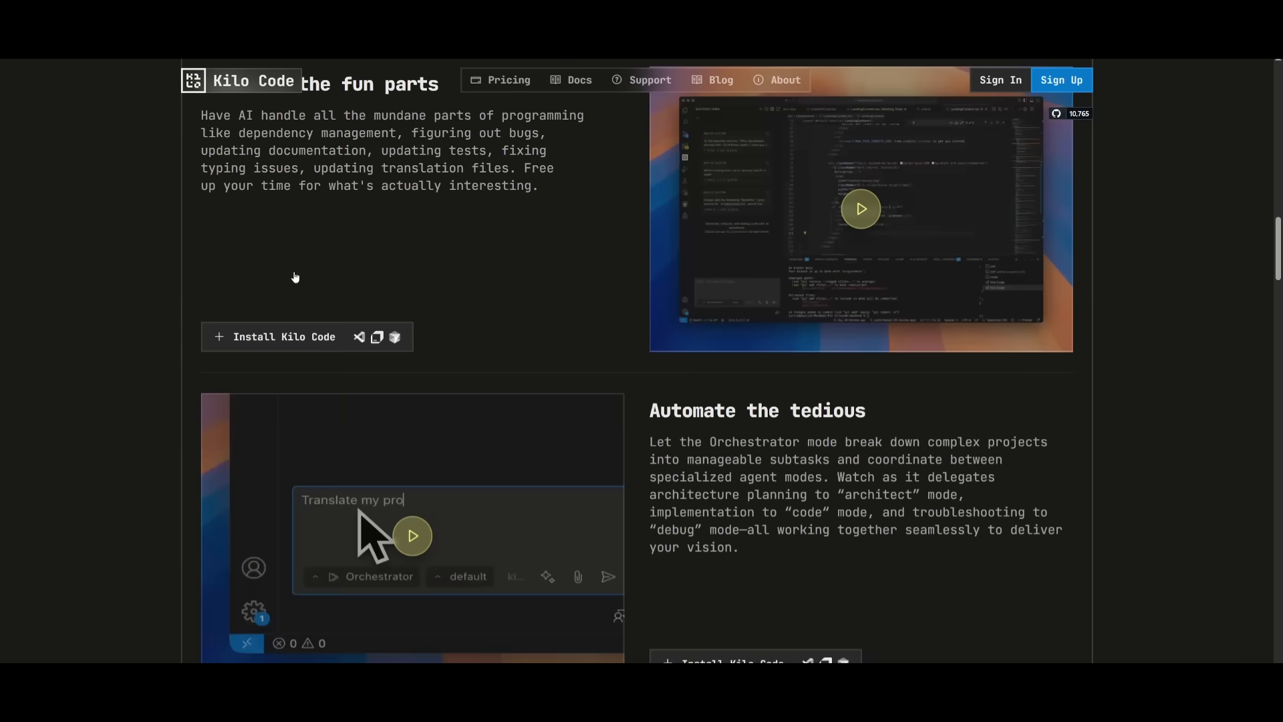
pyautogui.scroll(-3)
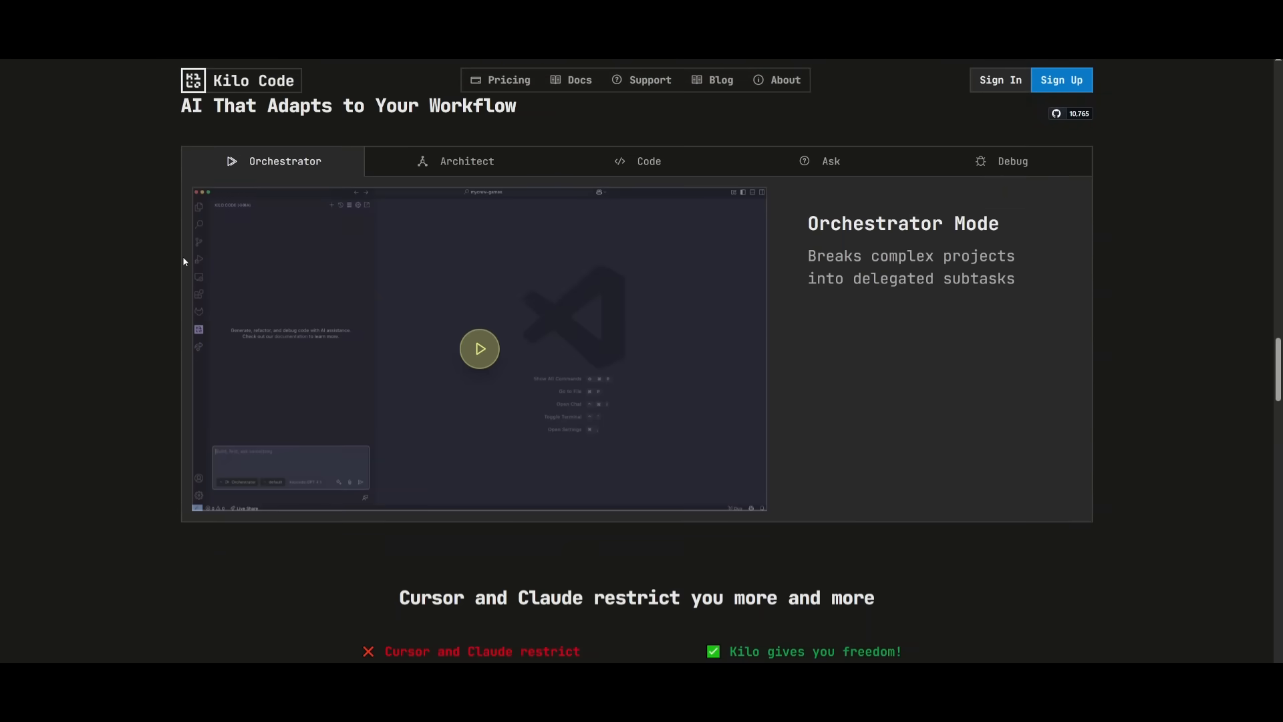
pyautogui.scroll(-3)
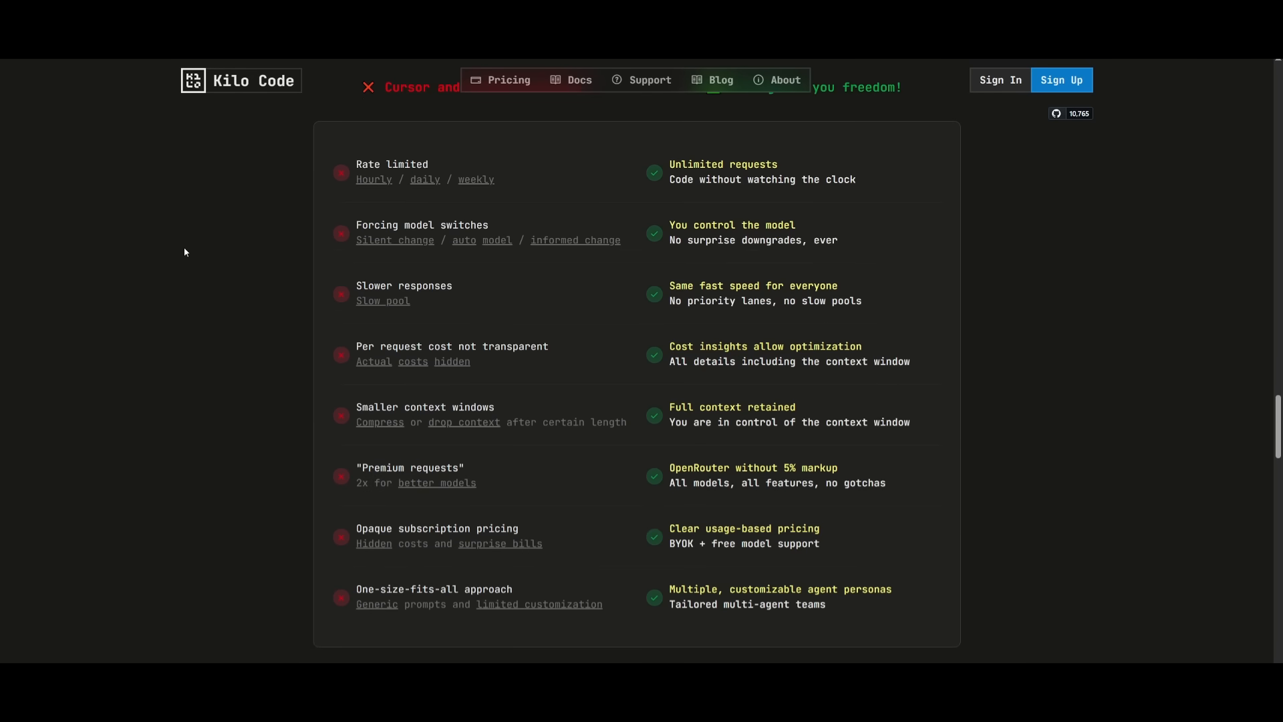
pyautogui.moveTo(227, 274)
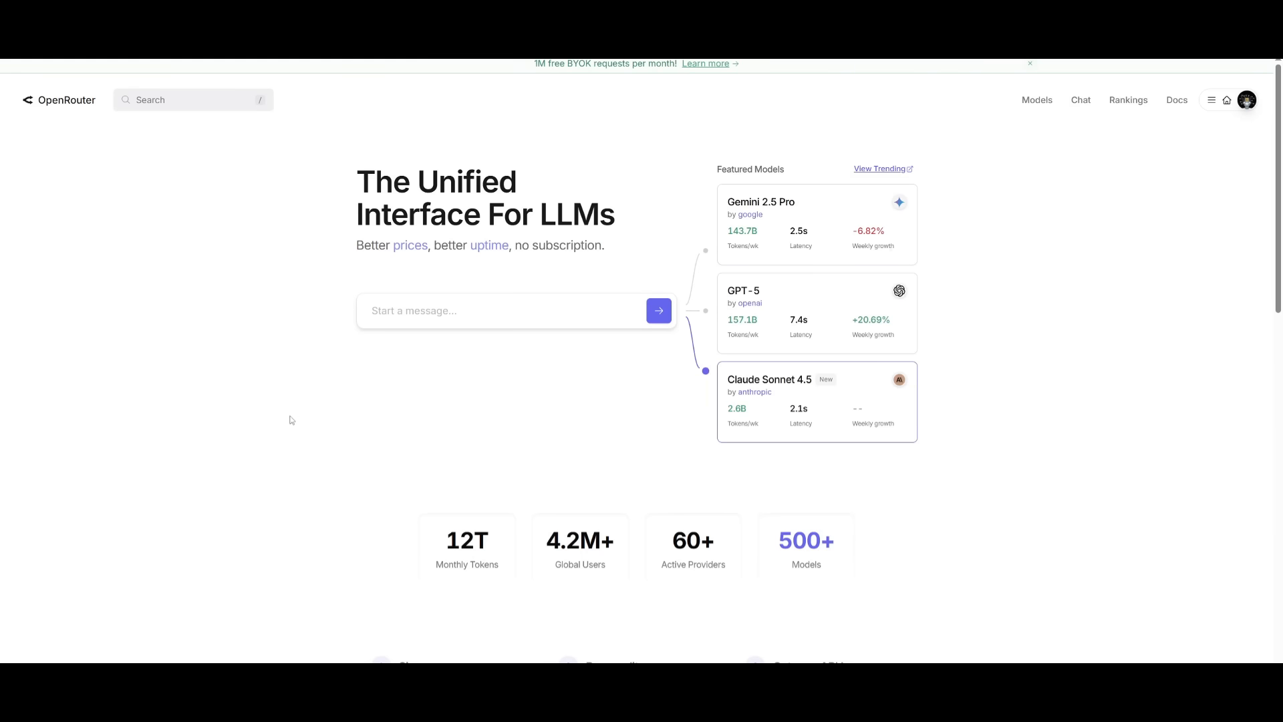
pyautogui.moveTo(205, 415)
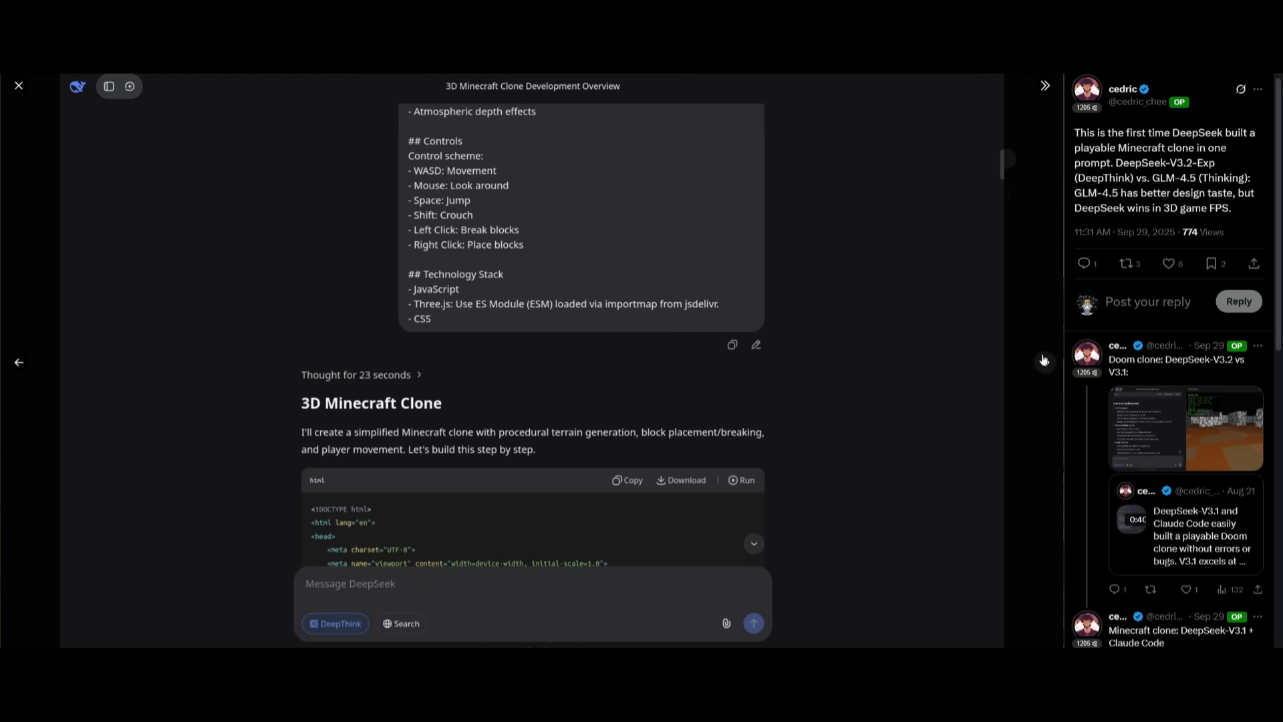
# - Advance the post's media viewer to the Minecraft clone gameplay
pyautogui.click(741, 479)
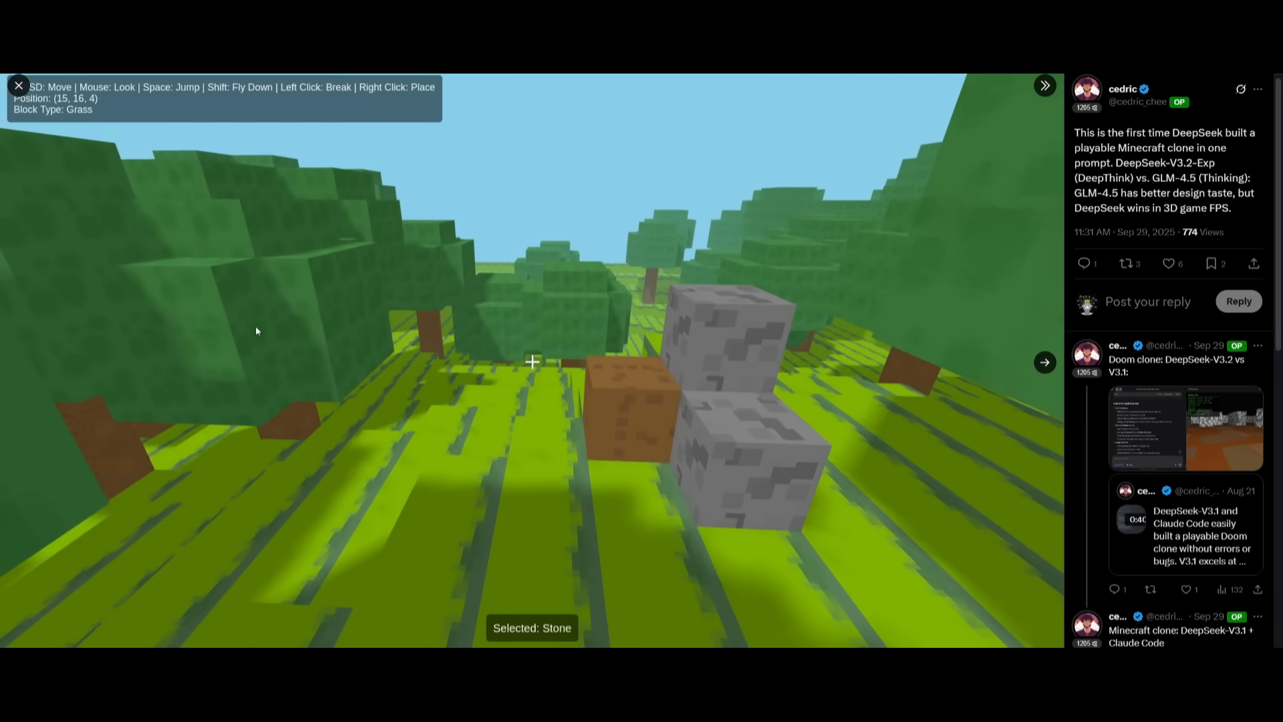
pyautogui.moveTo(240, 369)
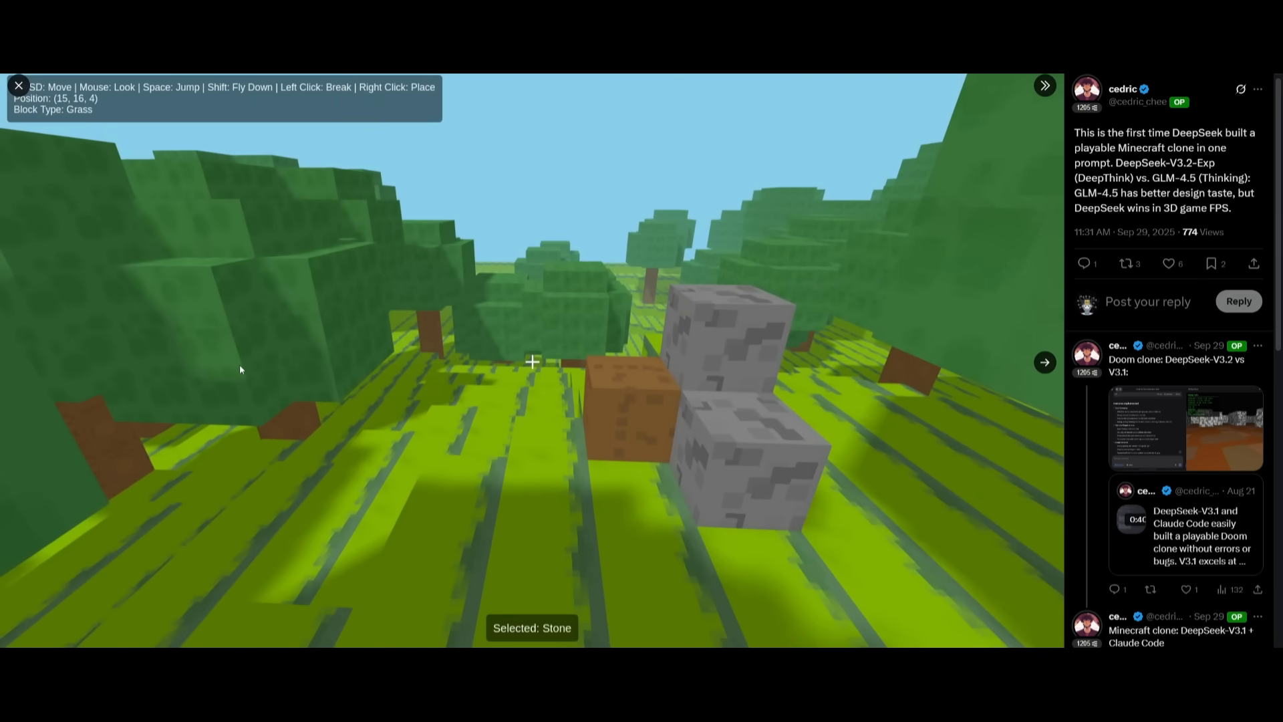
pyautogui.moveTo(243, 350)
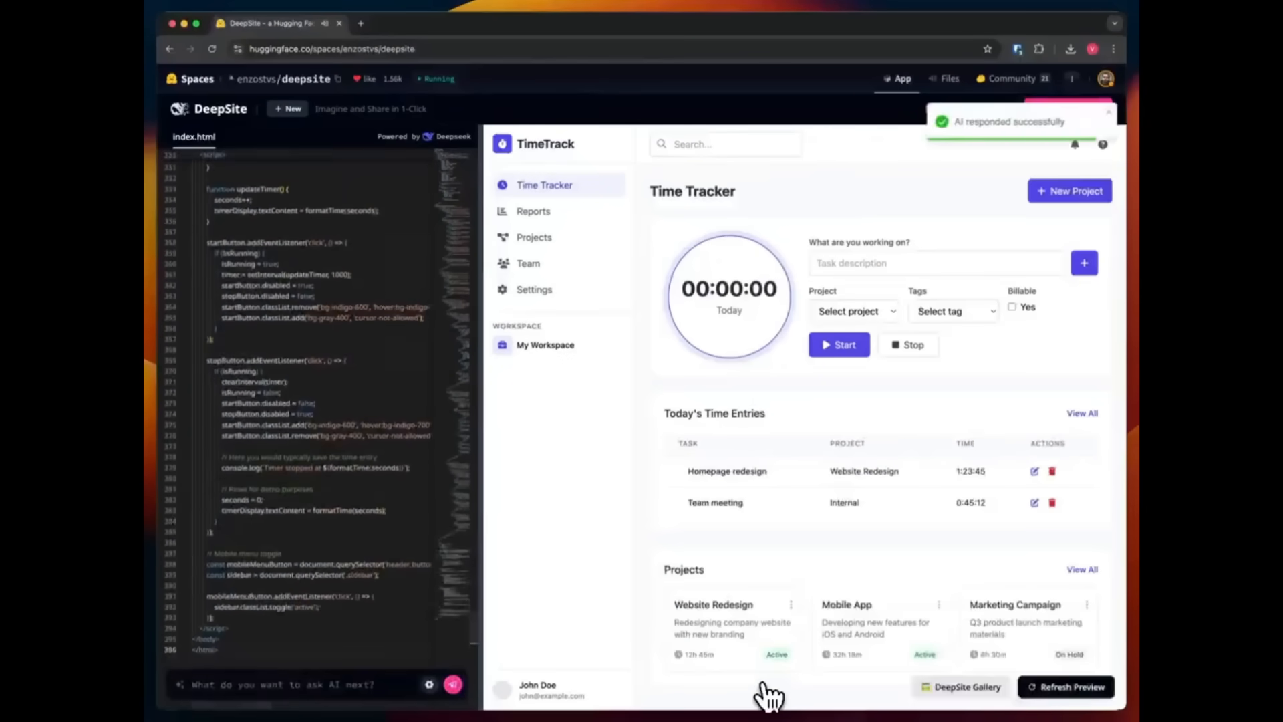
# - View the generated TimeTrack dashboard preview beside index.html
pyautogui.write('nothing')
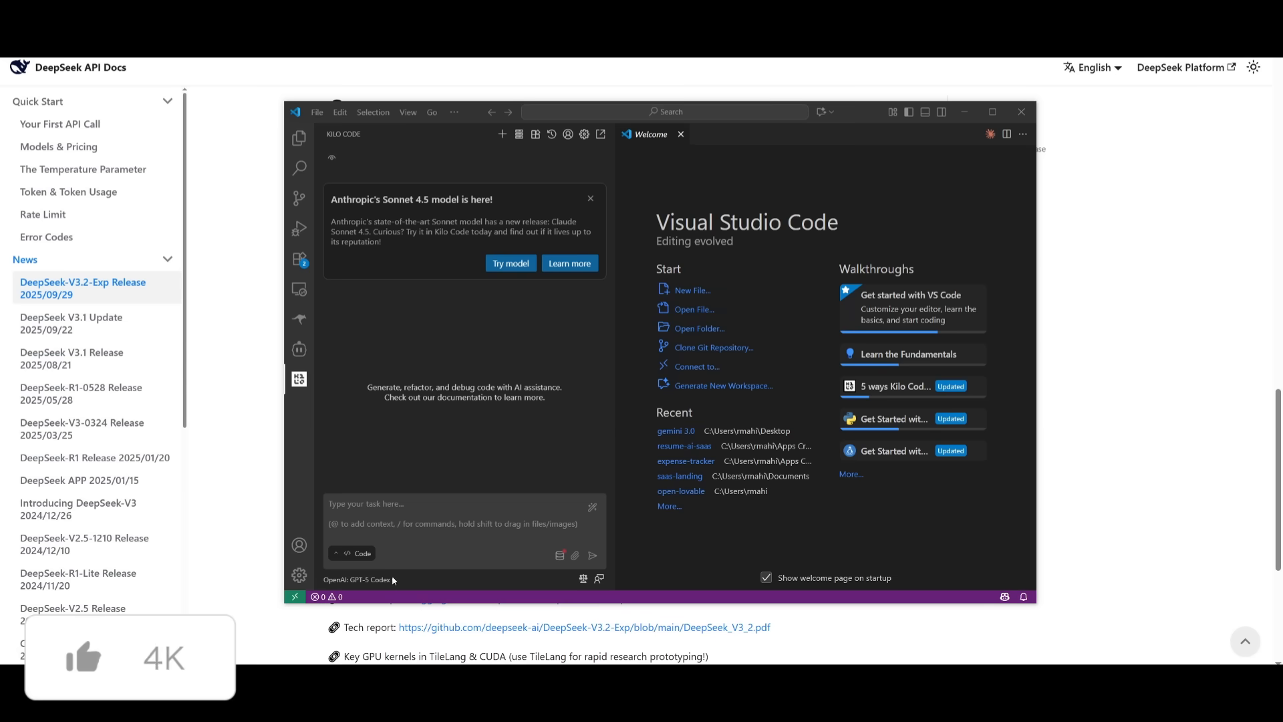
pyautogui.moveTo(356, 580)
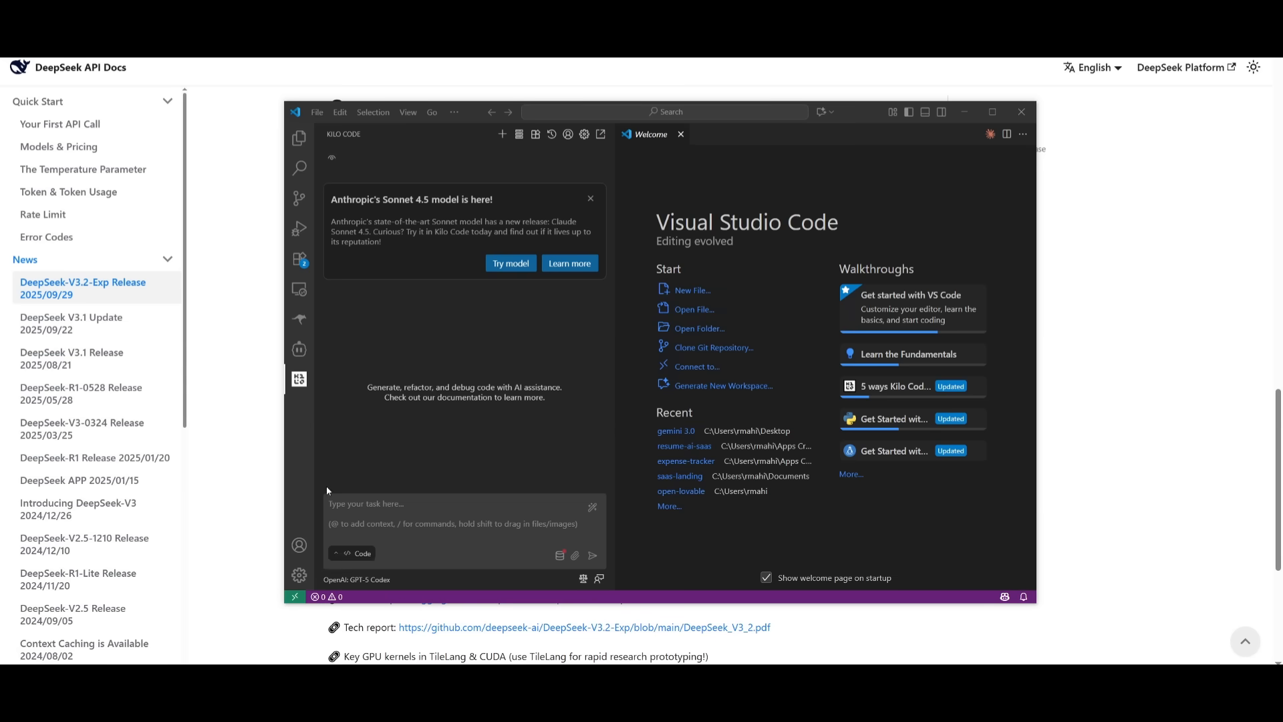
pyautogui.moveTo(356, 580)
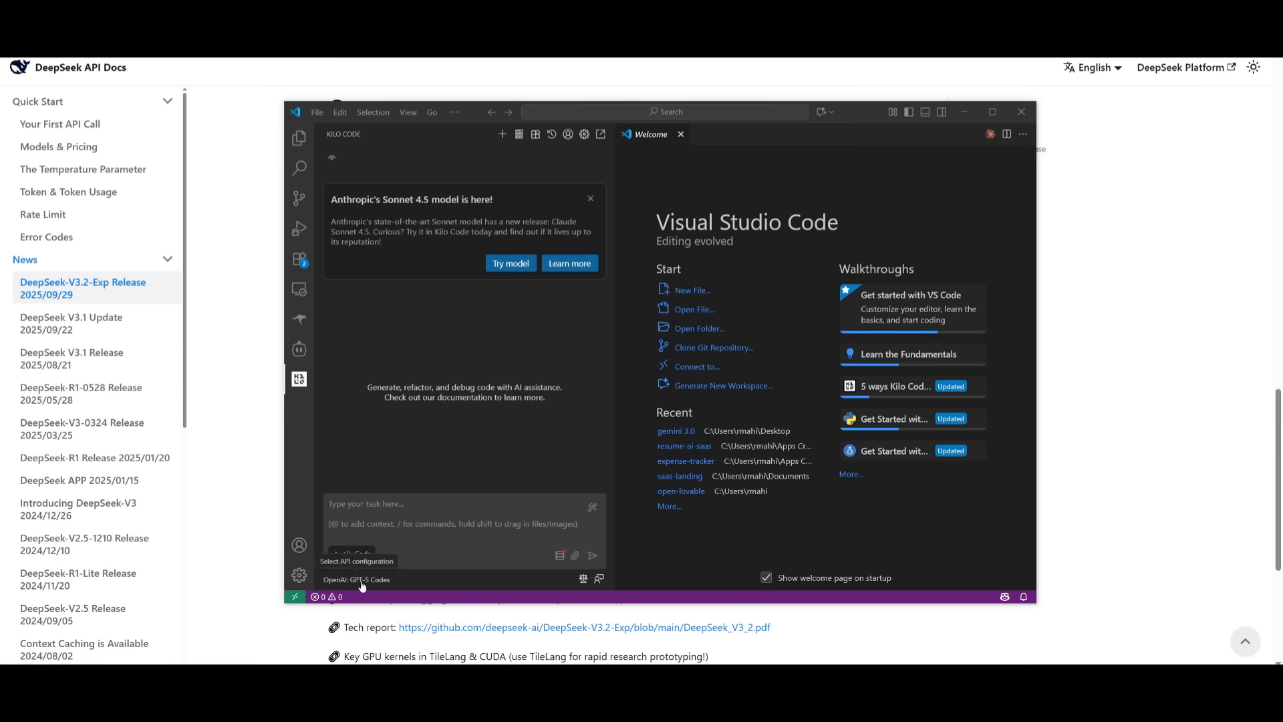
# - Search the Kilo Code model list for 'deepseek v' and select DeepSeek V3.2 Exp
pyautogui.click(355, 579)
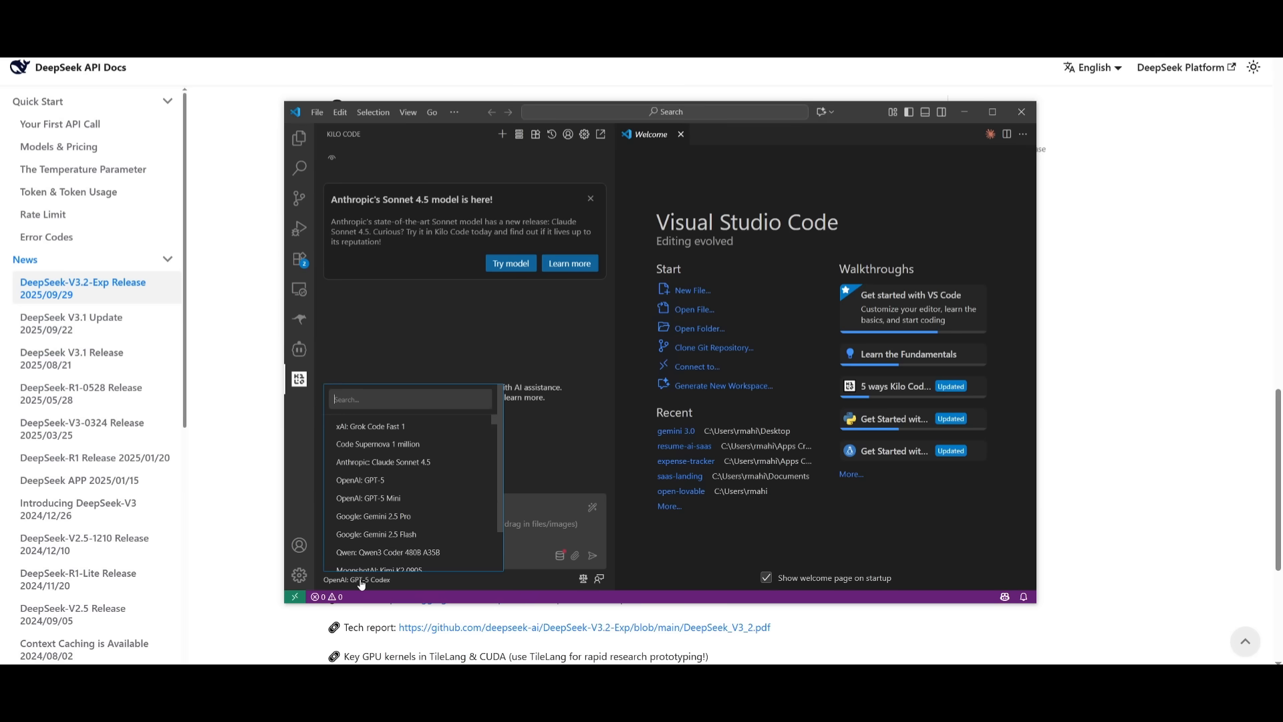
pyautogui.write('deepseek v')
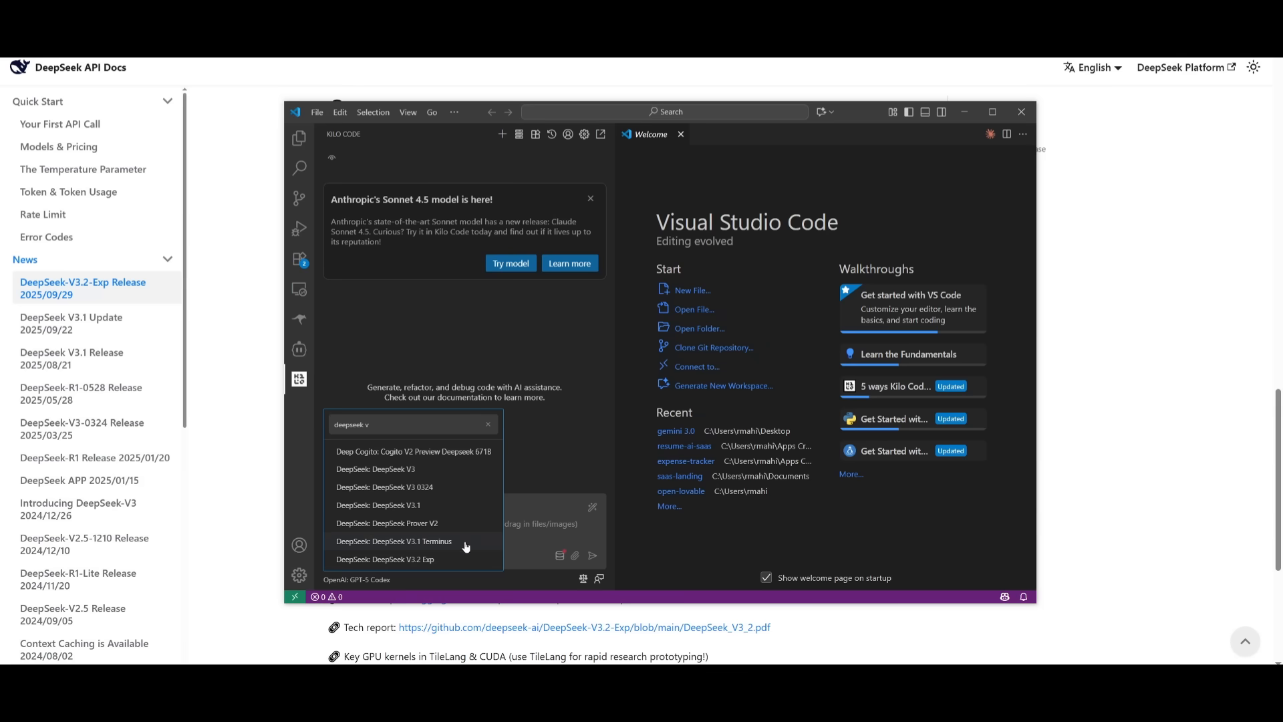
pyautogui.click(383, 559)
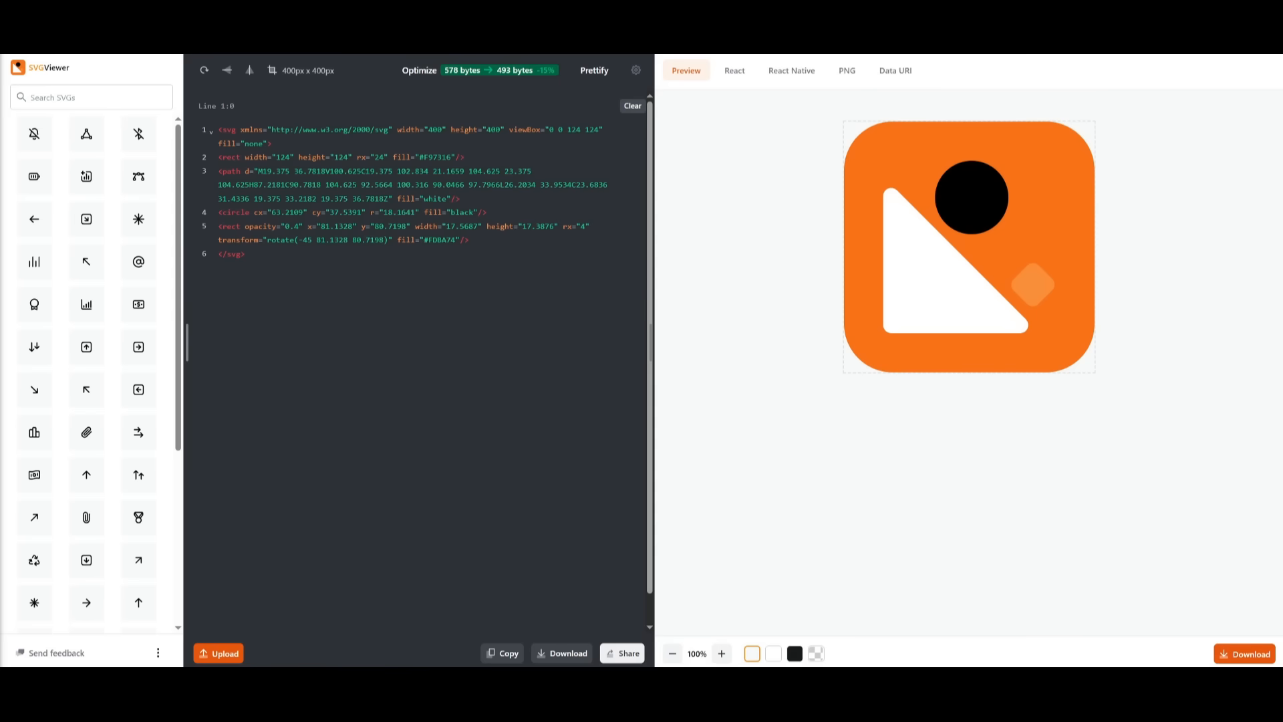
# - Replace the orange icon code with the butterfly SVG and preview it
pyautogui.click(245, 254)
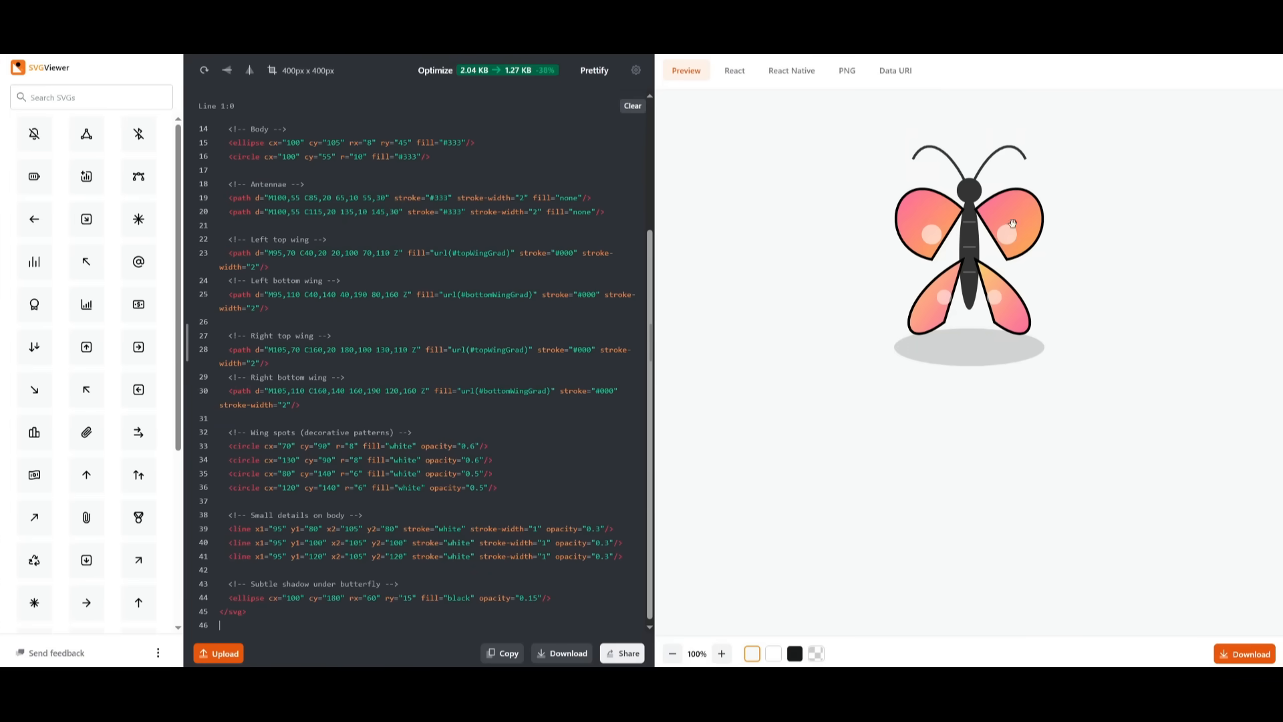
pyautogui.moveTo(931, 213)
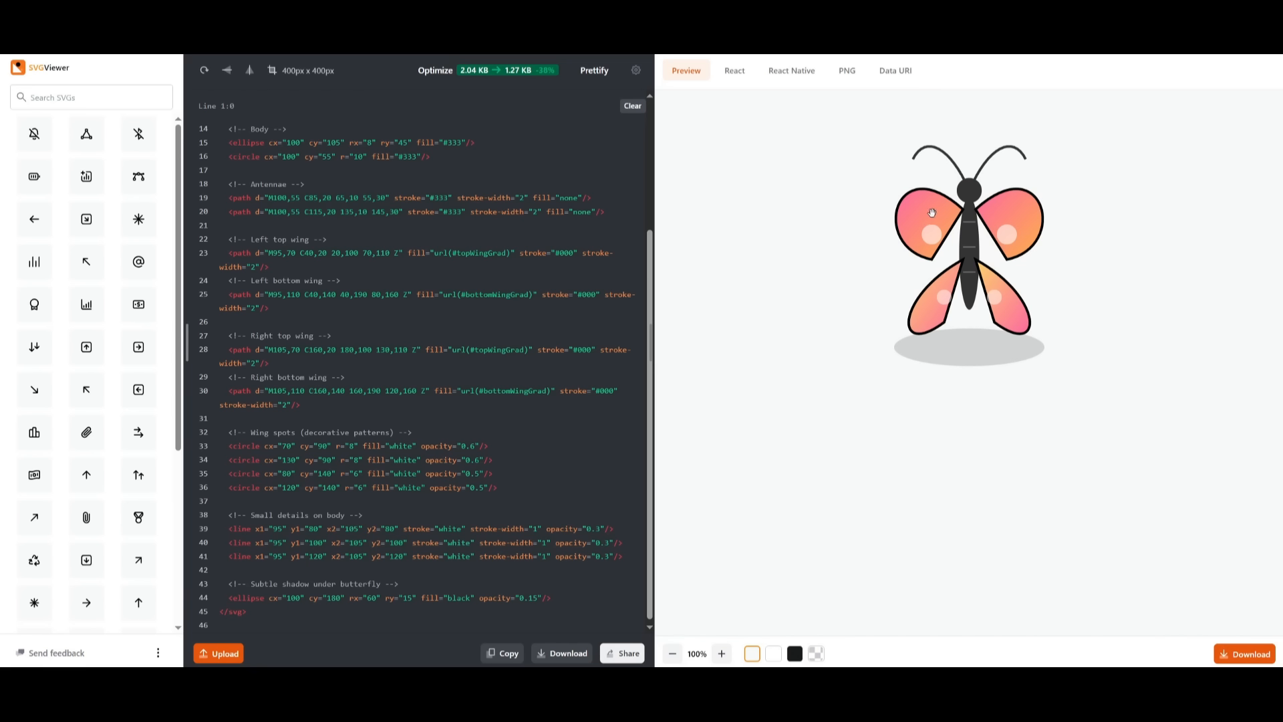
pyautogui.moveTo(890, 220)
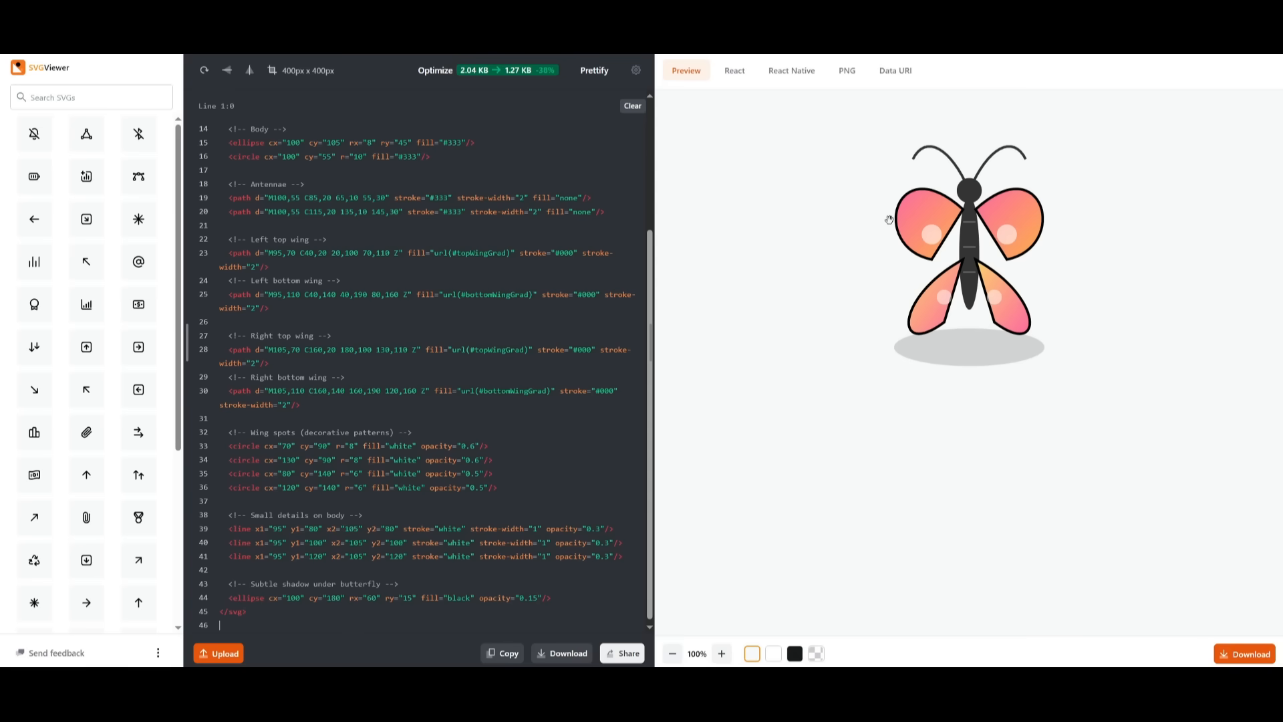
pyautogui.moveTo(1003, 259)
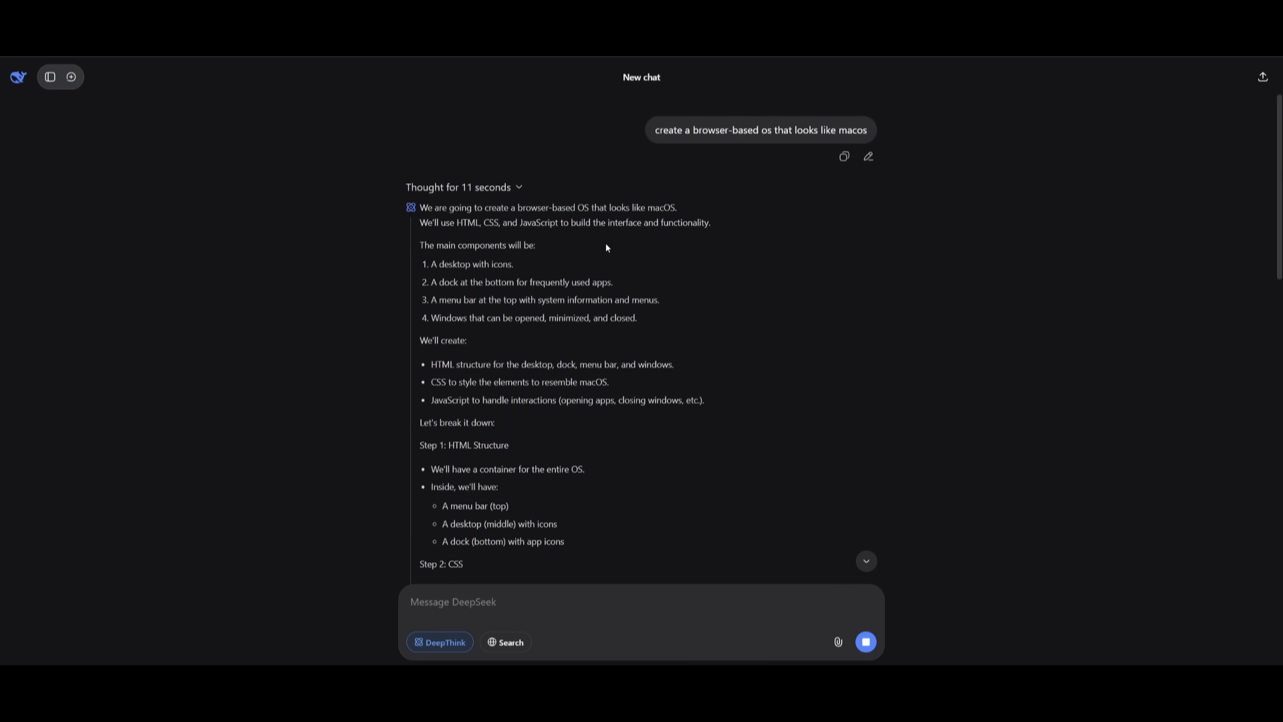
# - Scroll down through the streaming HTML/CSS response for the macOS browser OS
pyautogui.scroll(-3)
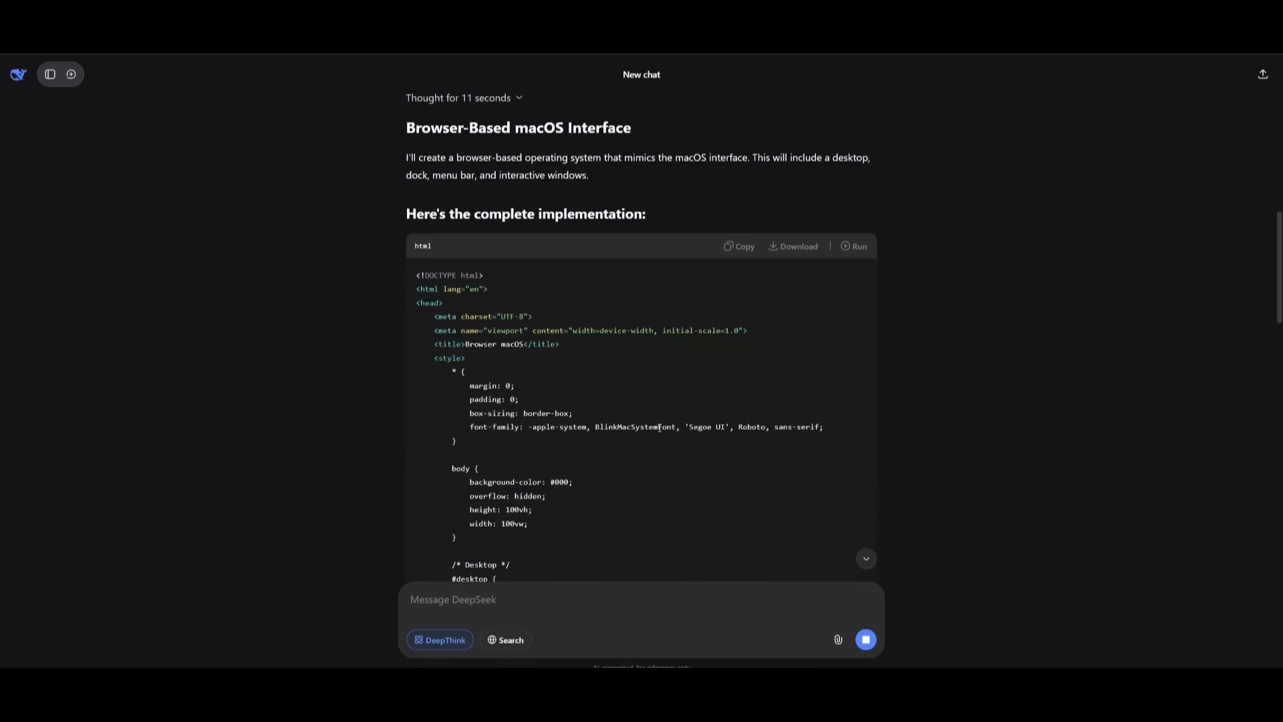
pyautogui.scroll(-3)
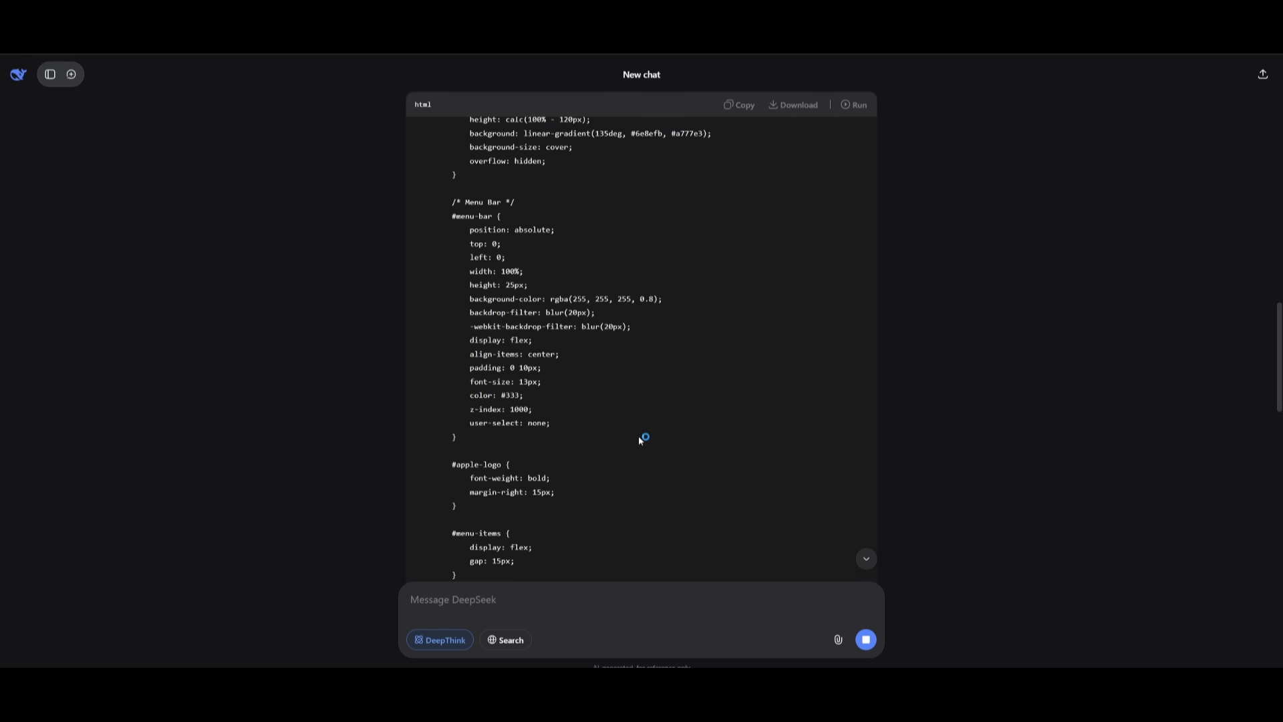
pyautogui.scroll(-3)
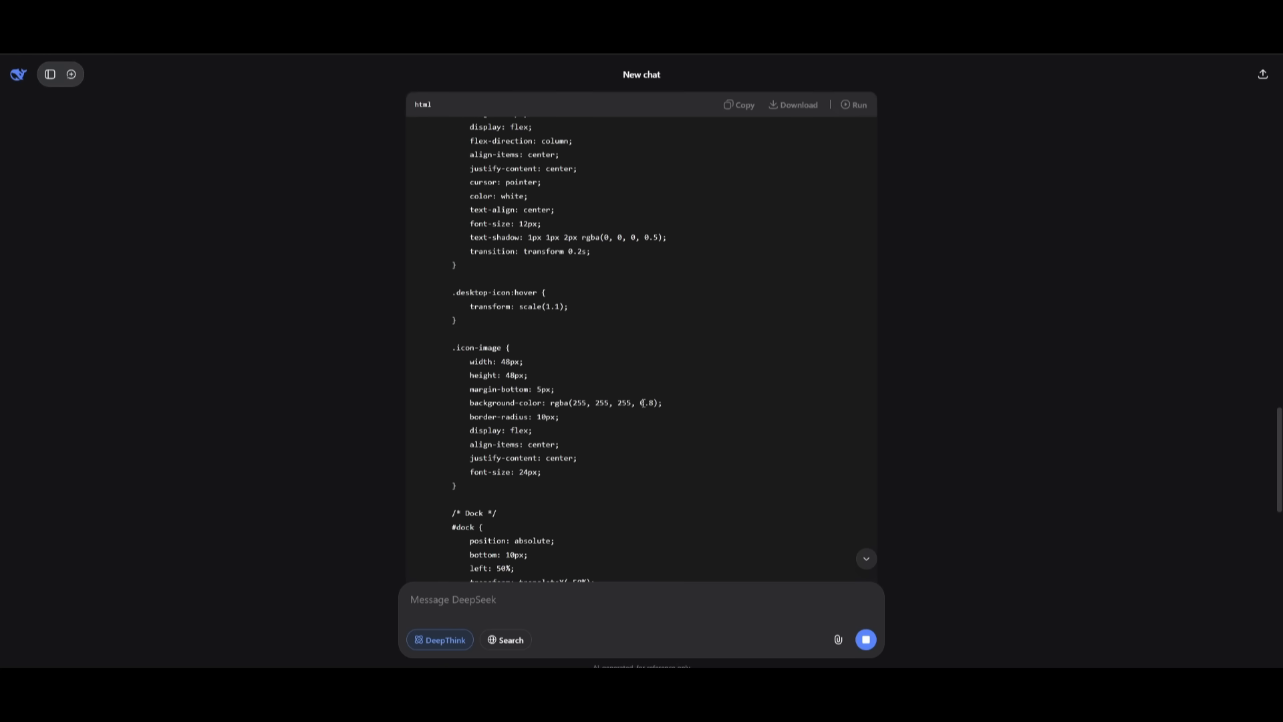
pyautogui.scroll(-3)
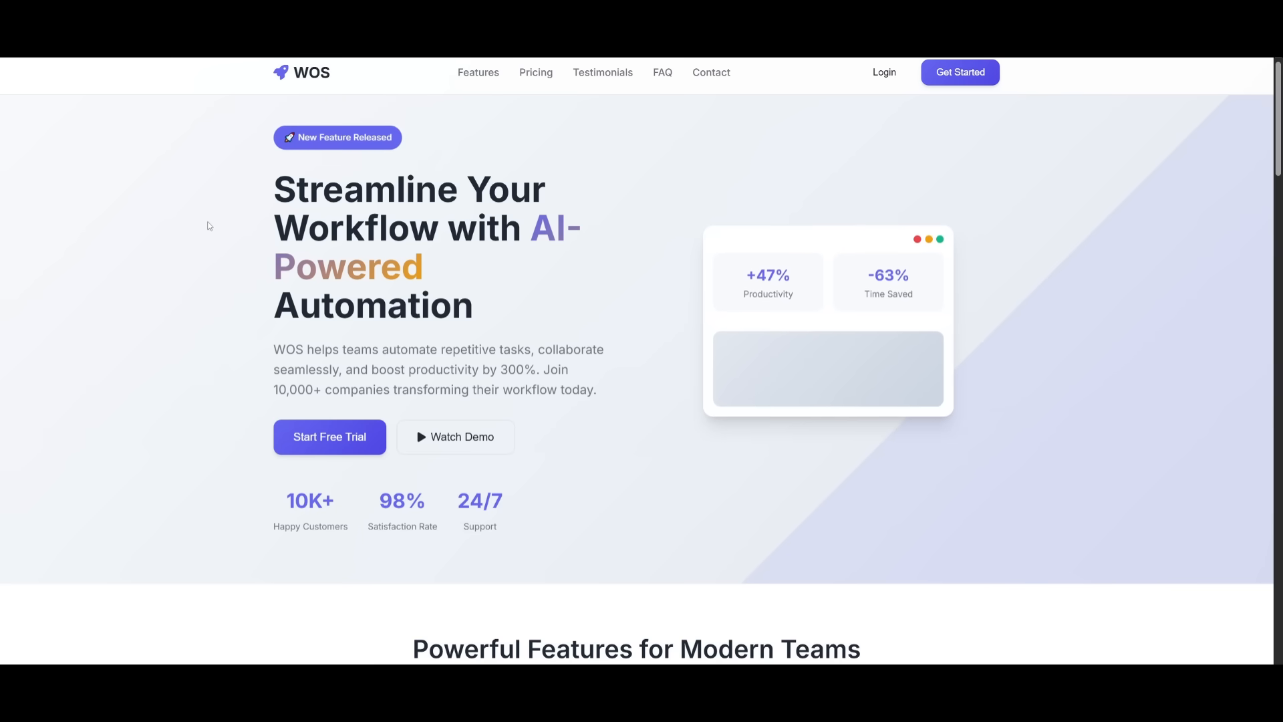
# - Scroll down through pricing, testimonials, FAQ and footer, then back up
pyautogui.scroll(-3)
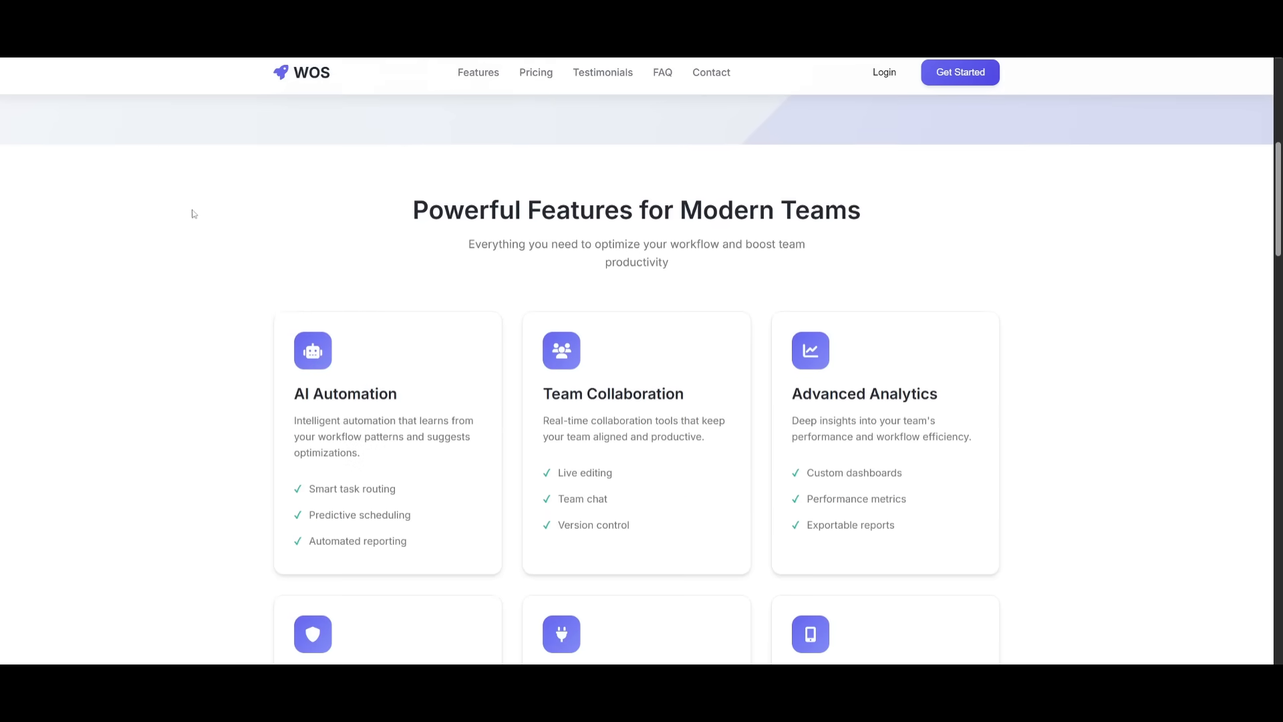
pyautogui.scroll(-3)
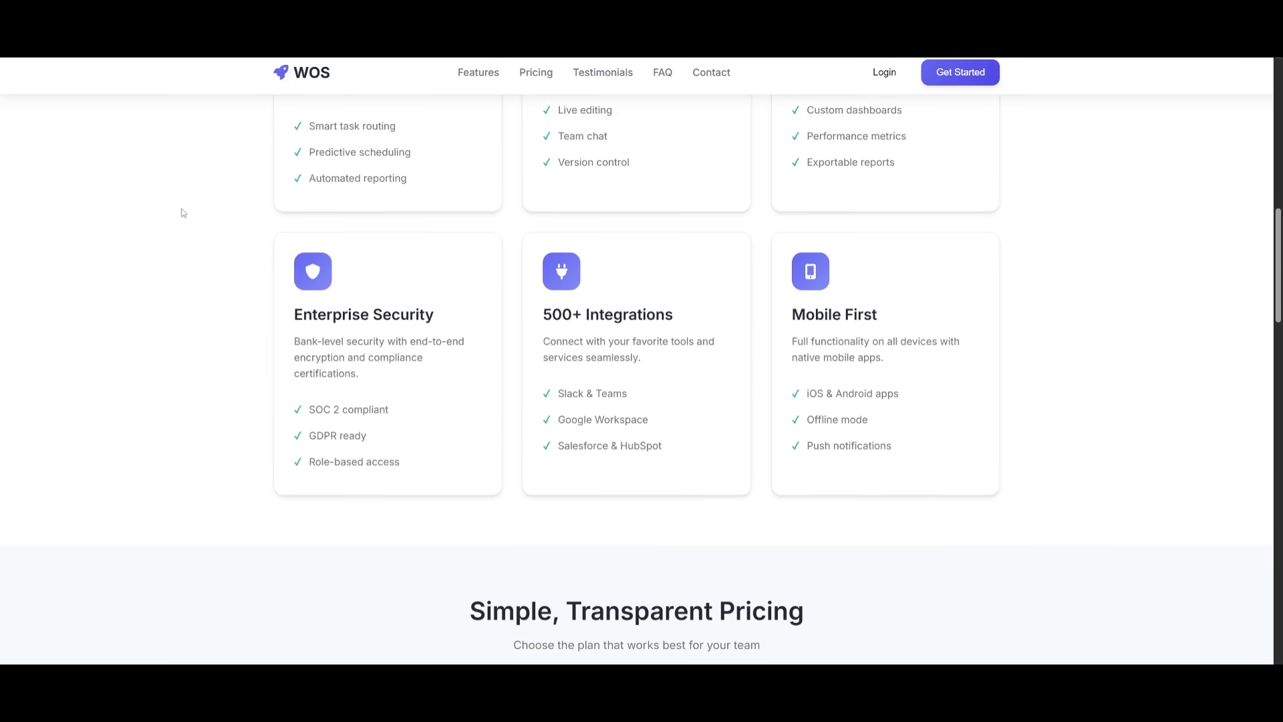
pyautogui.scroll(-3)
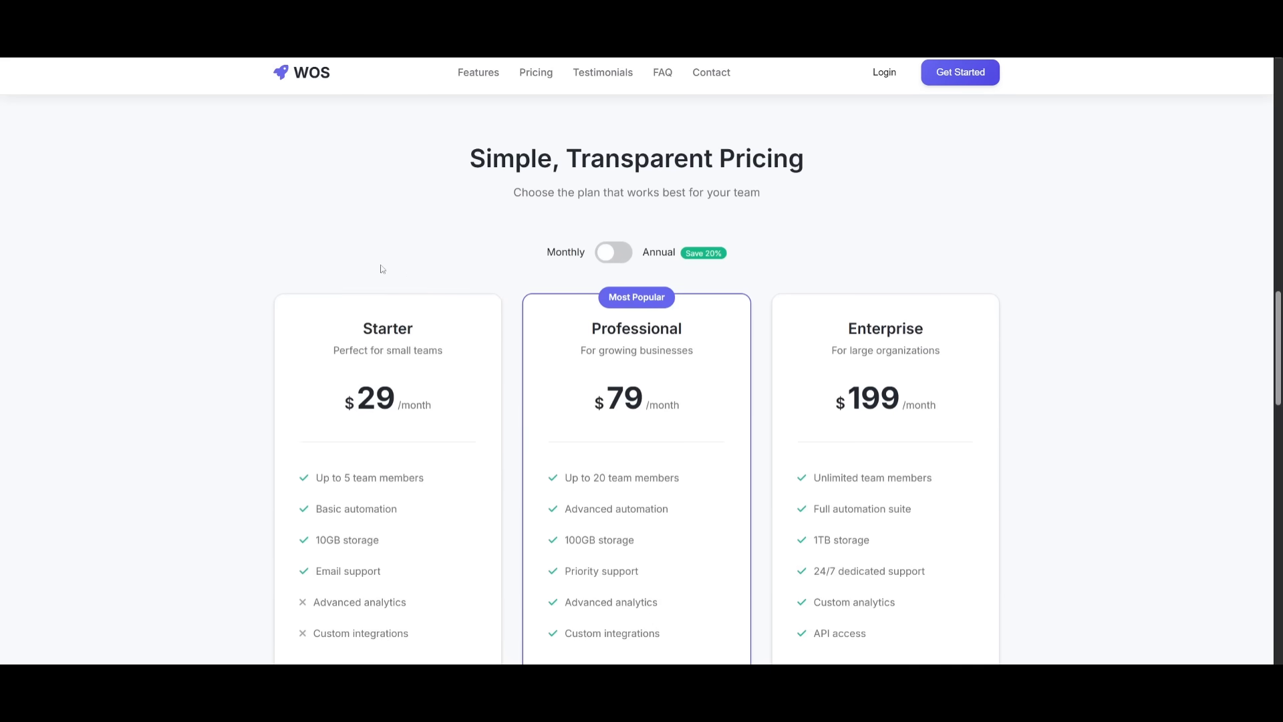
pyautogui.scroll(-3)
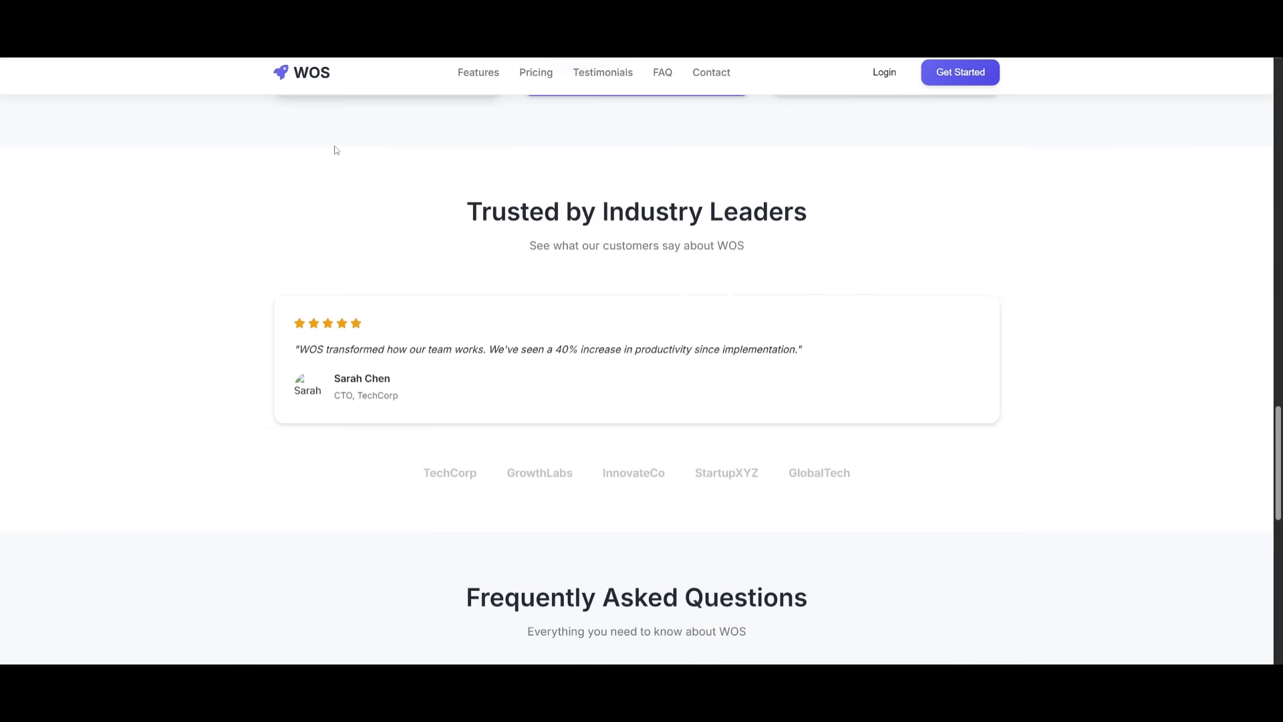
pyautogui.scroll(-3)
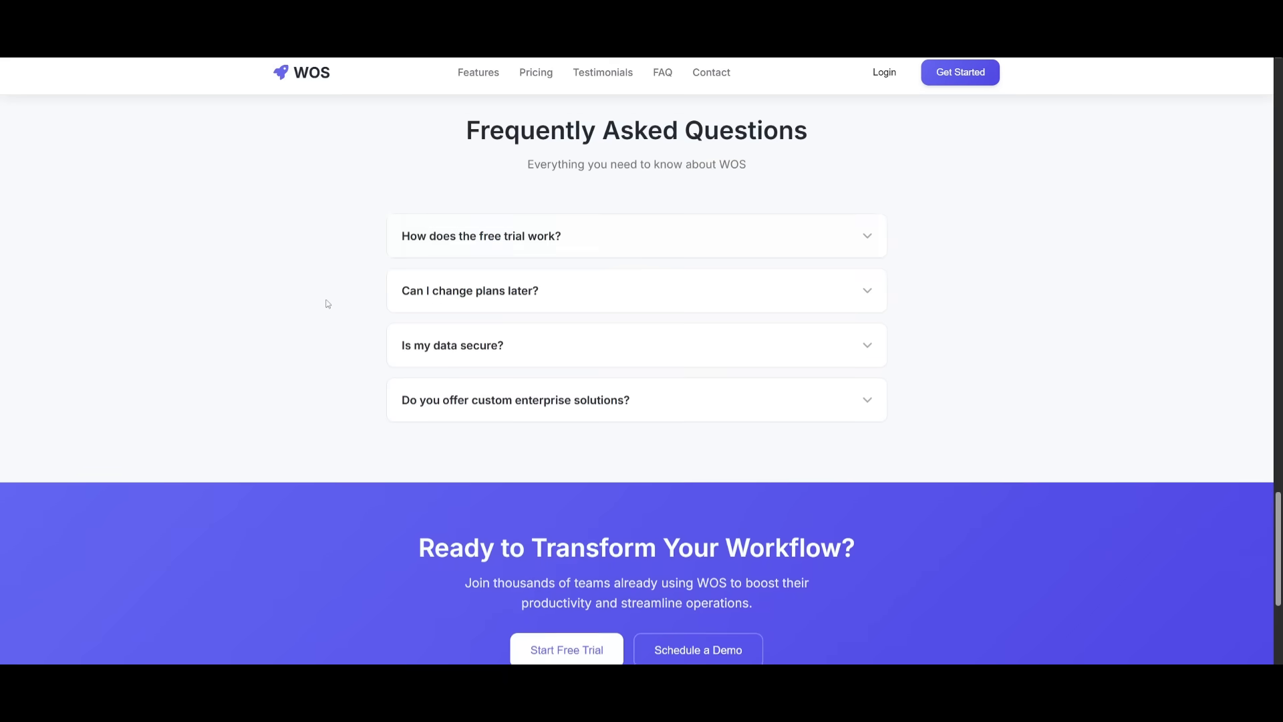
pyautogui.scroll(-3)
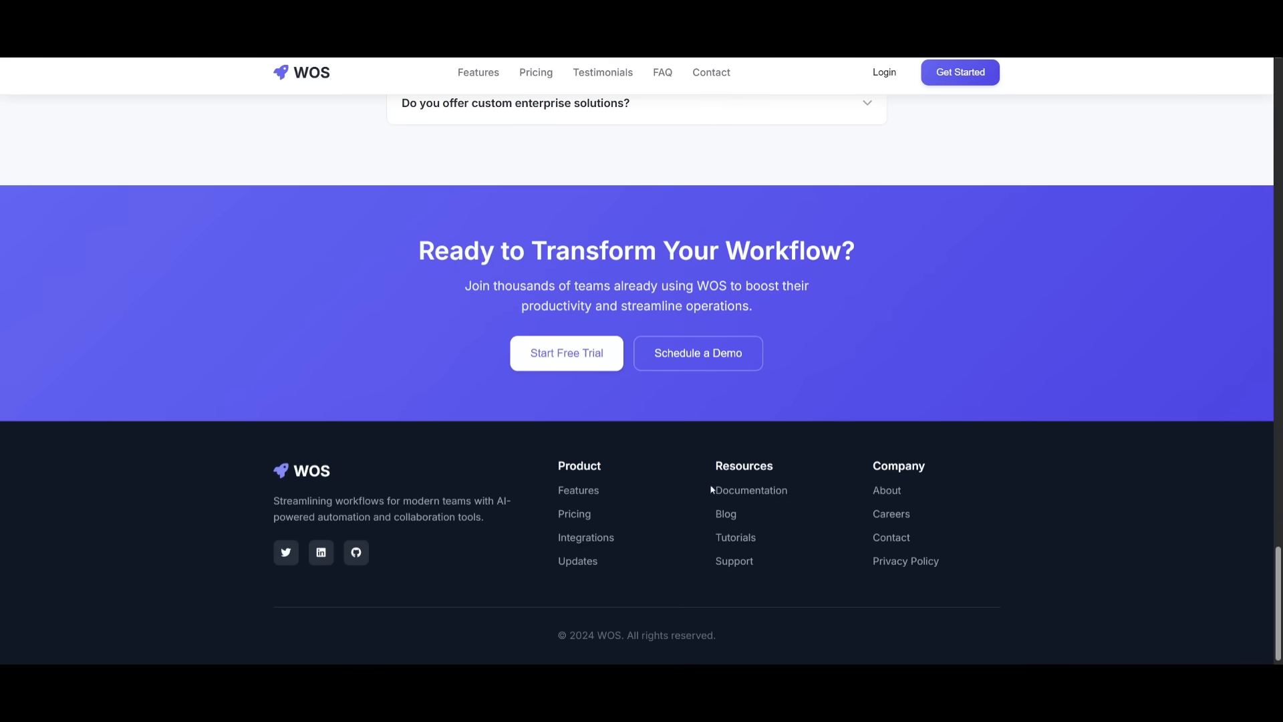
pyautogui.scroll(3)
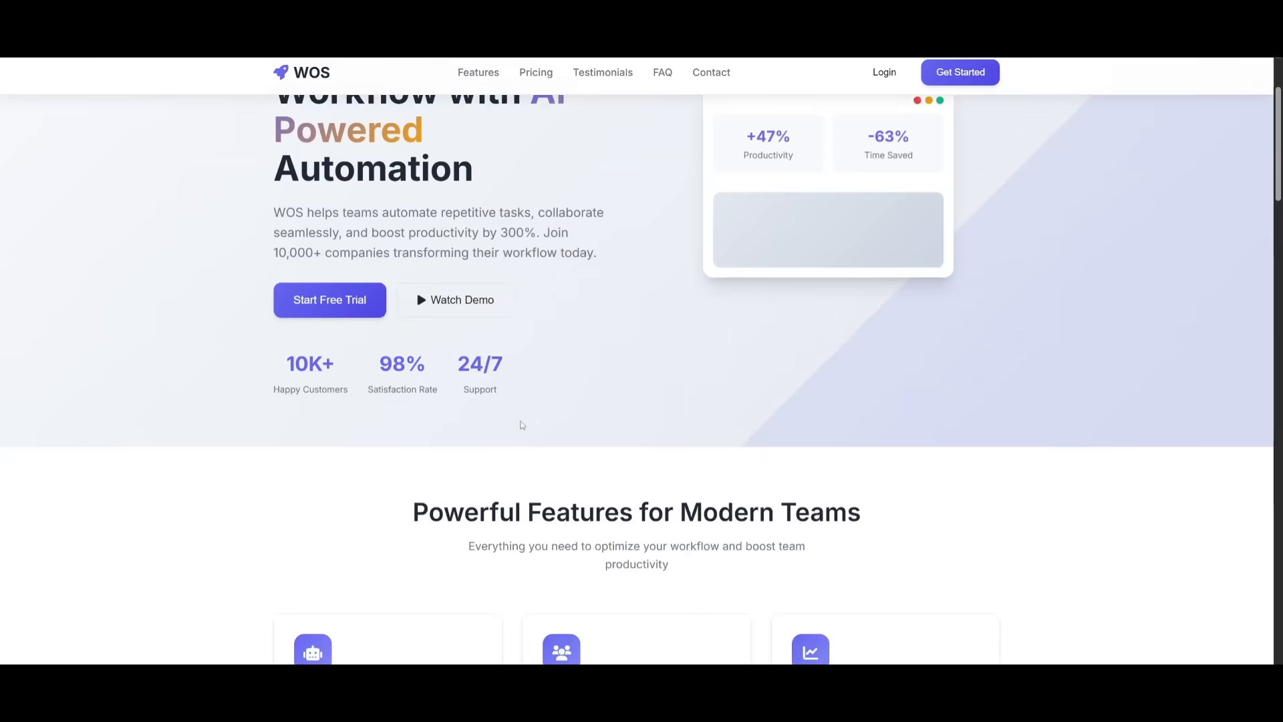
pyautogui.scroll(3)
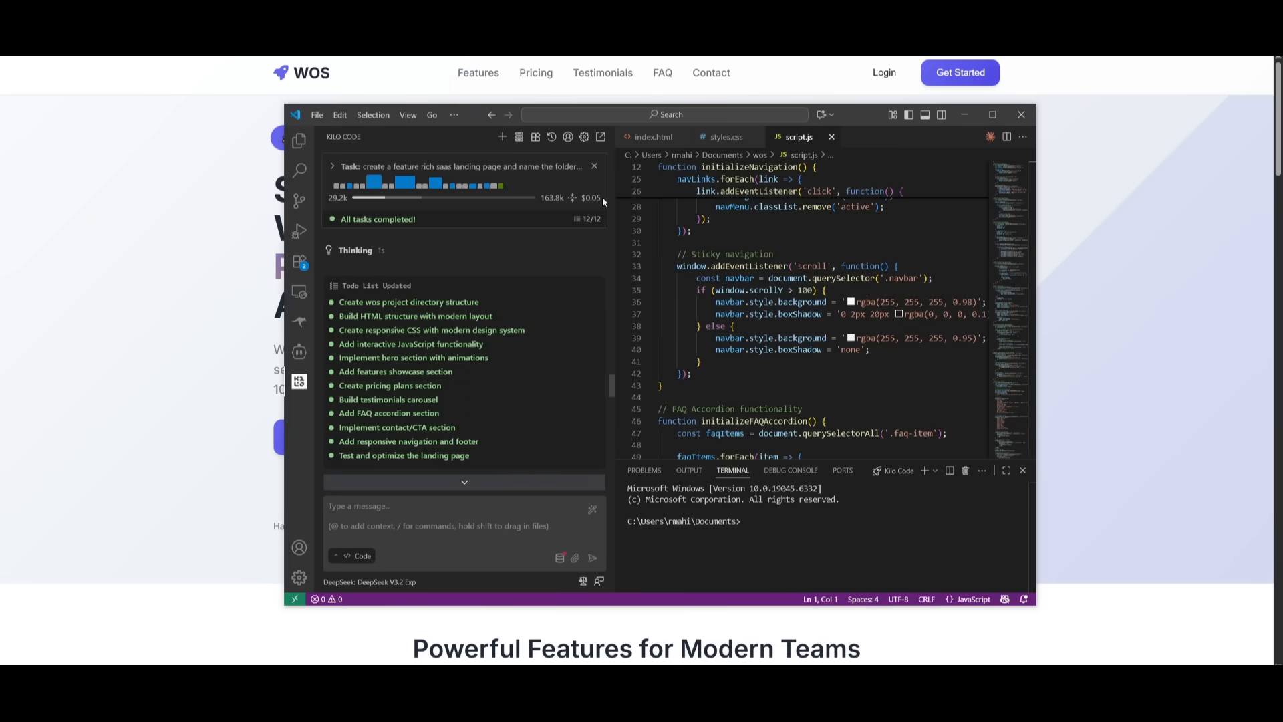
pyautogui.moveTo(82, 423)
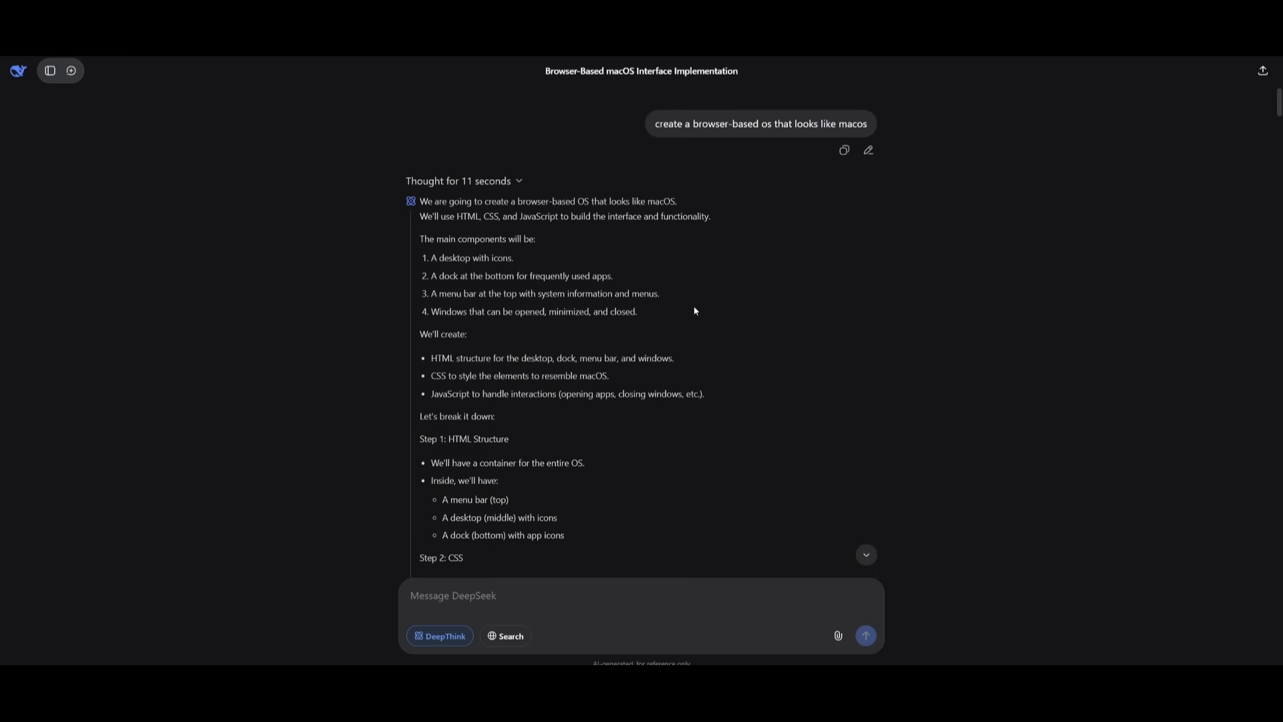
pyautogui.scroll(-3)
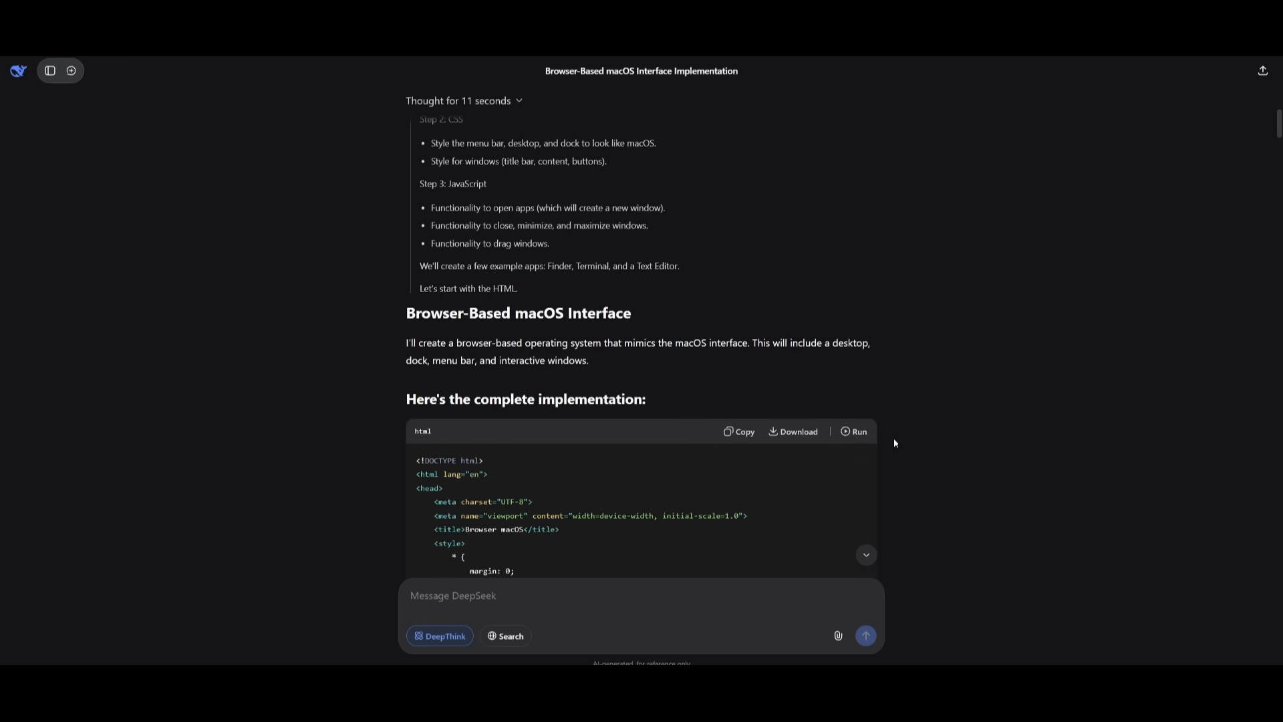
pyautogui.click(857, 431)
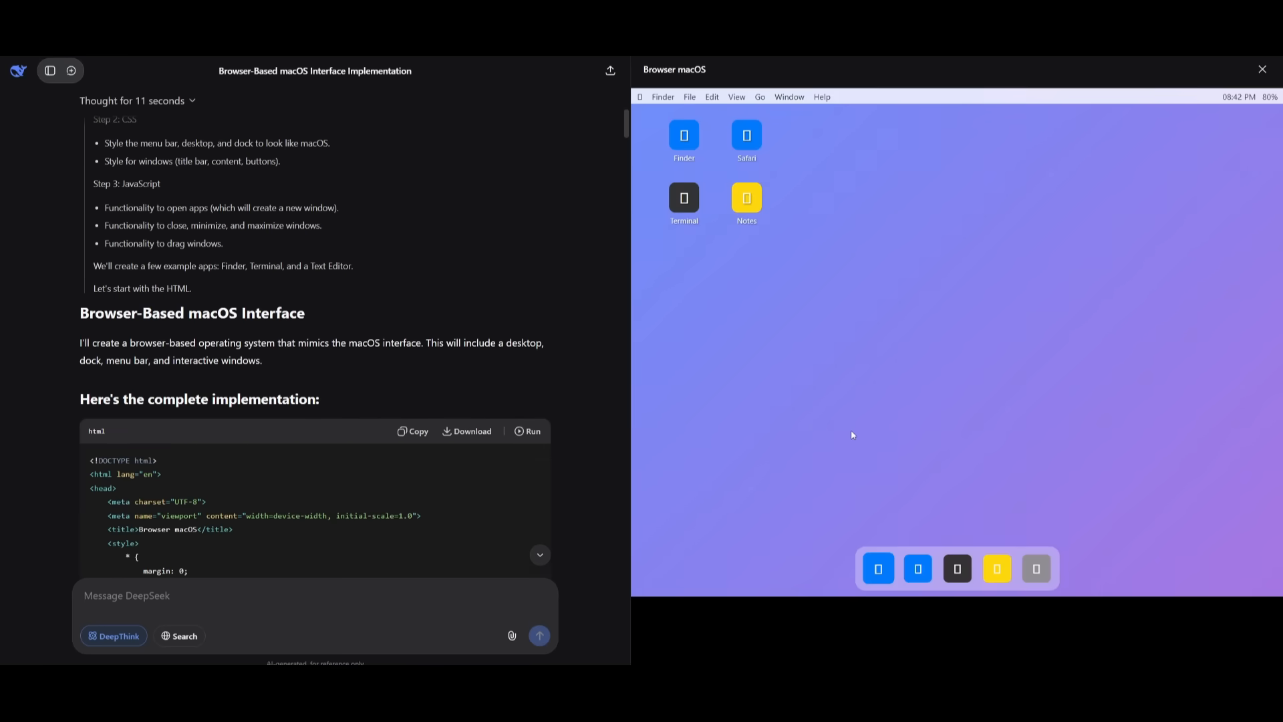
pyautogui.moveTo(856, 434)
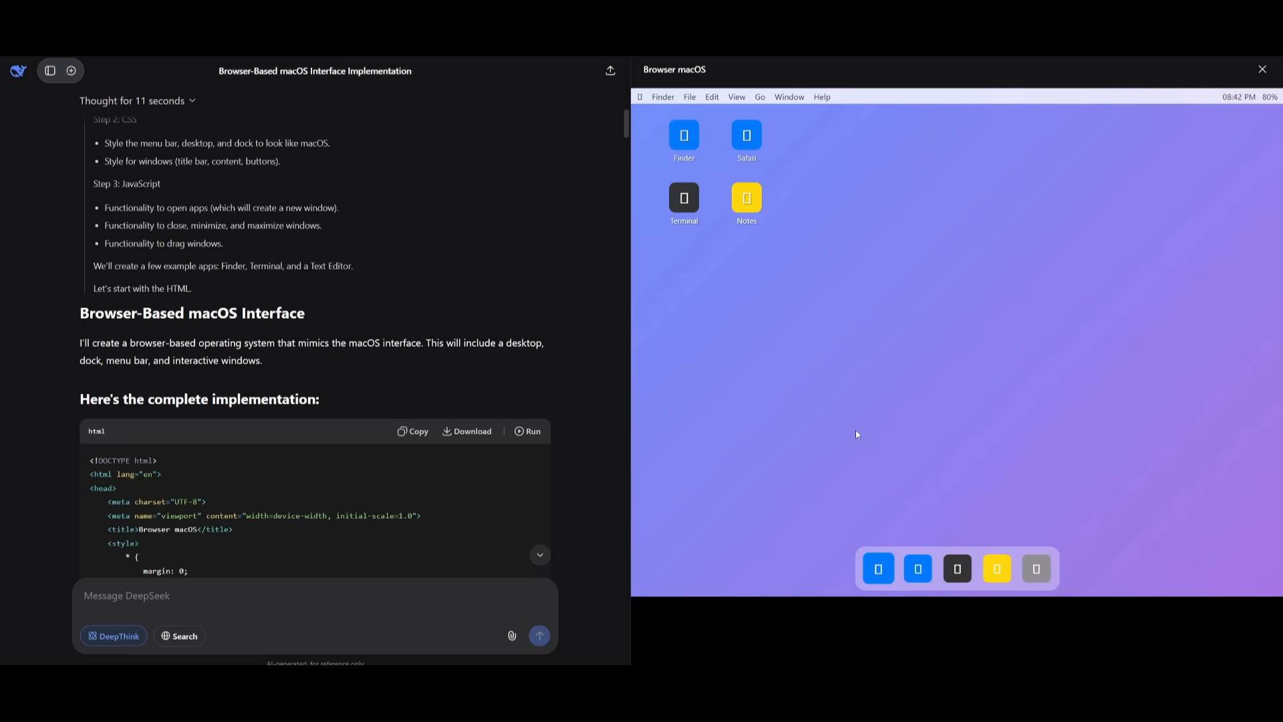
pyautogui.moveTo(901, 395)
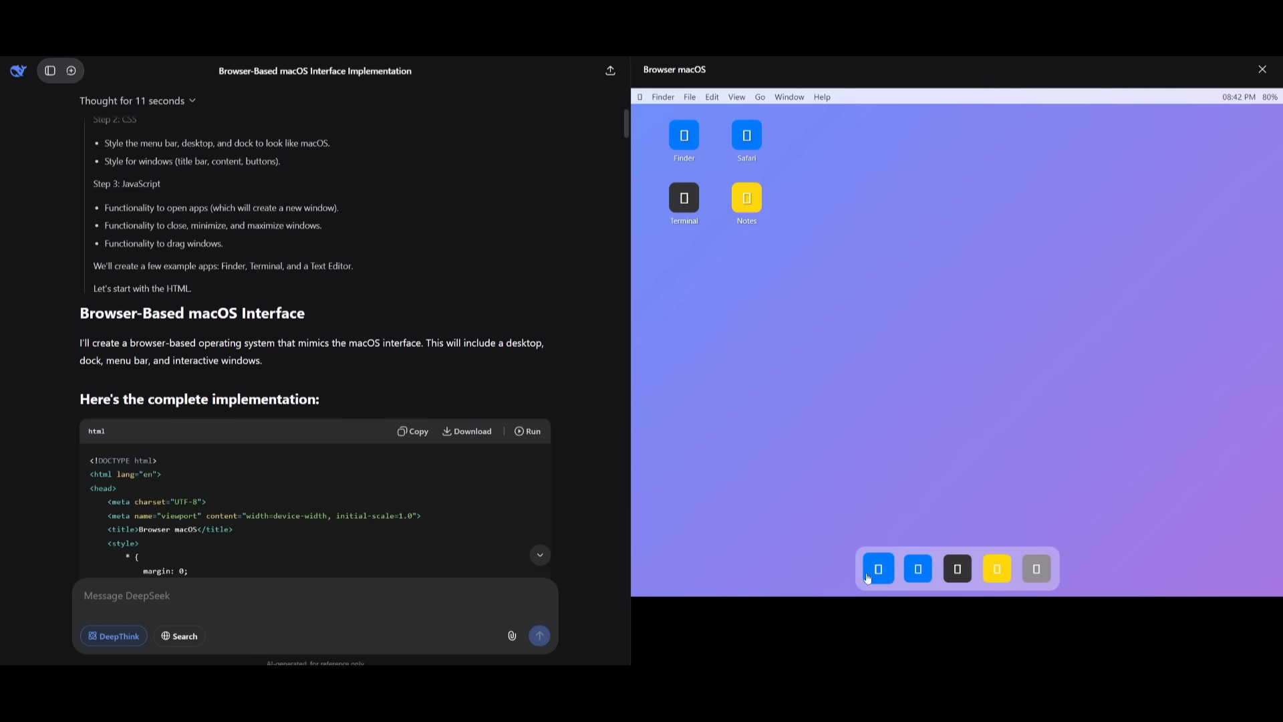
pyautogui.moveTo(961, 530)
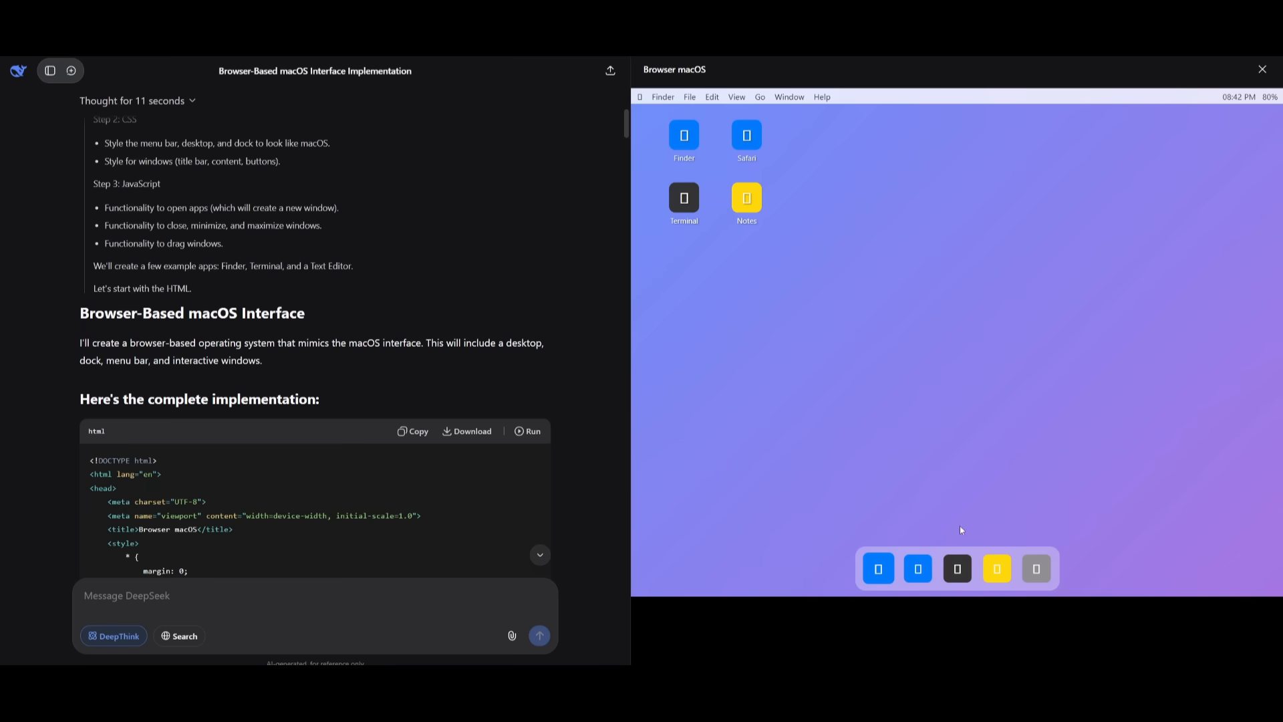
pyautogui.moveTo(962, 529)
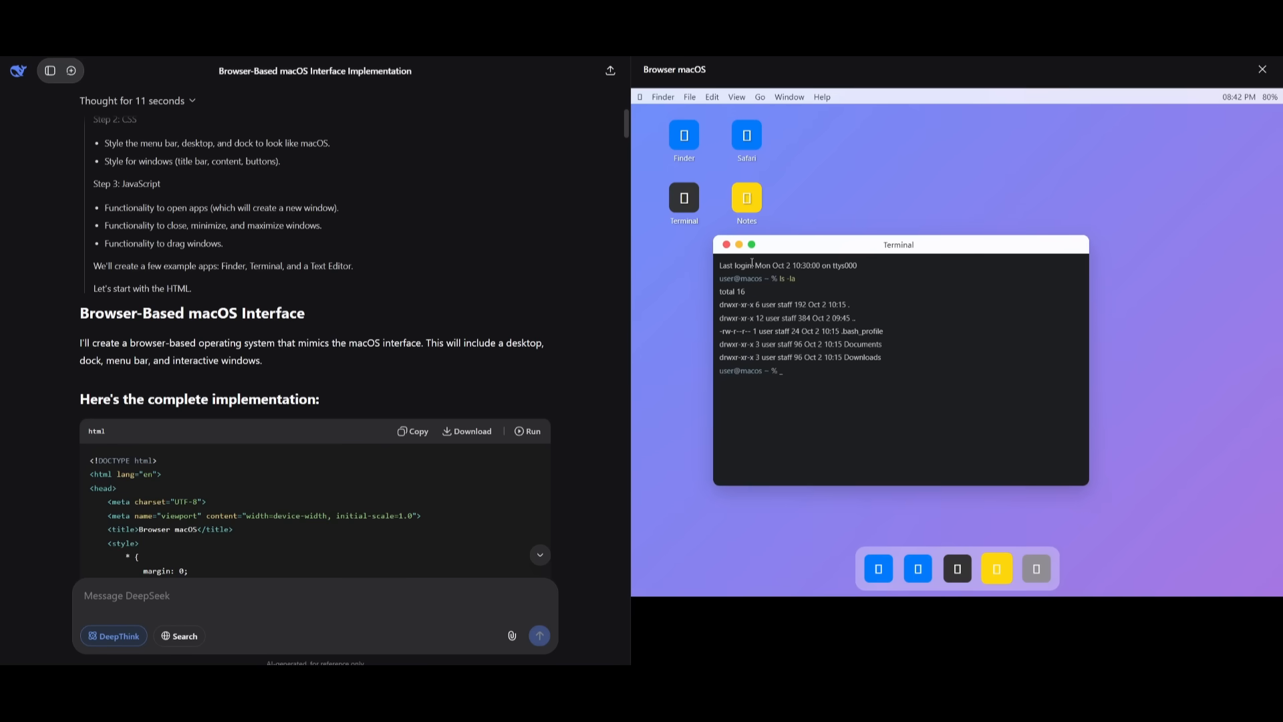
pyautogui.click(725, 244)
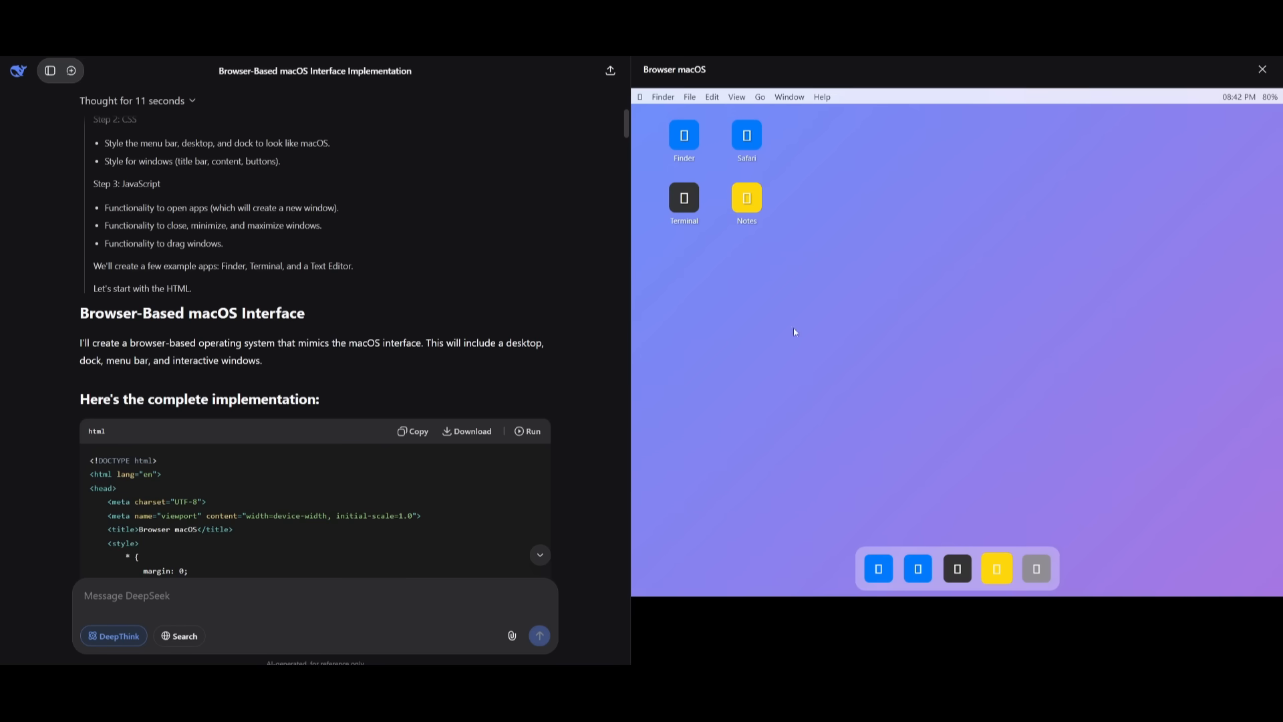
pyautogui.moveTo(956, 568)
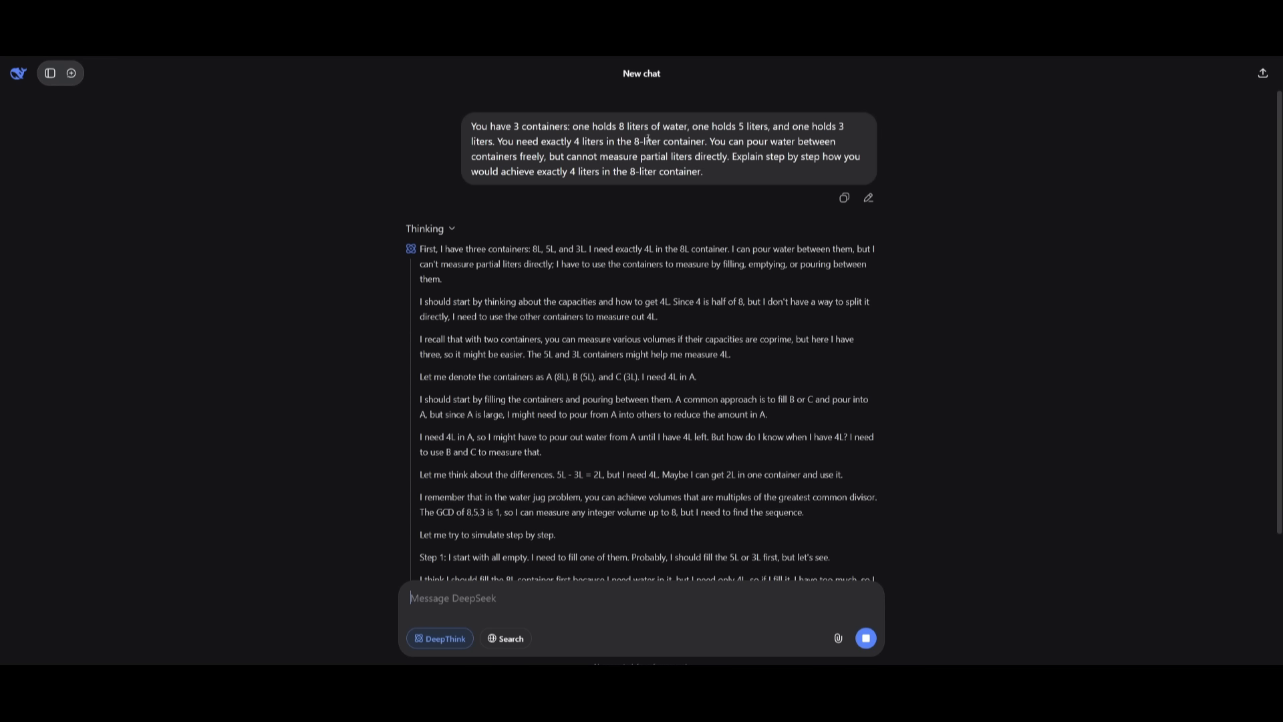
pyautogui.moveTo(810, 137)
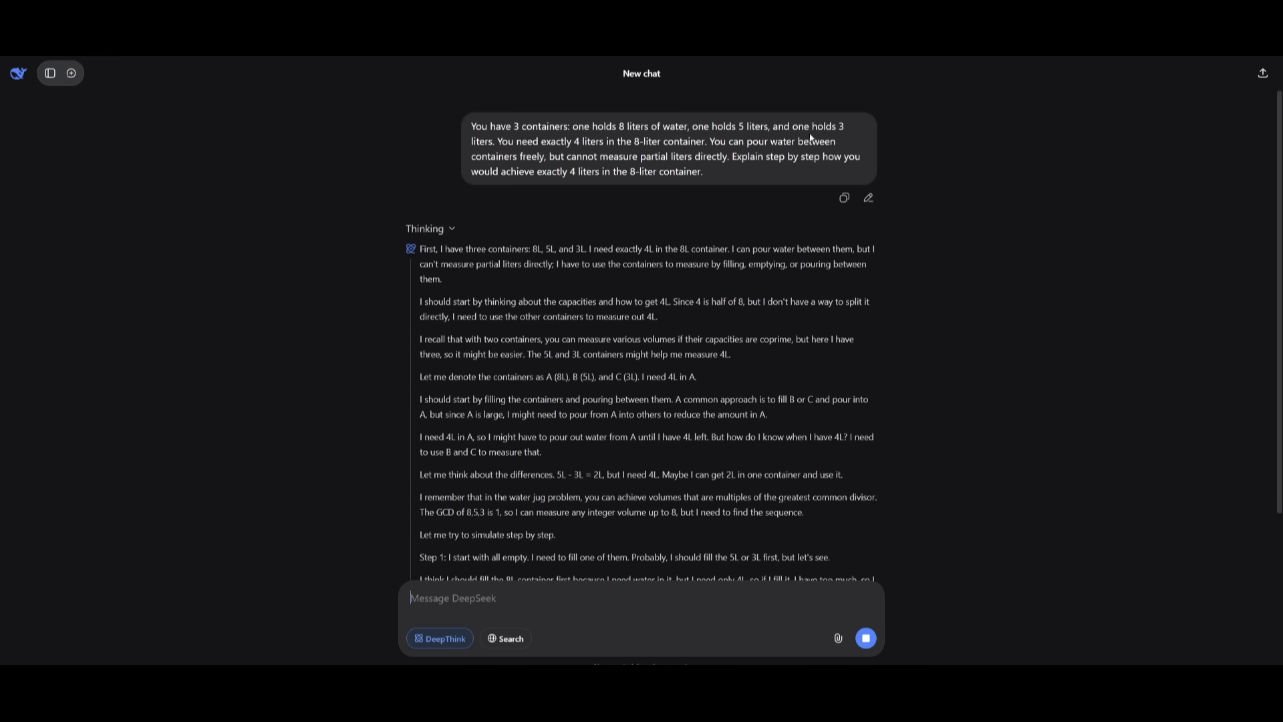
pyautogui.moveTo(606, 158)
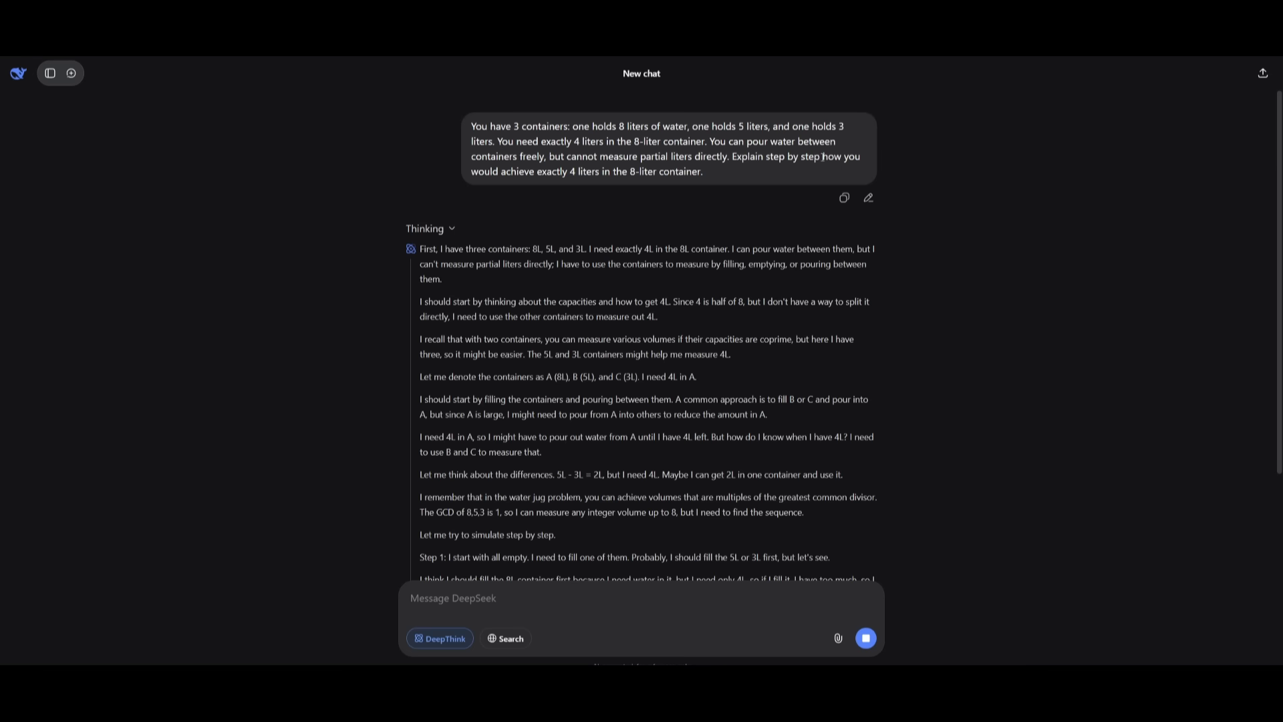
pyautogui.moveTo(627, 164)
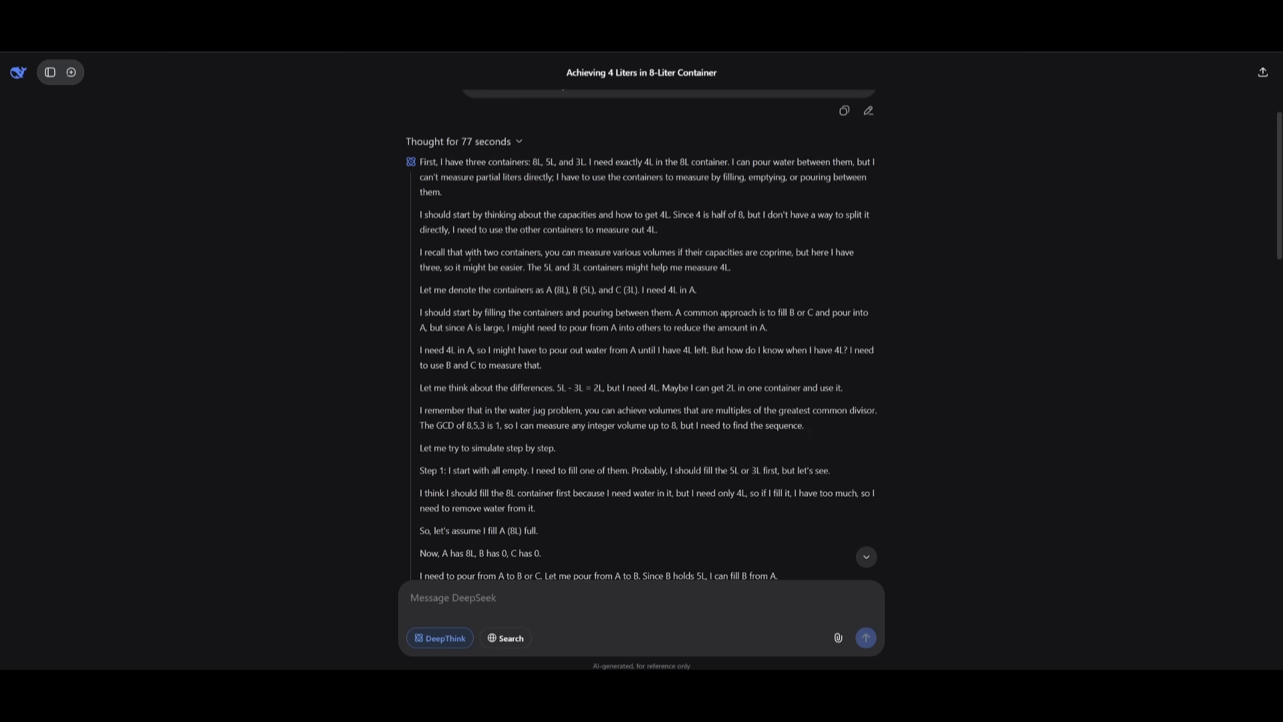
# - Scroll the Thought section down to the step-by-step list and final answer heading
pyautogui.scroll(-3)
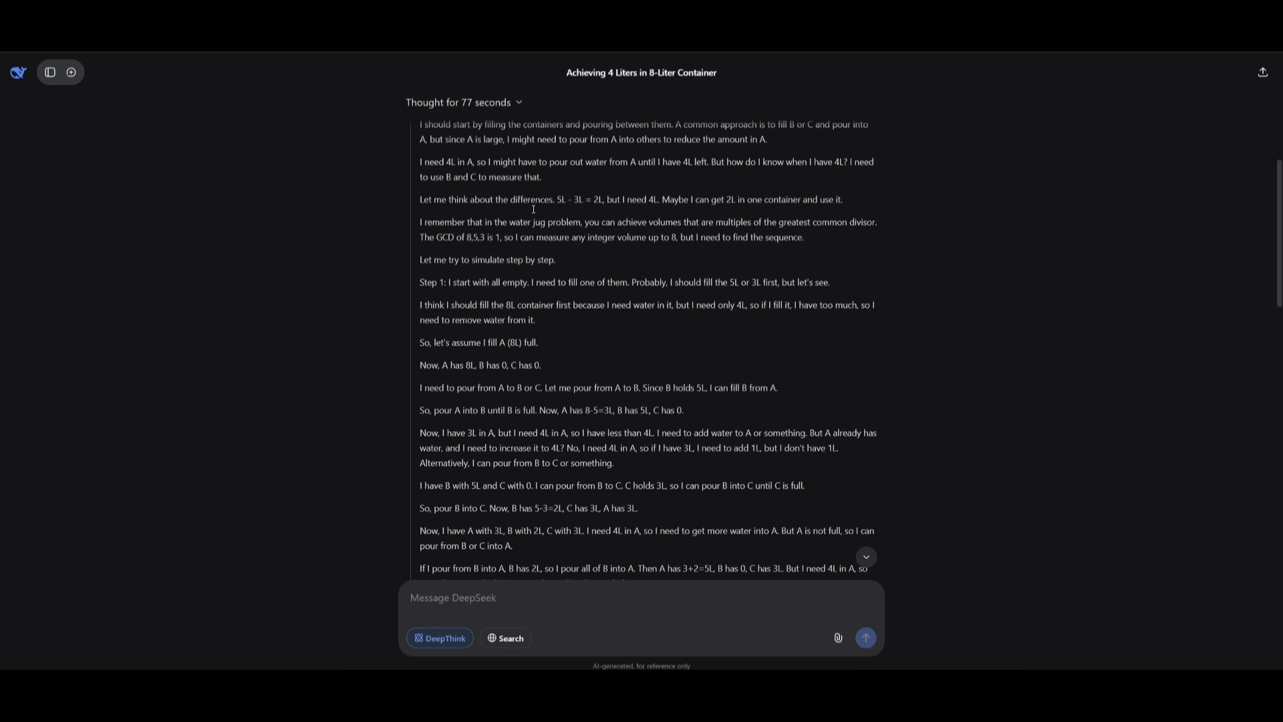
pyautogui.scroll(-3)
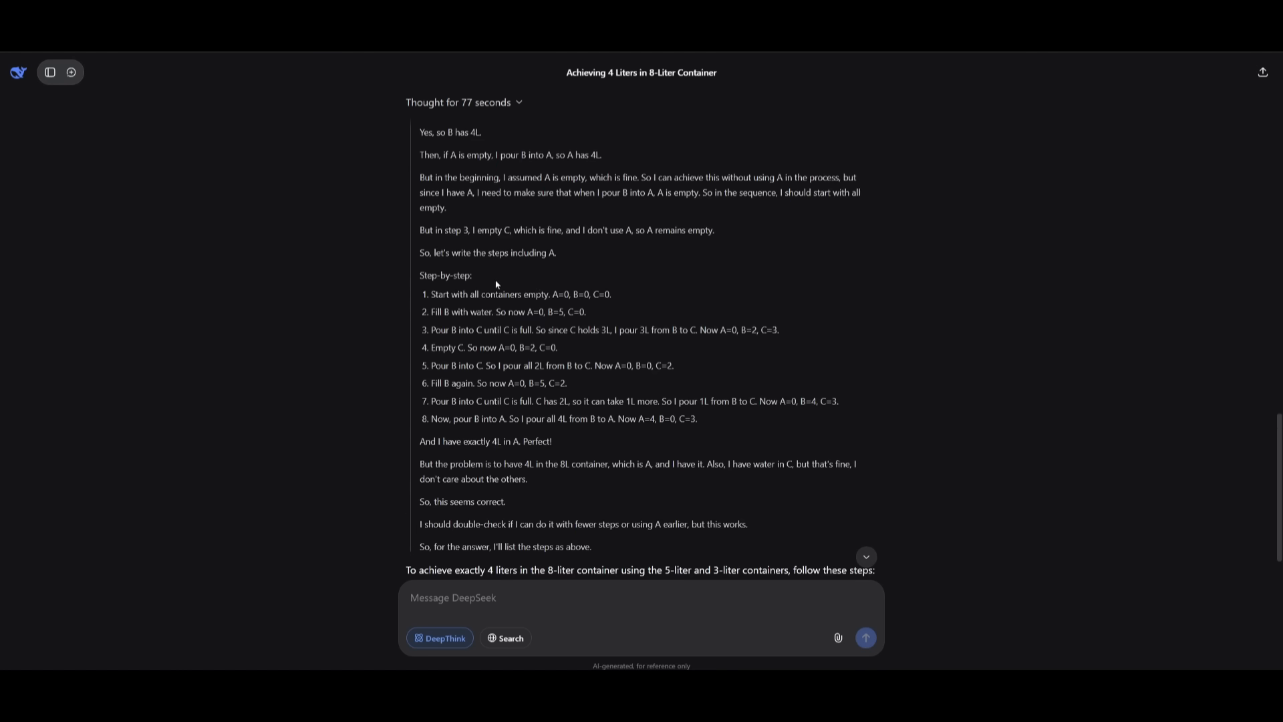
pyautogui.moveTo(613, 355)
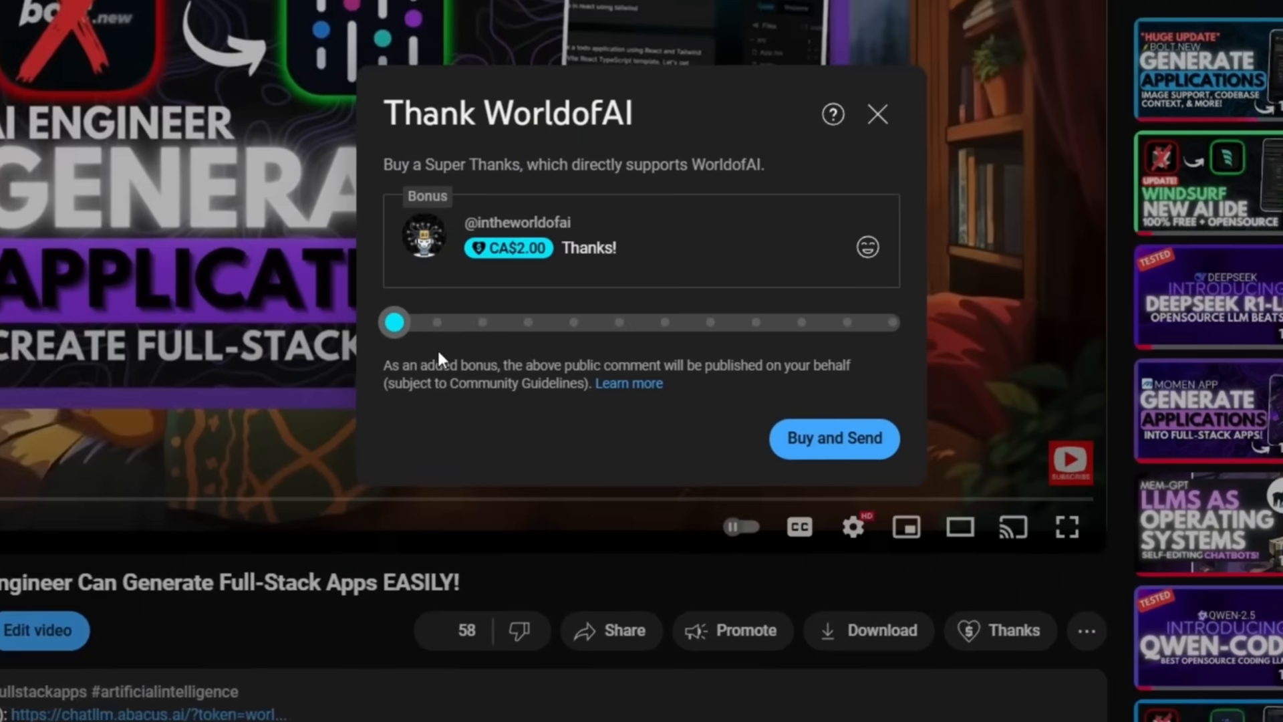
# - Drag the Super Thanks amount for WorldofAI up to CA$15.00
pyautogui.moveTo(393, 322); pyautogui.dragTo(604, 357)
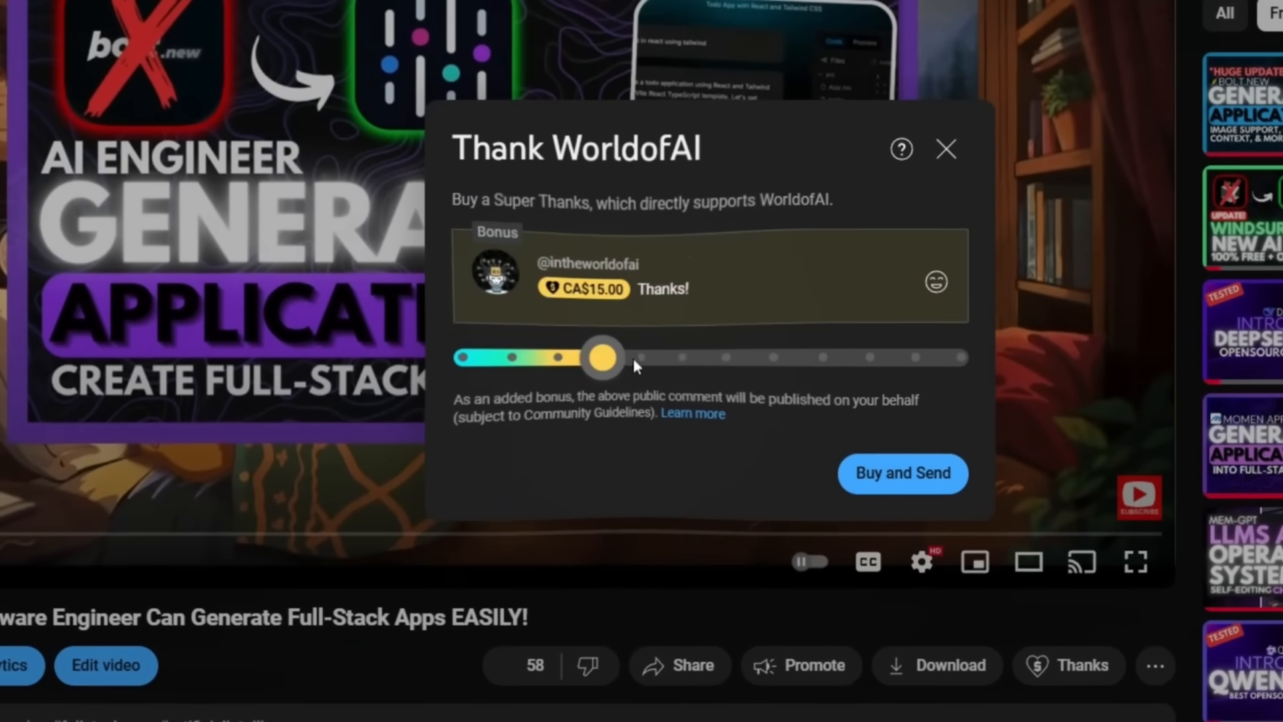
pyautogui.moveTo(604, 357); pyautogui.dragTo(779, 375)
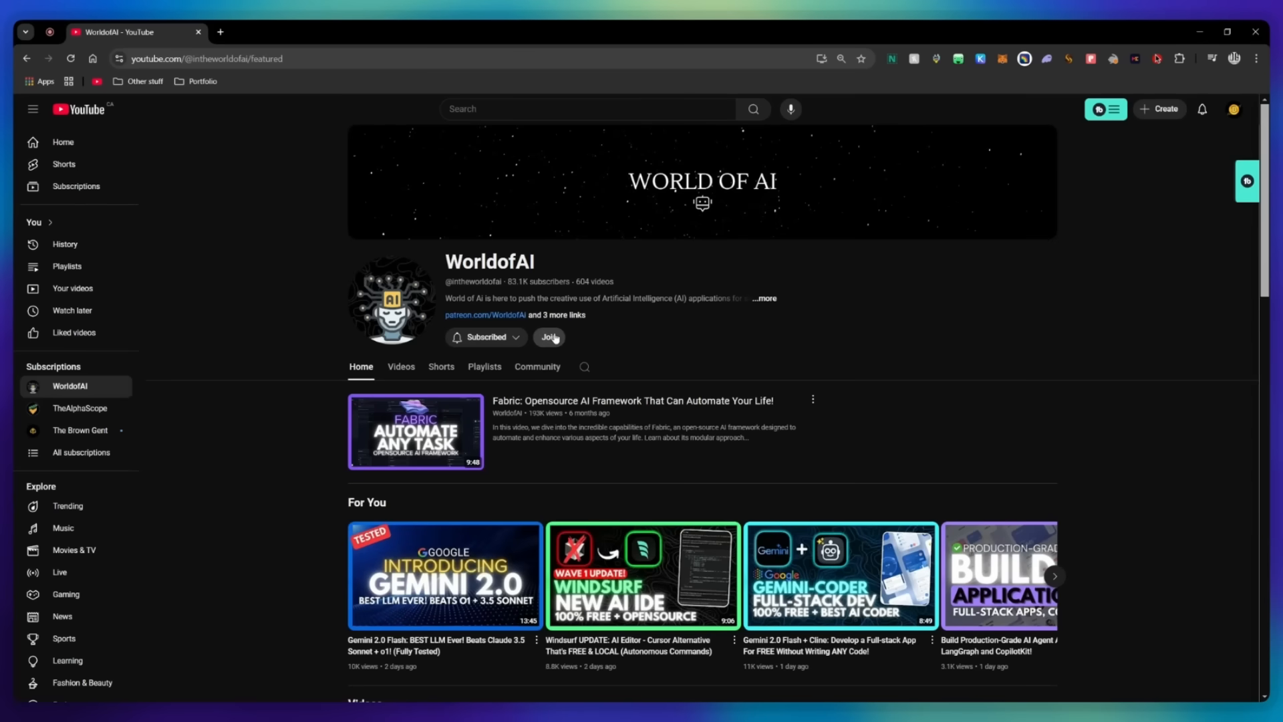
# - Show WorldofAI's membership options and the AI Mystic tier's CA$29.99/month perks
pyautogui.click(548, 336)
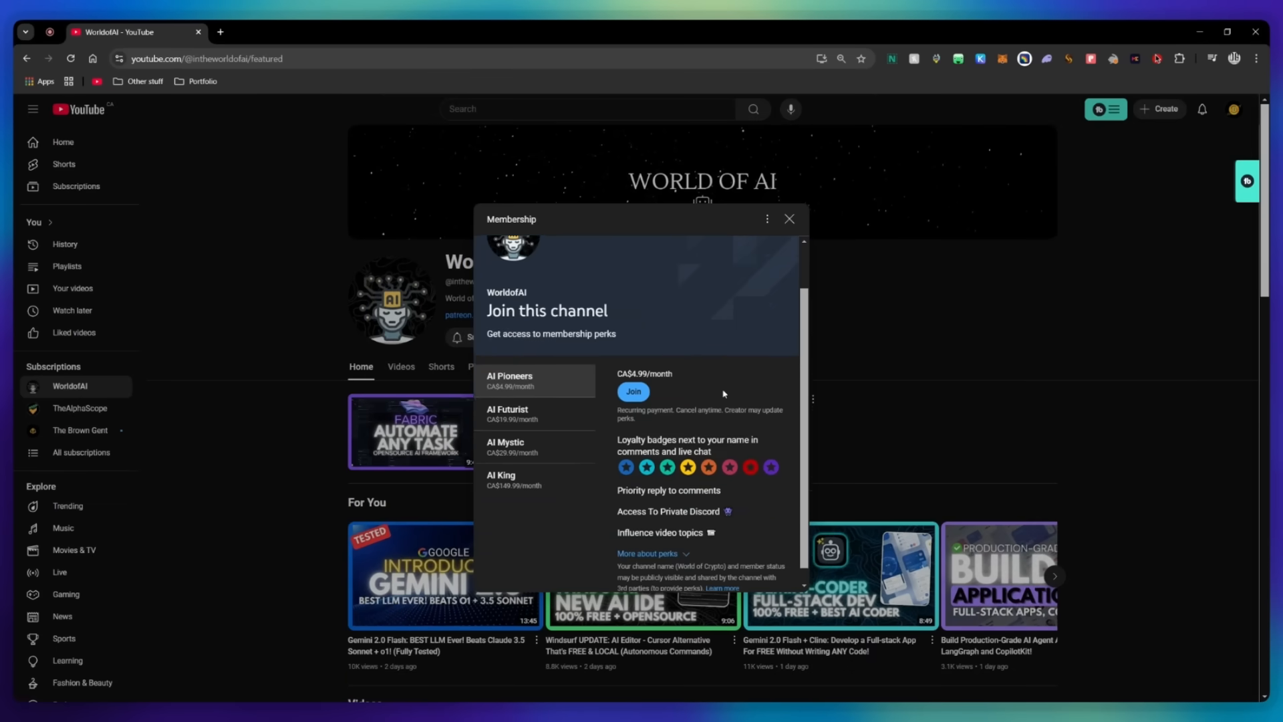
pyautogui.click(507, 414)
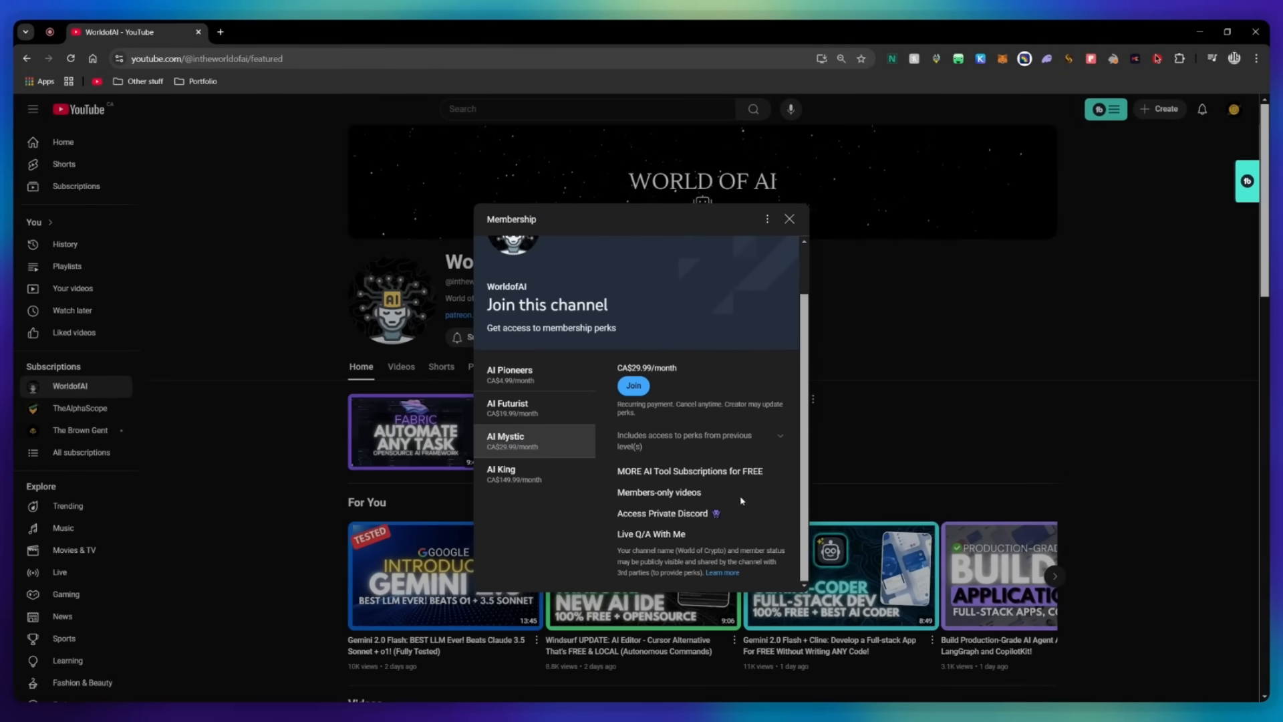
pyautogui.moveTo(632, 385)
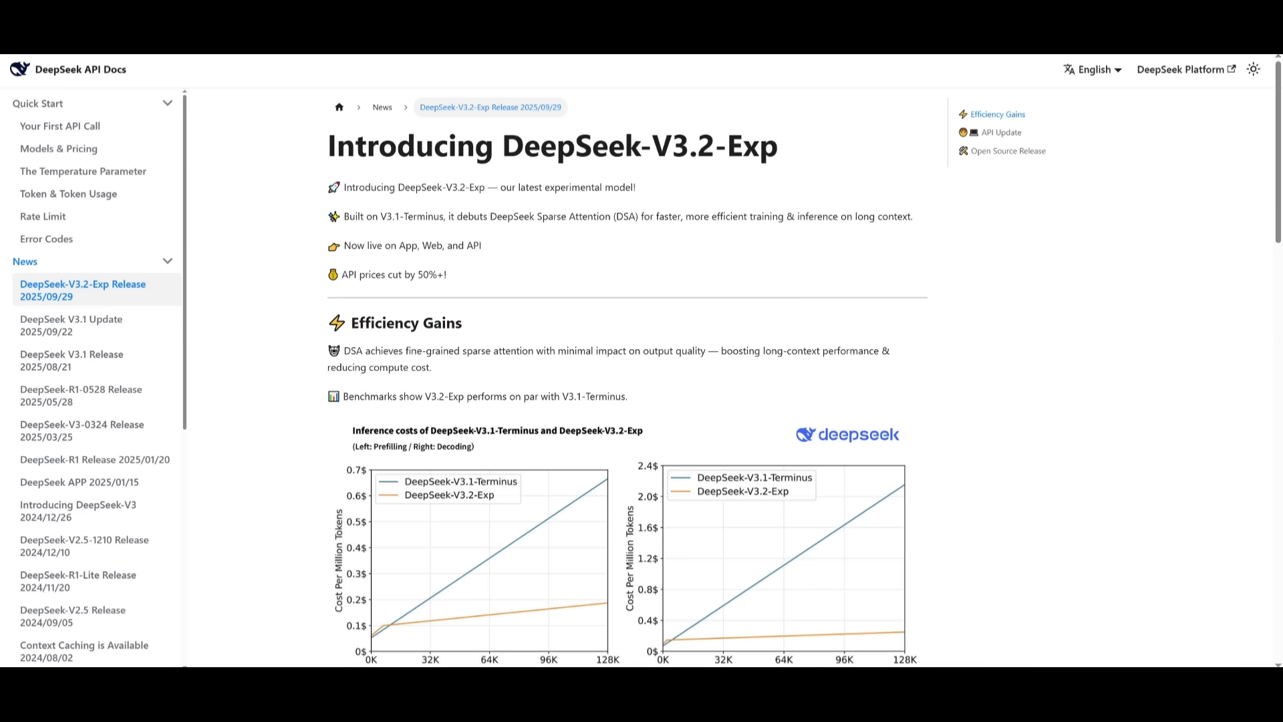
pyautogui.moveTo(631, 387)
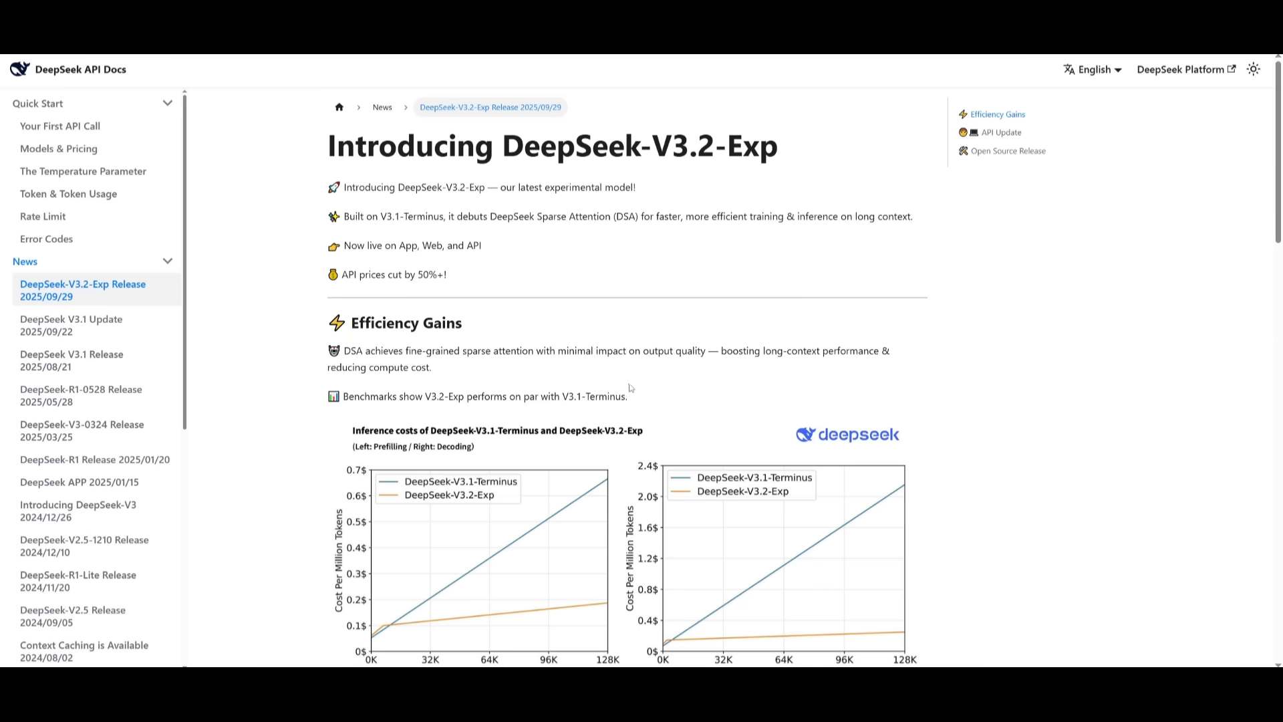
# - Scroll the V3.2-Exp release page past the cost charts to the benchmark table
pyautogui.scroll(-3)
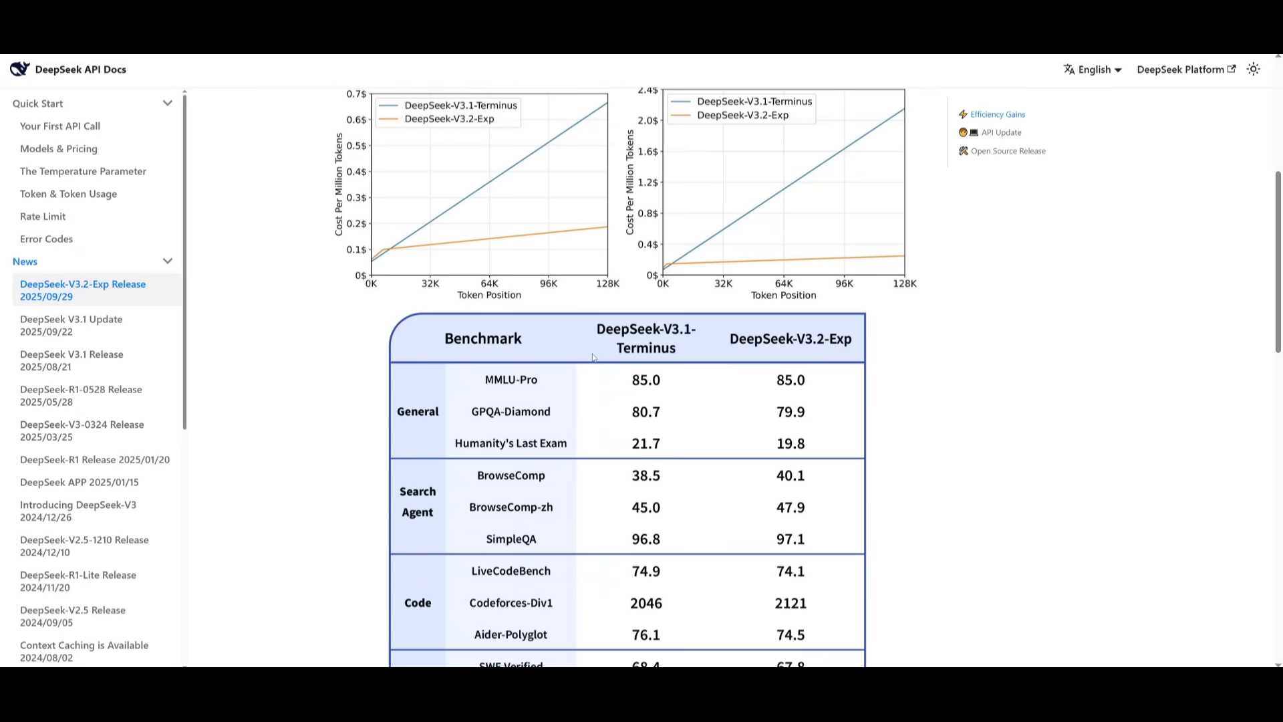
pyautogui.scroll(-3)
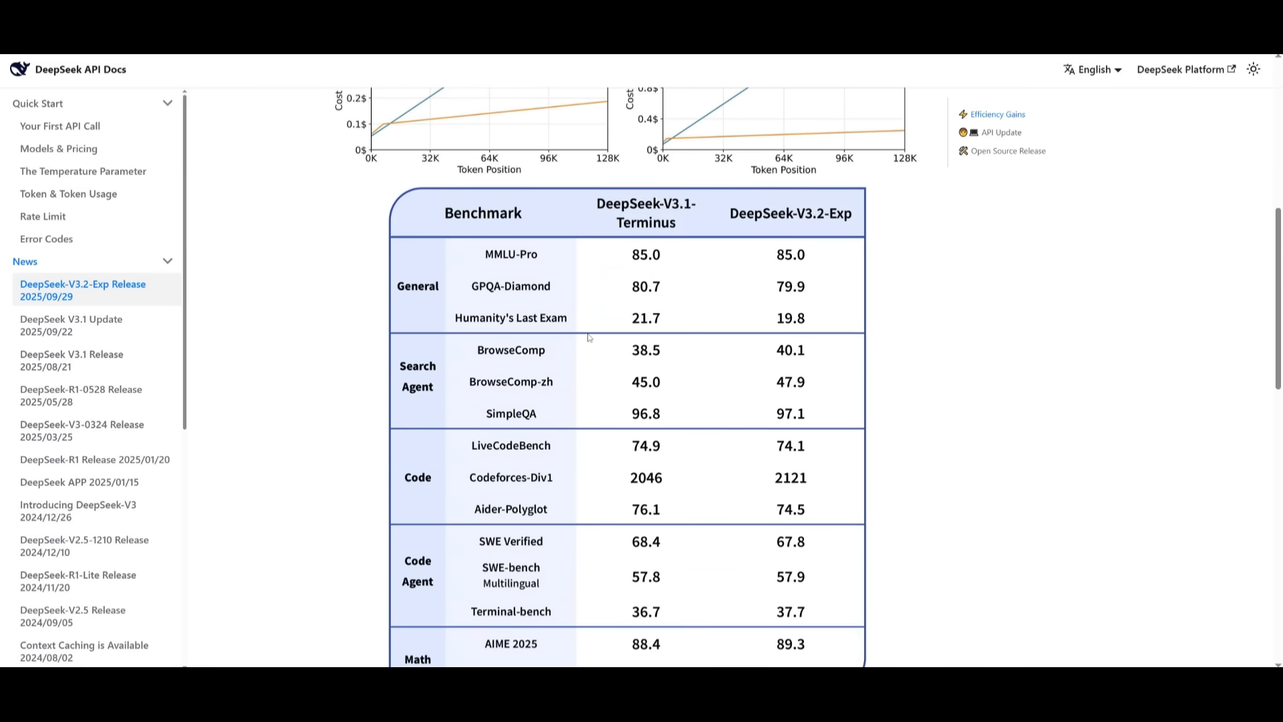
pyautogui.moveTo(591, 346)
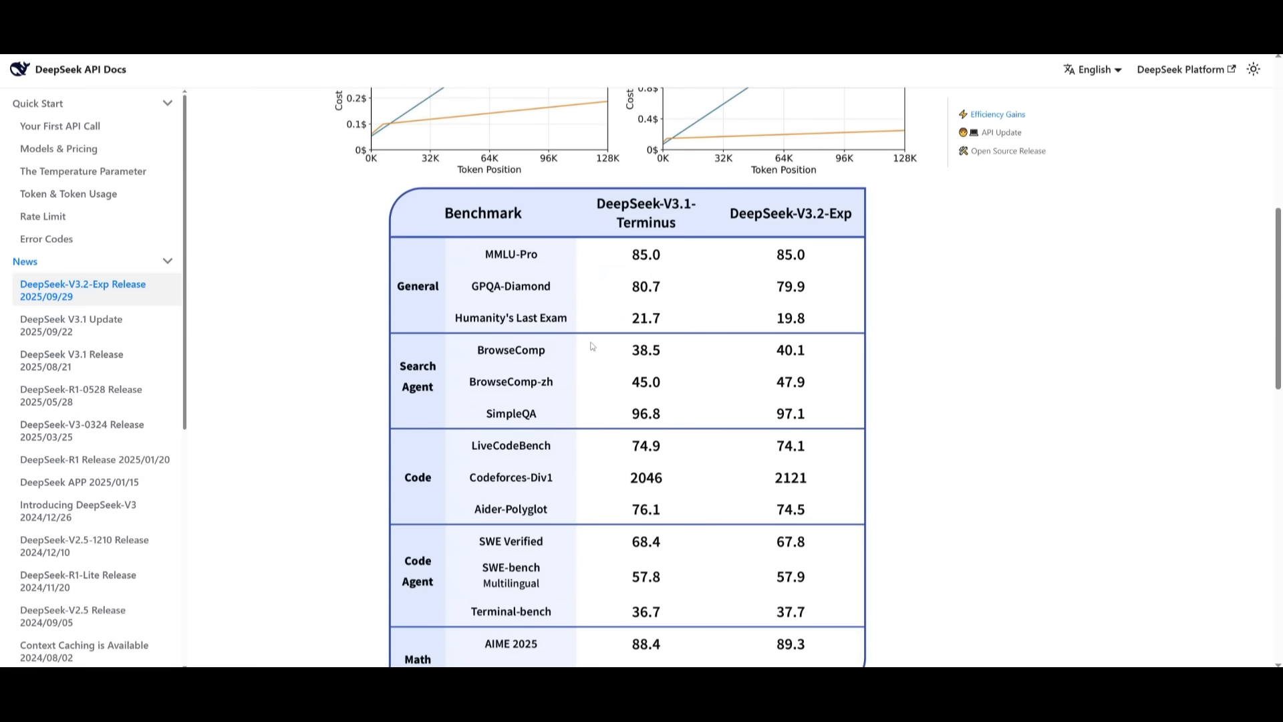
pyautogui.scroll(-3)
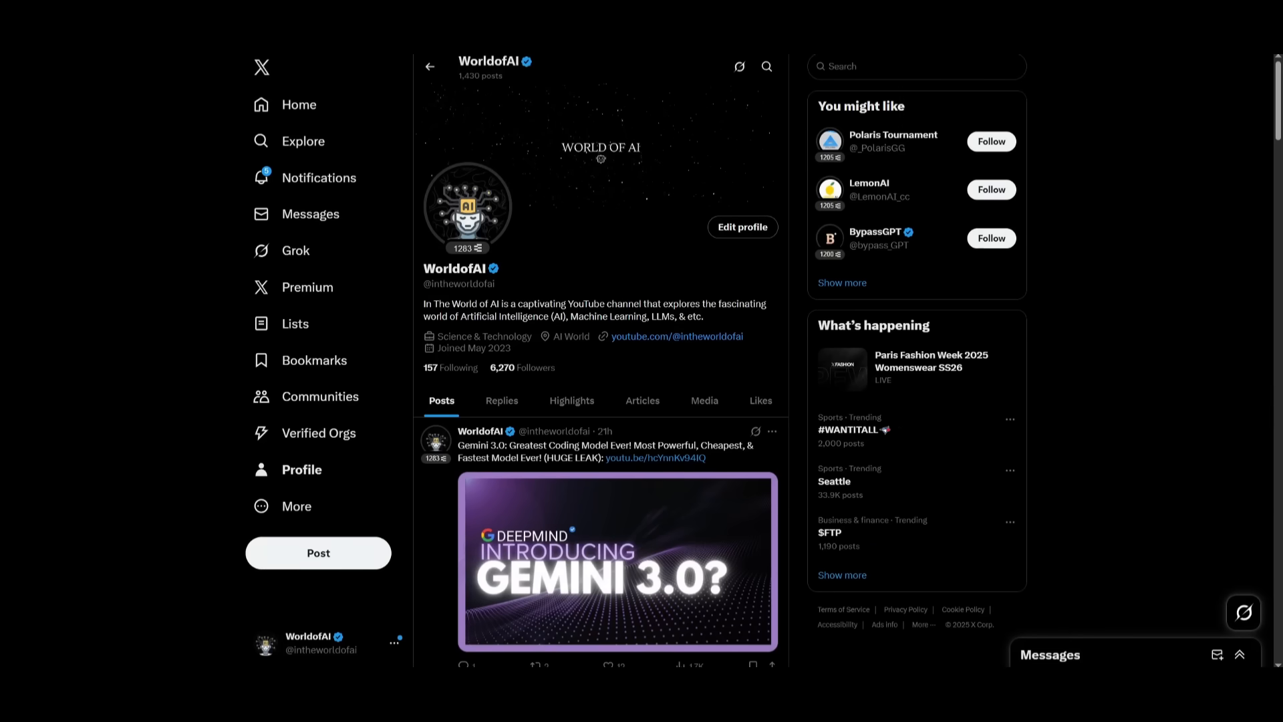
# - Browse WorldofAI's Videos tab down to month-old uploads like Grok Code Fast and Qoder IDE
pyautogui.click(676, 336)
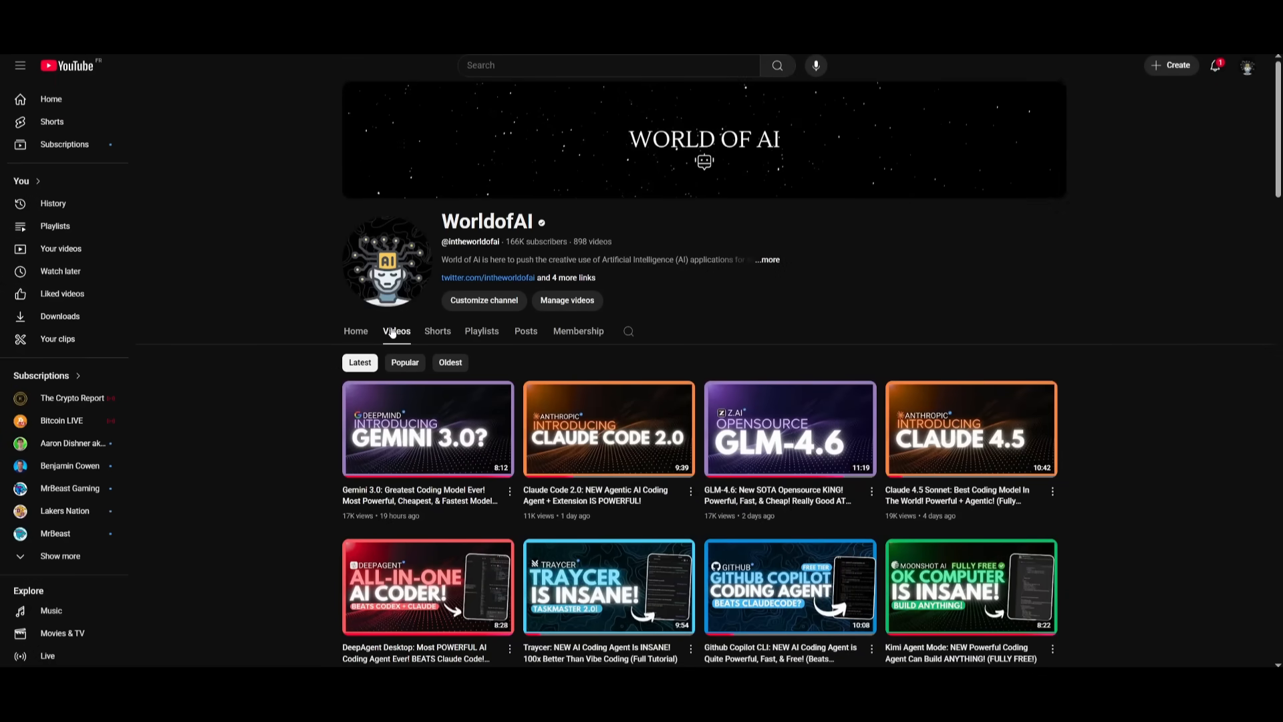
pyautogui.scroll(-3)
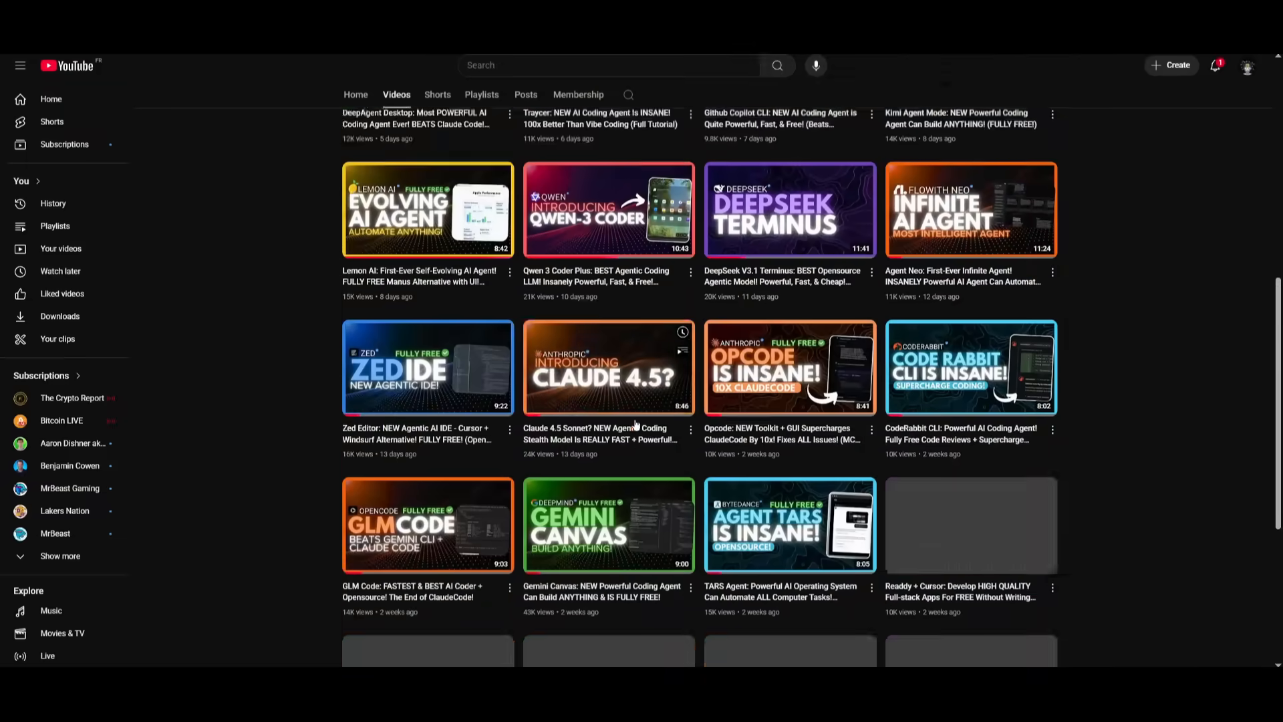
pyautogui.scroll(-3)
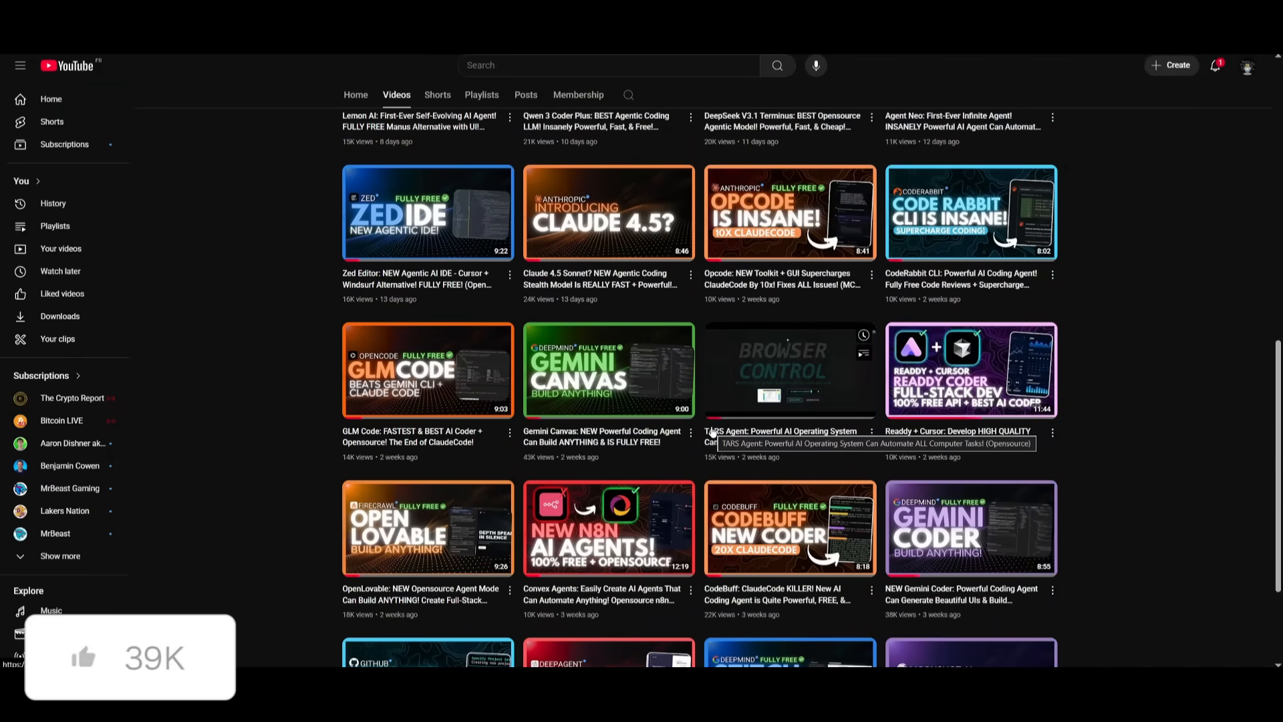
pyautogui.scroll(-3)
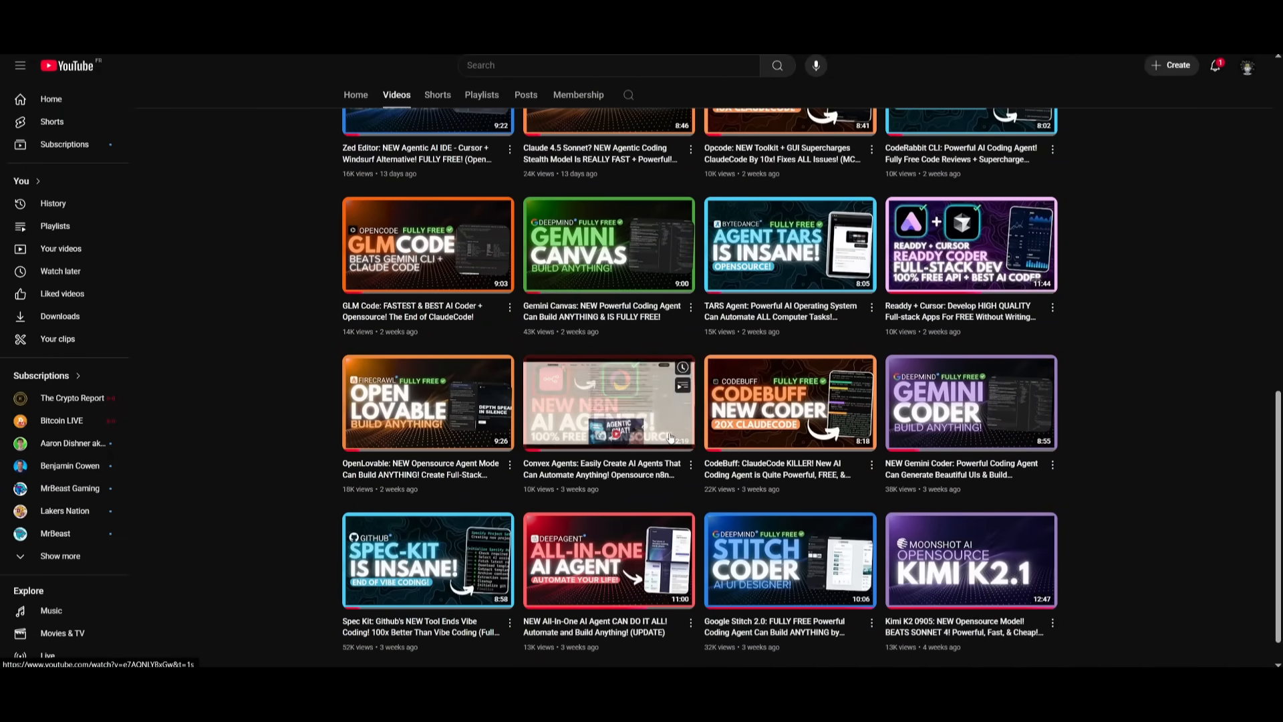
pyautogui.scroll(-3)
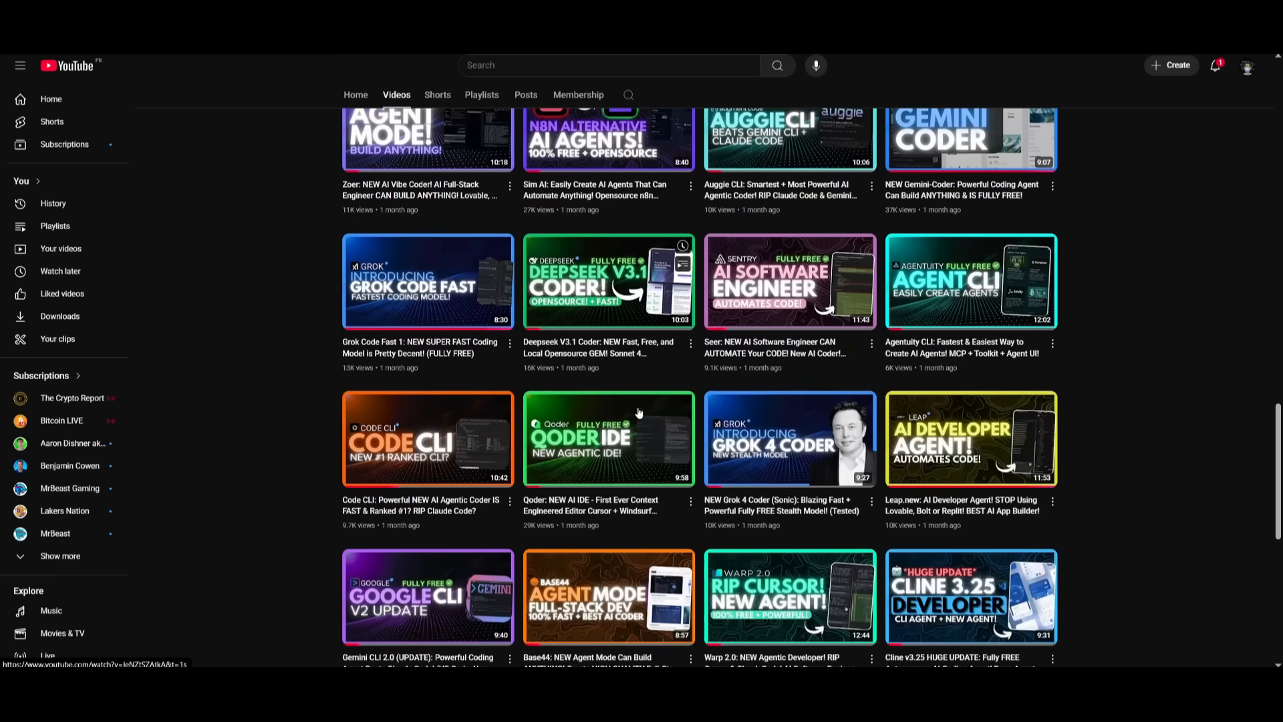